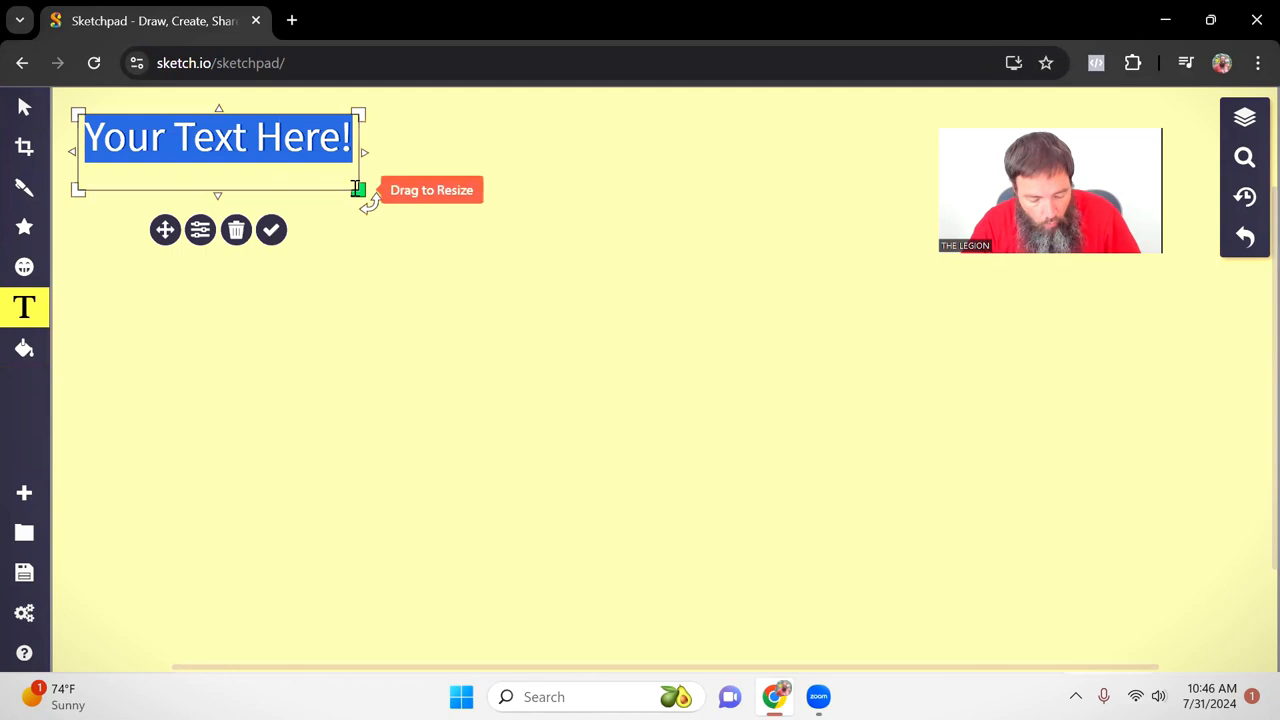
# Add the text labels Listings and FTHB, then AIDA placed between them.
pyautogui.write('Listings')
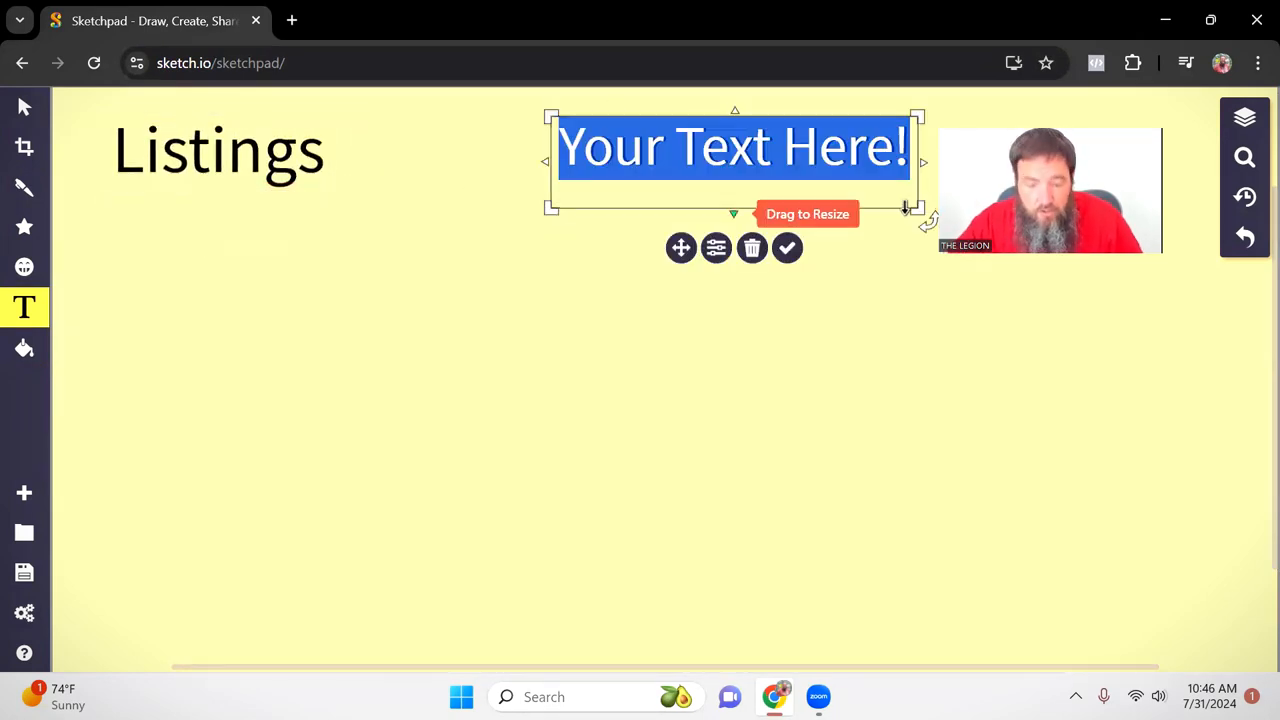
pyautogui.write('FTHB')
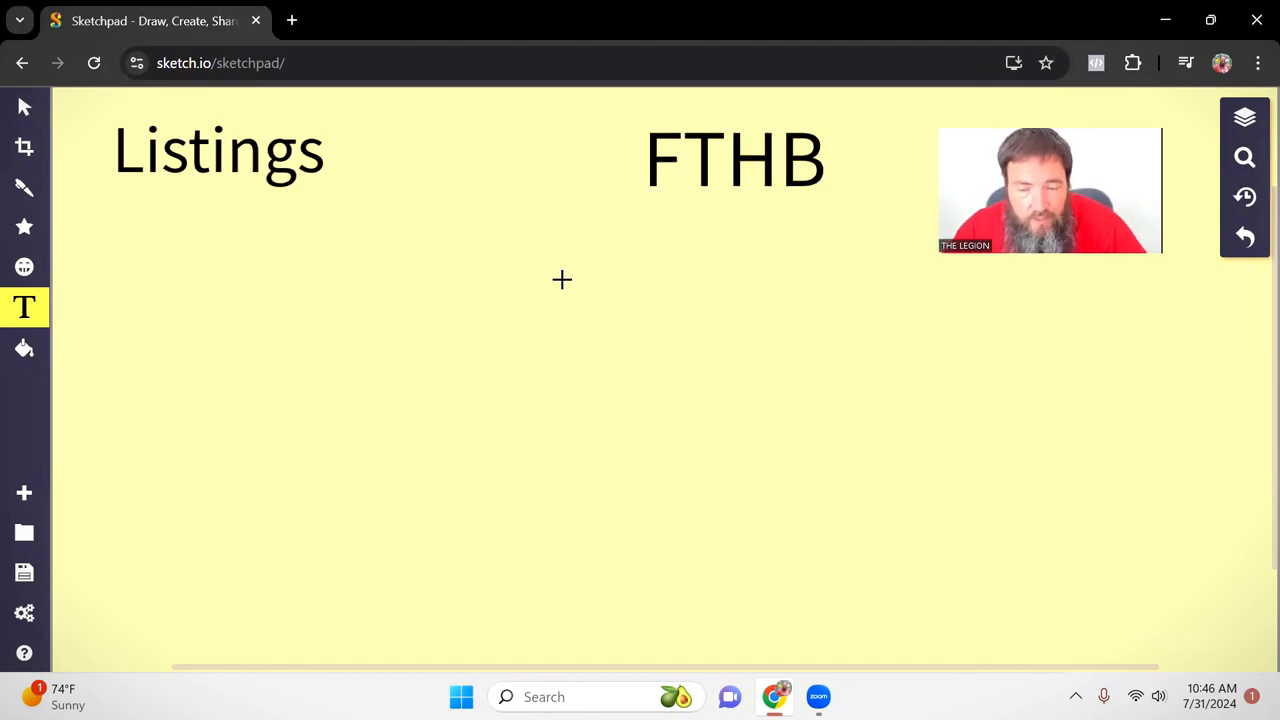
pyautogui.moveTo(397, 207)
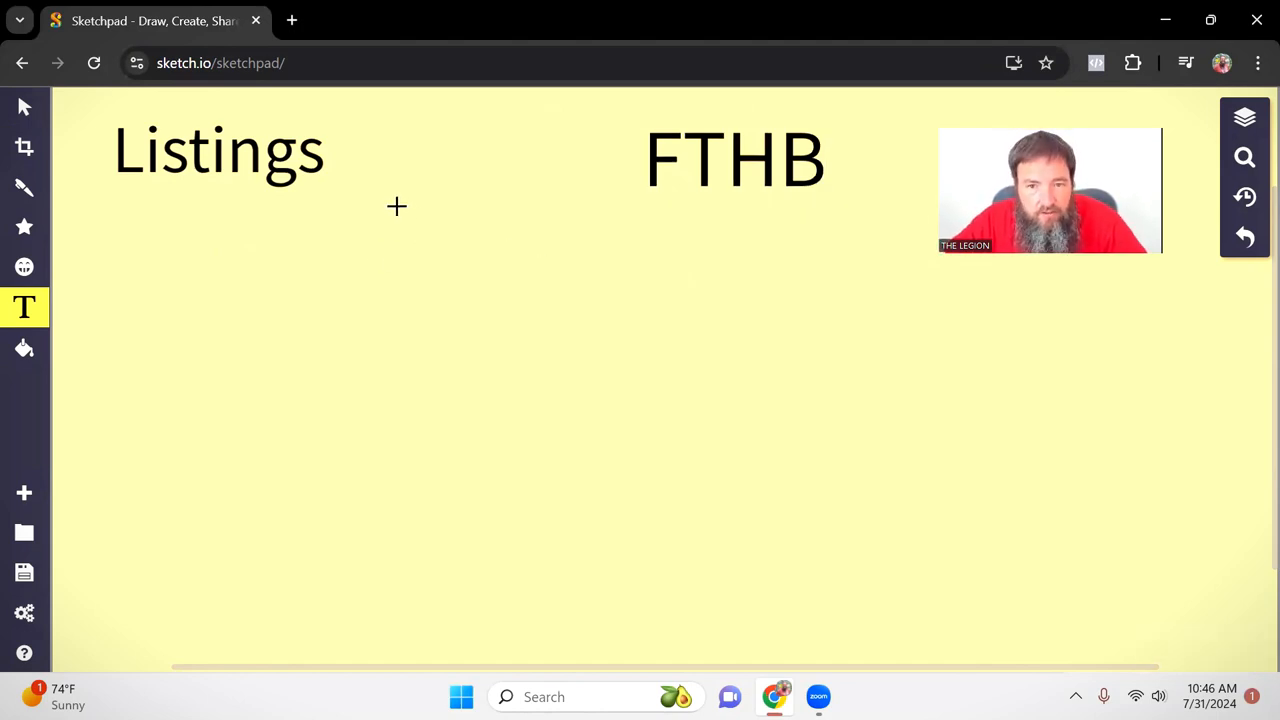
pyautogui.click(397, 207)
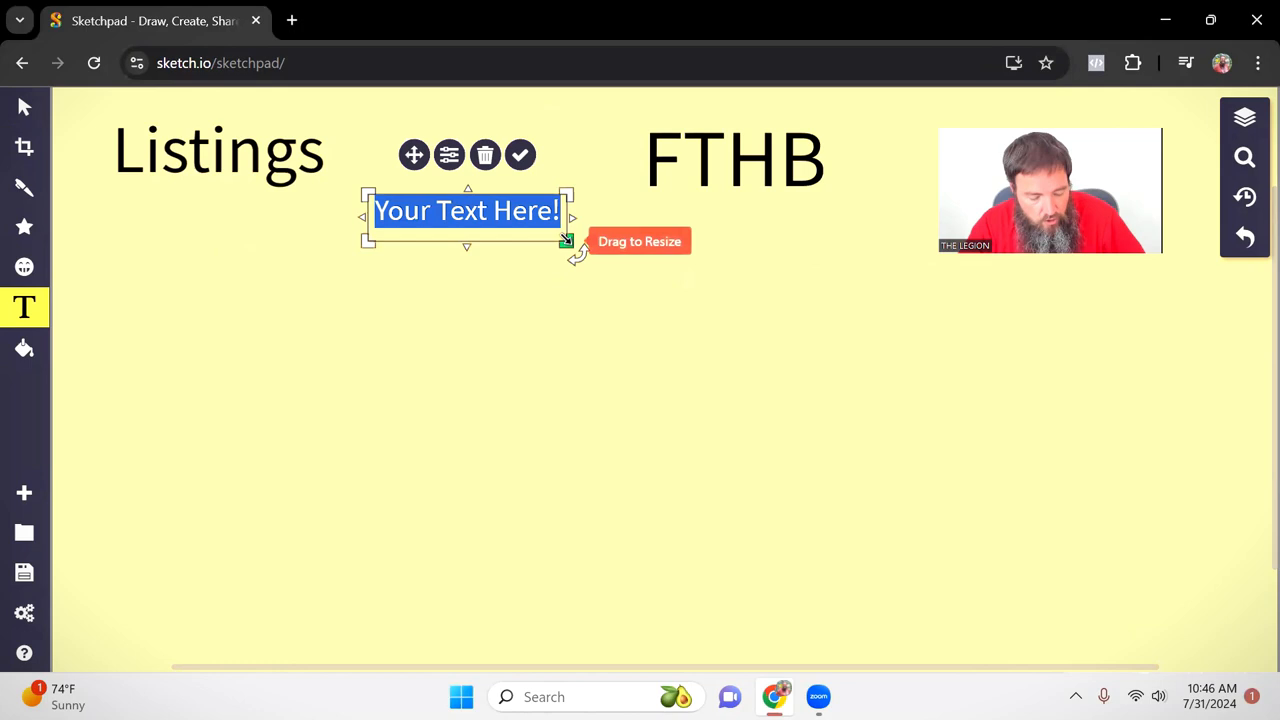
pyautogui.write('AIDA')
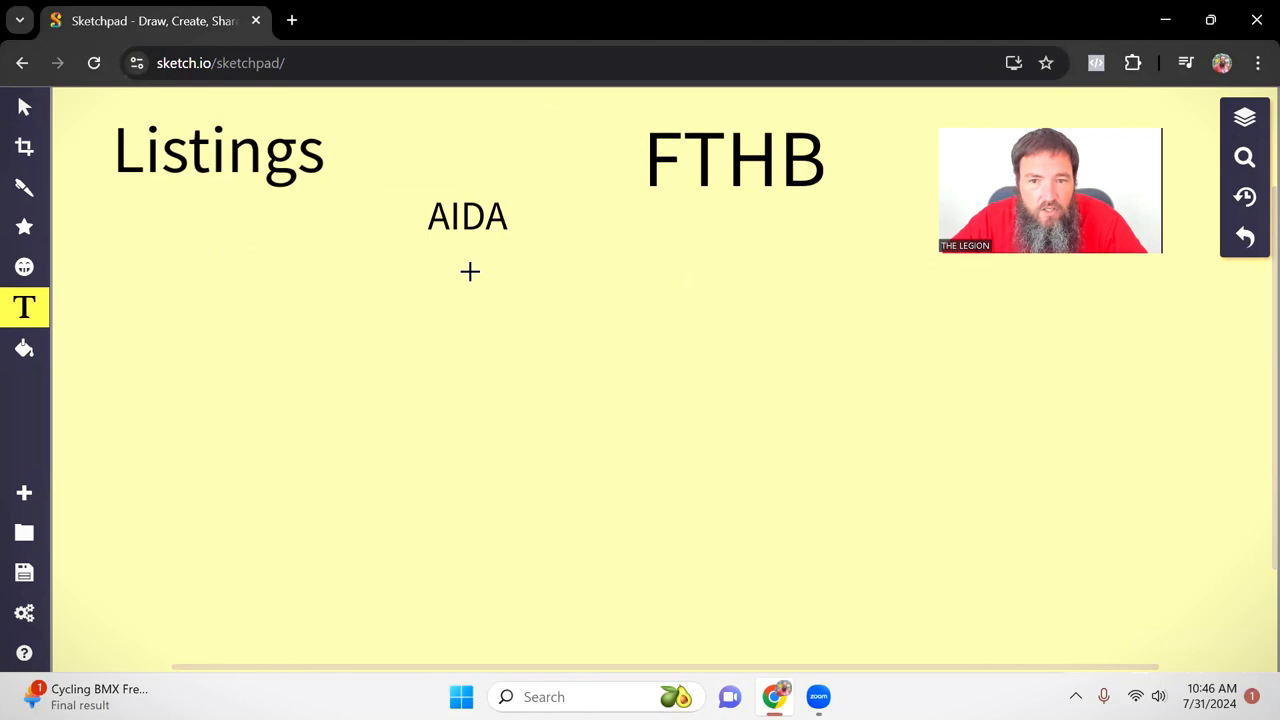
pyautogui.moveTo(435, 217)
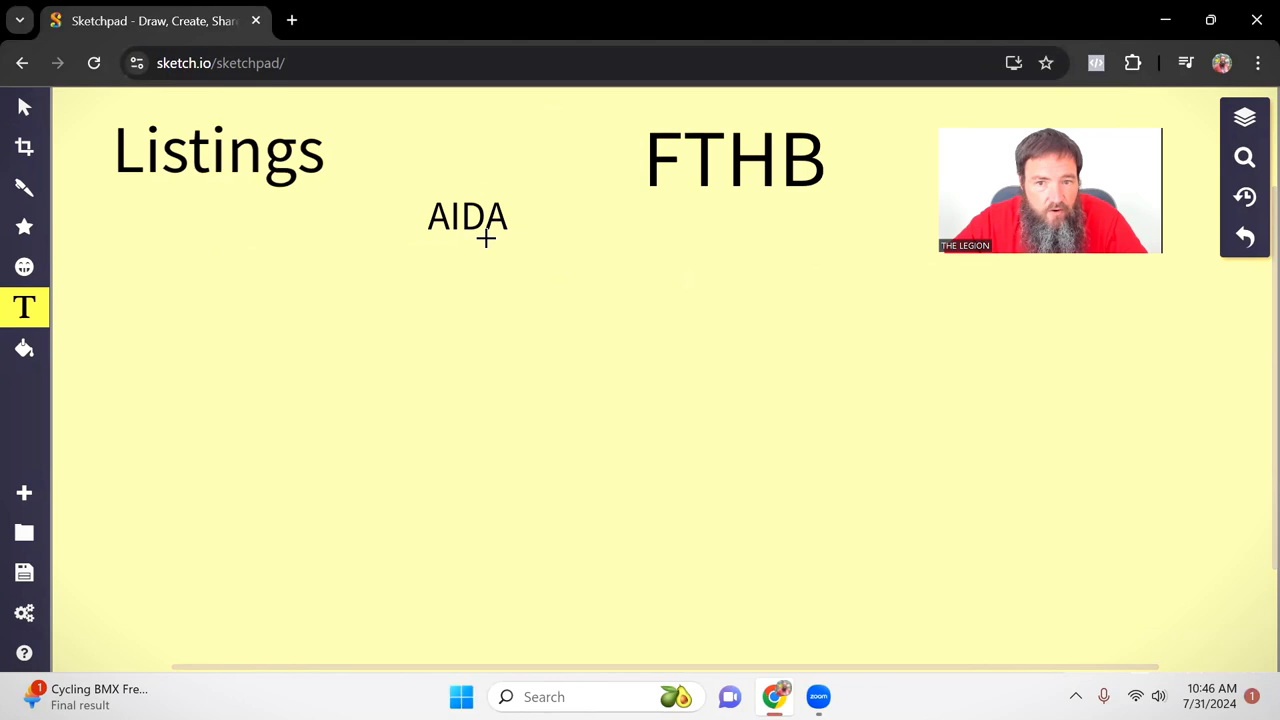
# Draw a freehand loop around the AIDA label.
pyautogui.click(24, 187)
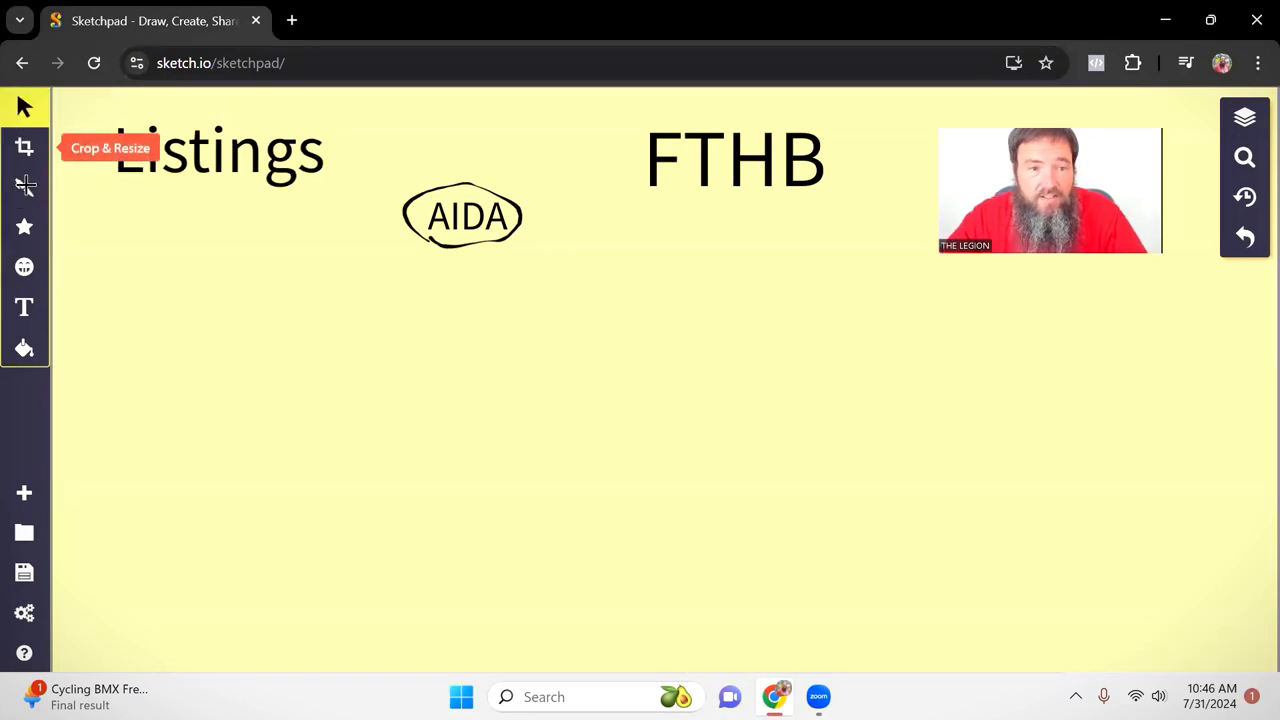
pyautogui.click(24, 307)
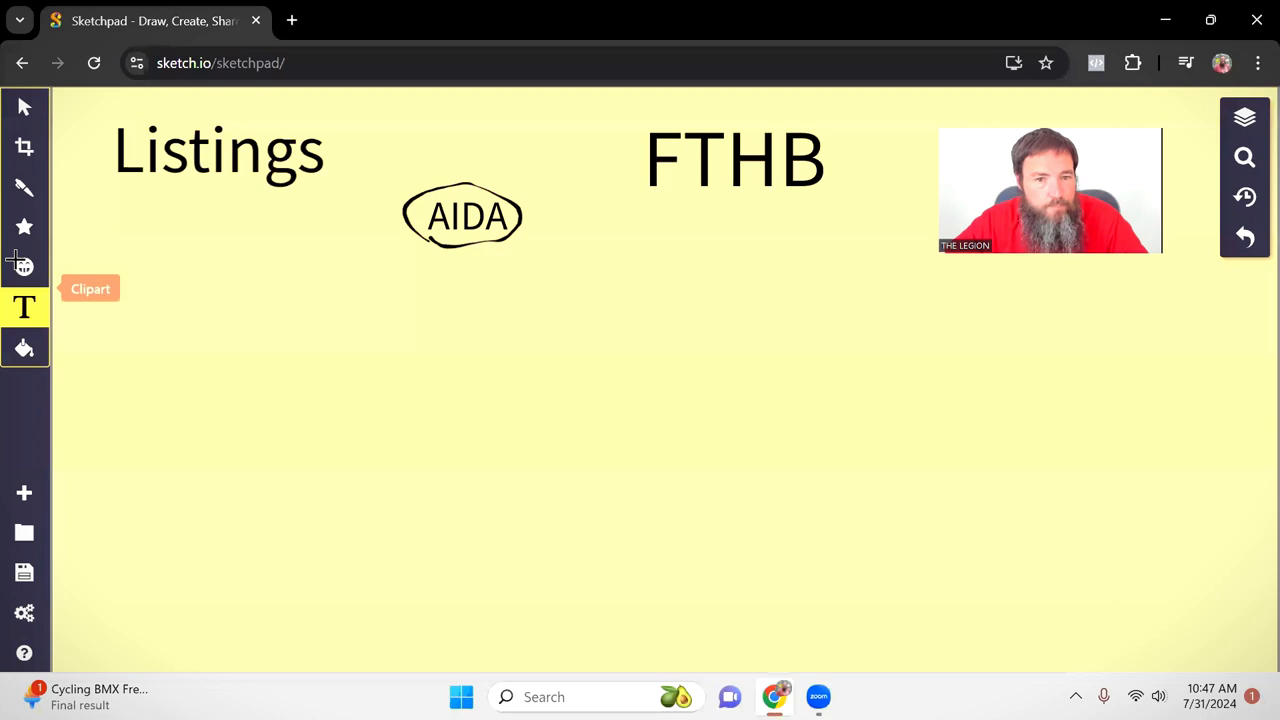
pyautogui.moveTo(33, 170)
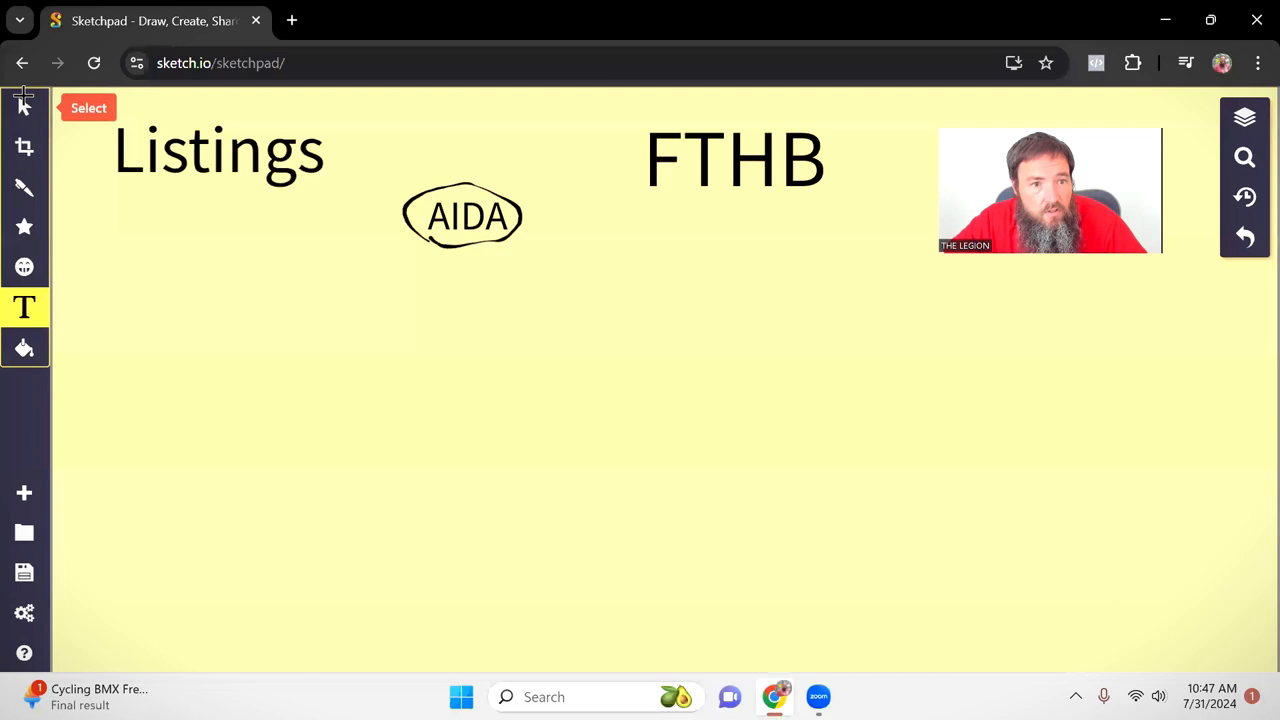
# Sketch freehand headline and copy lines around the Listings picture box and a mark inside it.
pyautogui.click(24, 187)
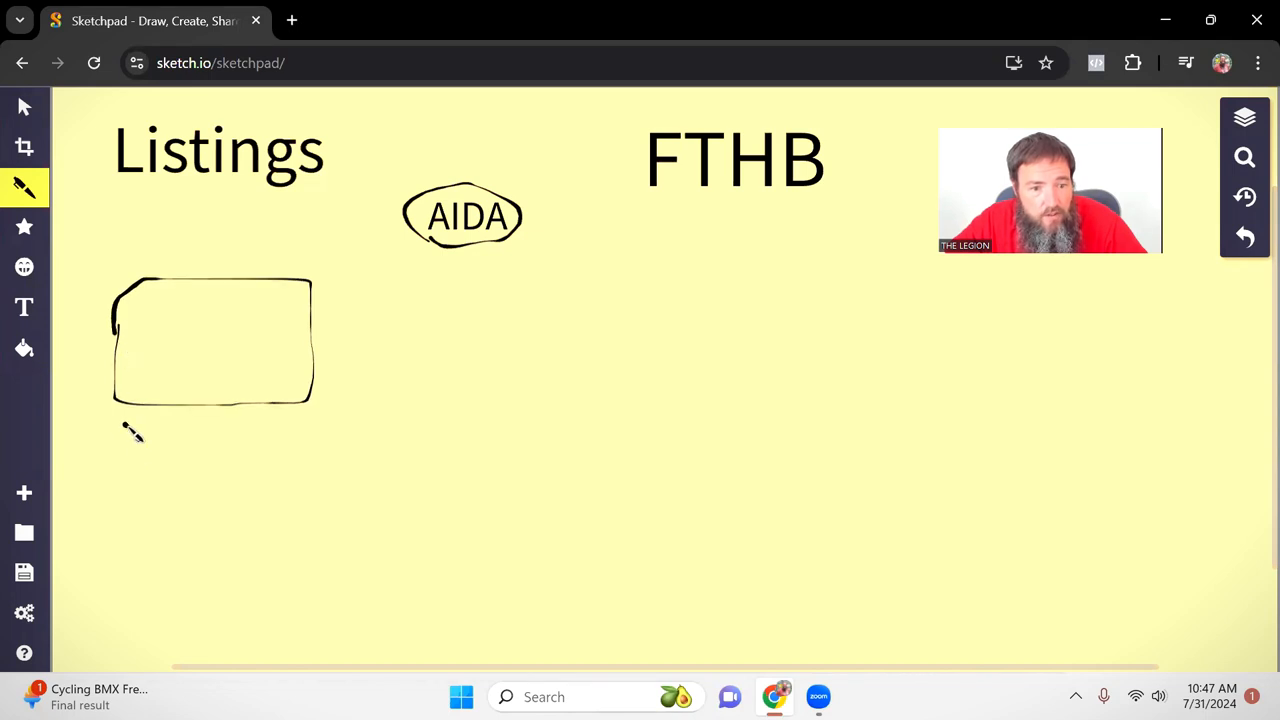
pyautogui.moveTo(120, 425); pyautogui.dragTo(310, 435)
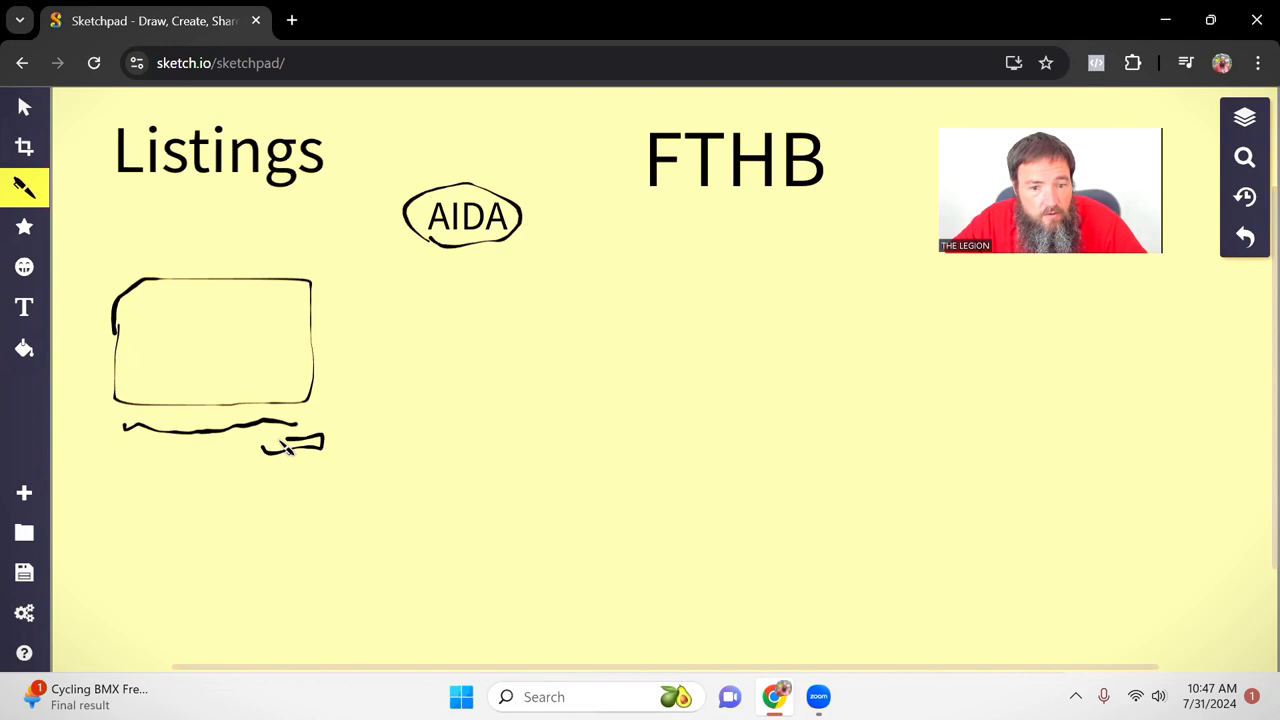
pyautogui.moveTo(300, 225); pyautogui.dragTo(135, 230)
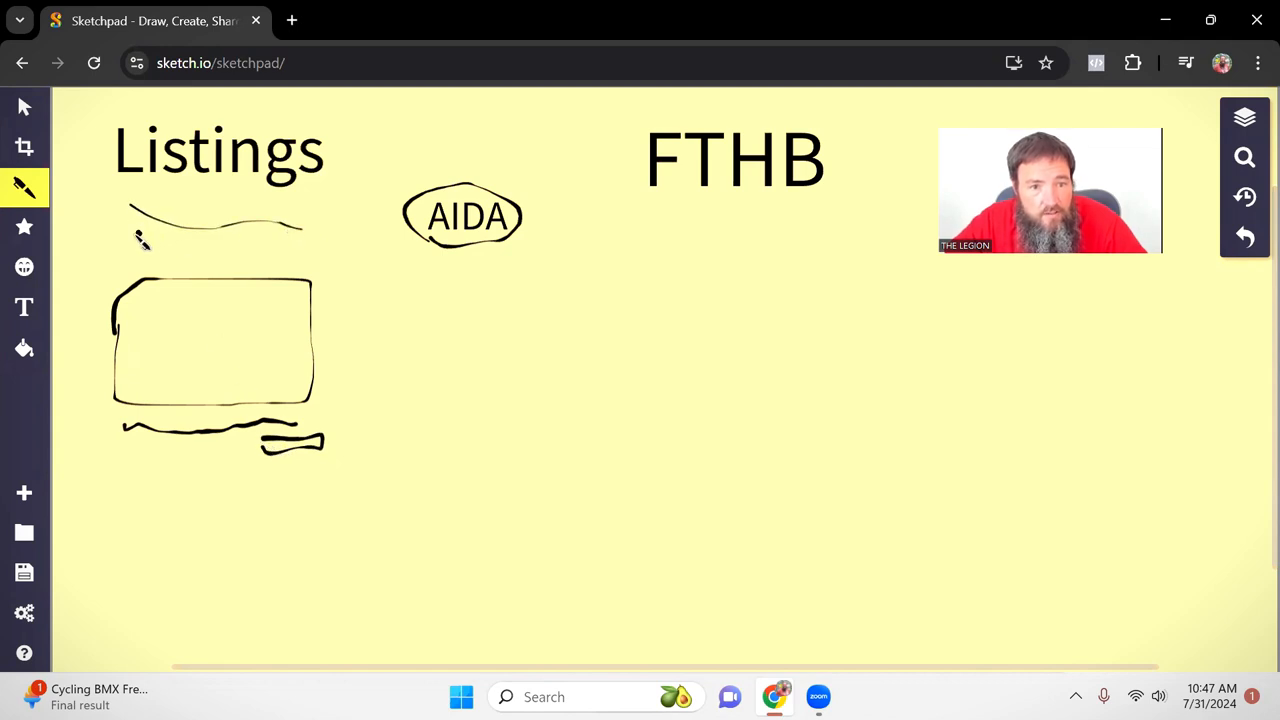
pyautogui.moveTo(135, 235); pyautogui.dragTo(320, 285)
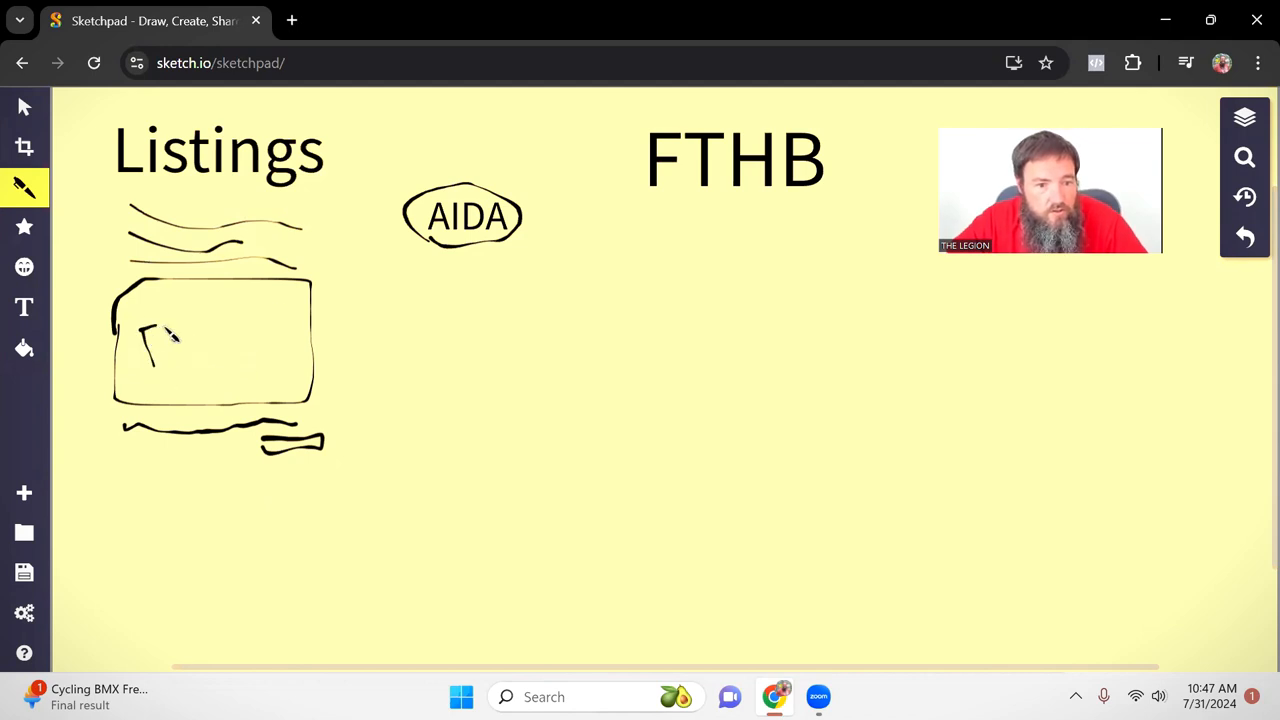
pyautogui.moveTo(150, 340); pyautogui.dragTo(215, 335)
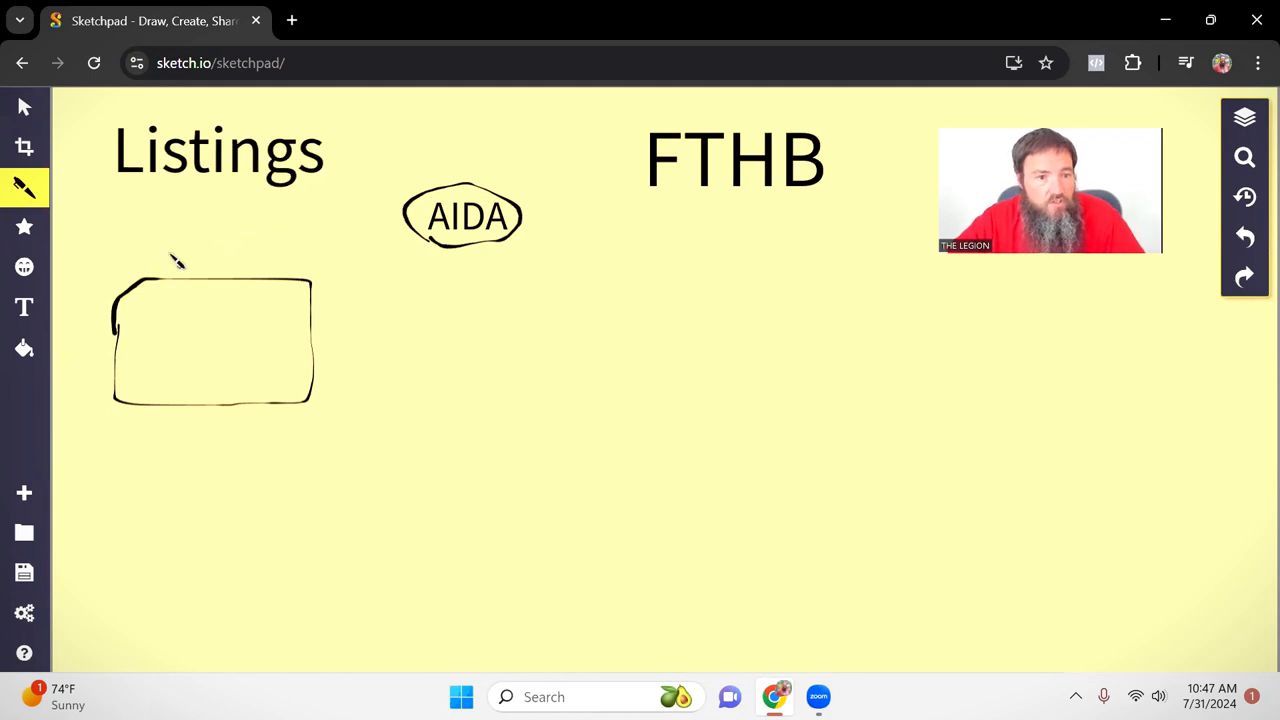
# Add a text box above the rectangle reading 'Just Listed in City. 3 bedroom home'.
pyautogui.click(24, 307)
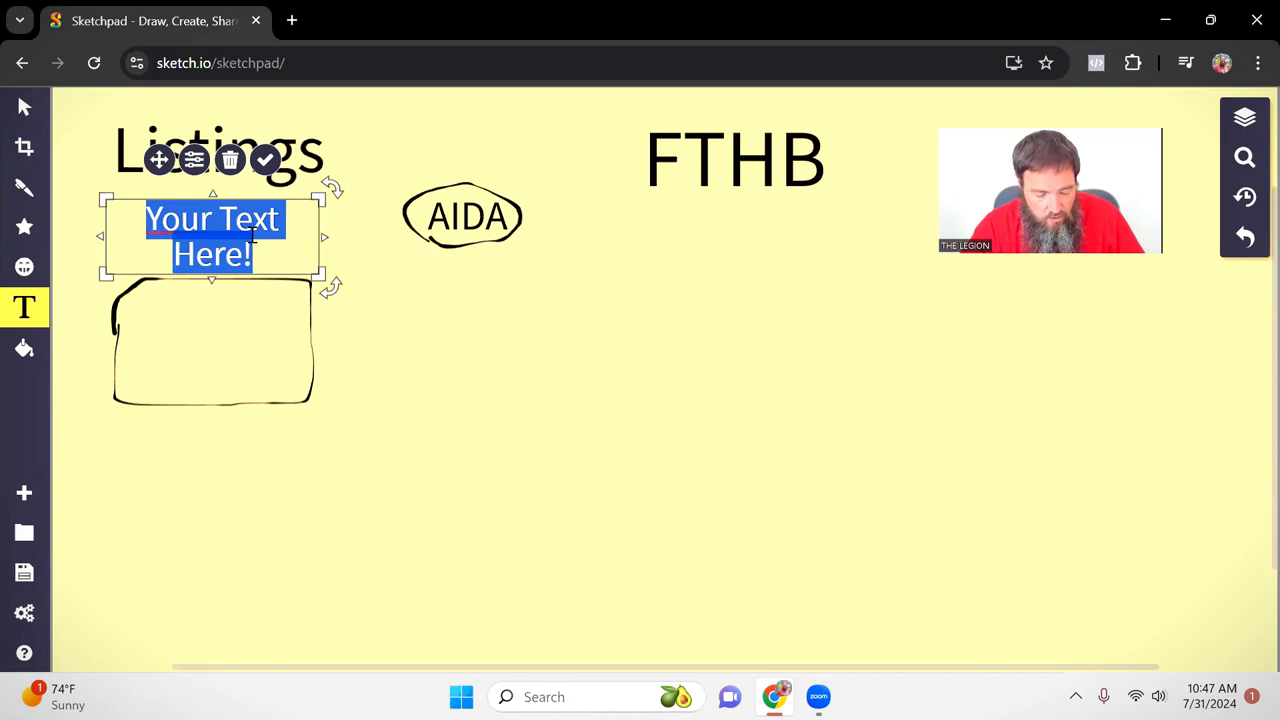
pyautogui.write('Just Listed i')
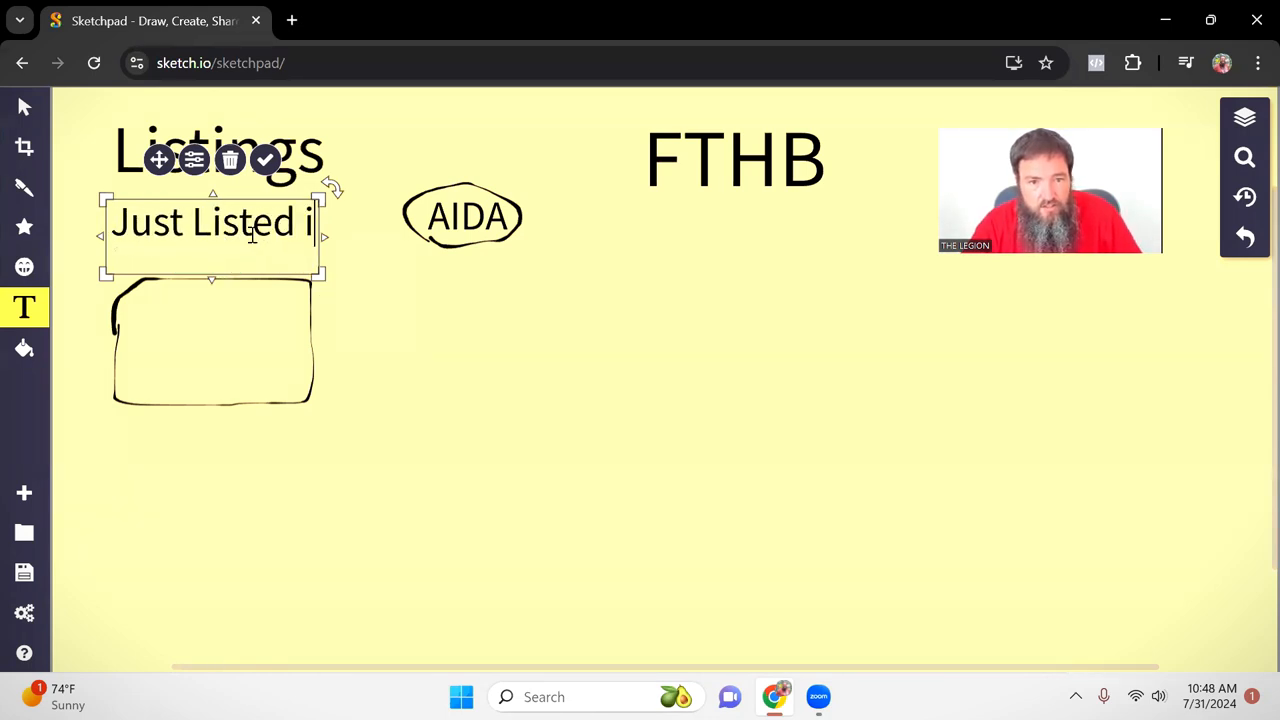
pyautogui.write('n City')
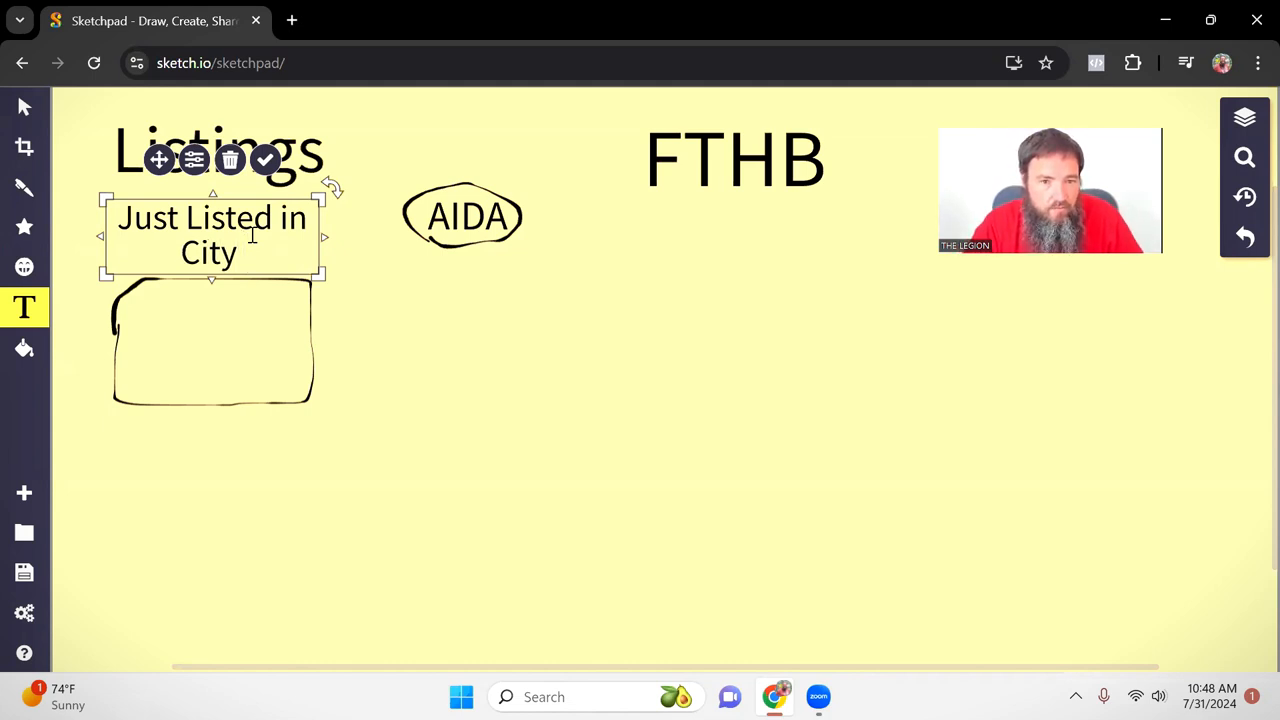
pyautogui.write('.')
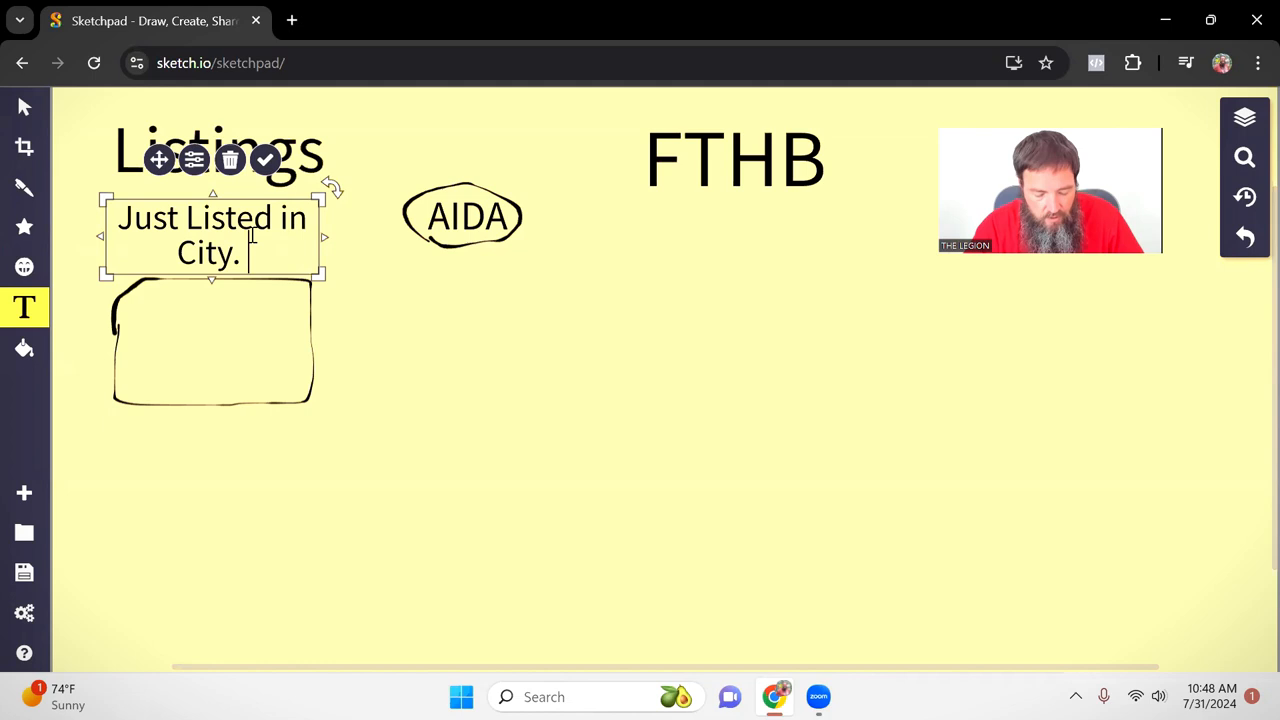
pyautogui.write('3 bedroom om')
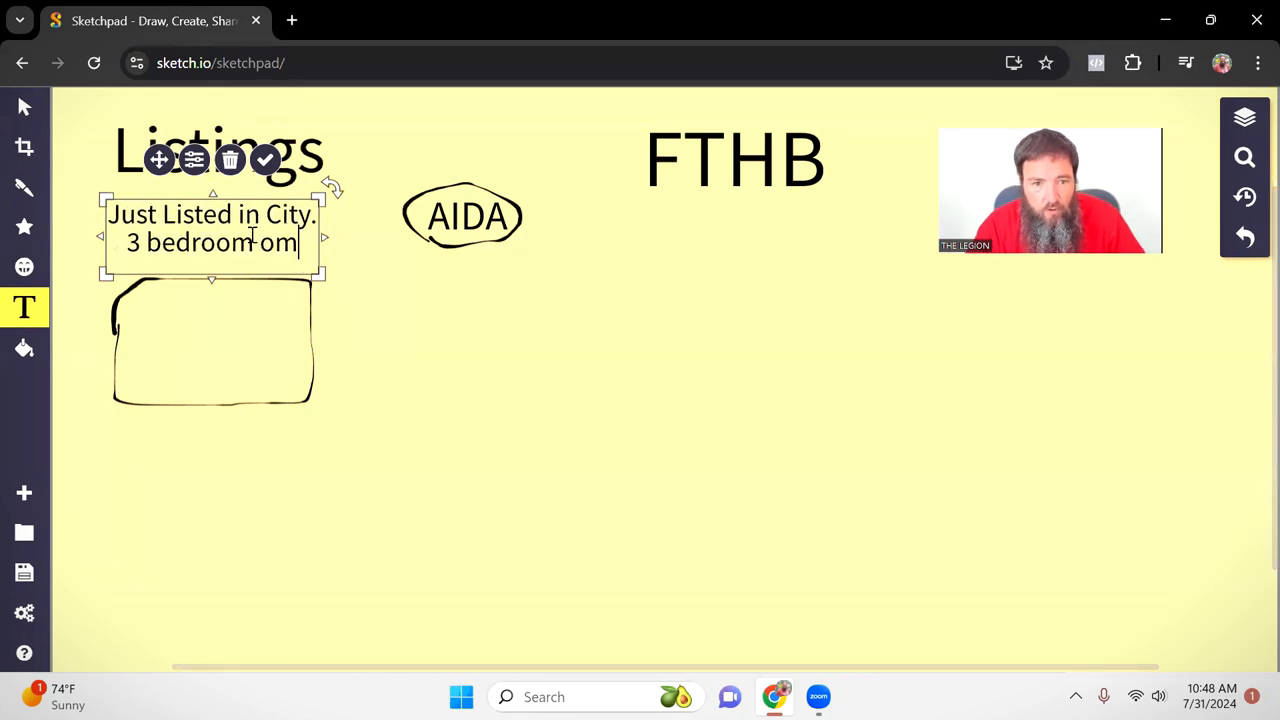
pyautogui.write('home')
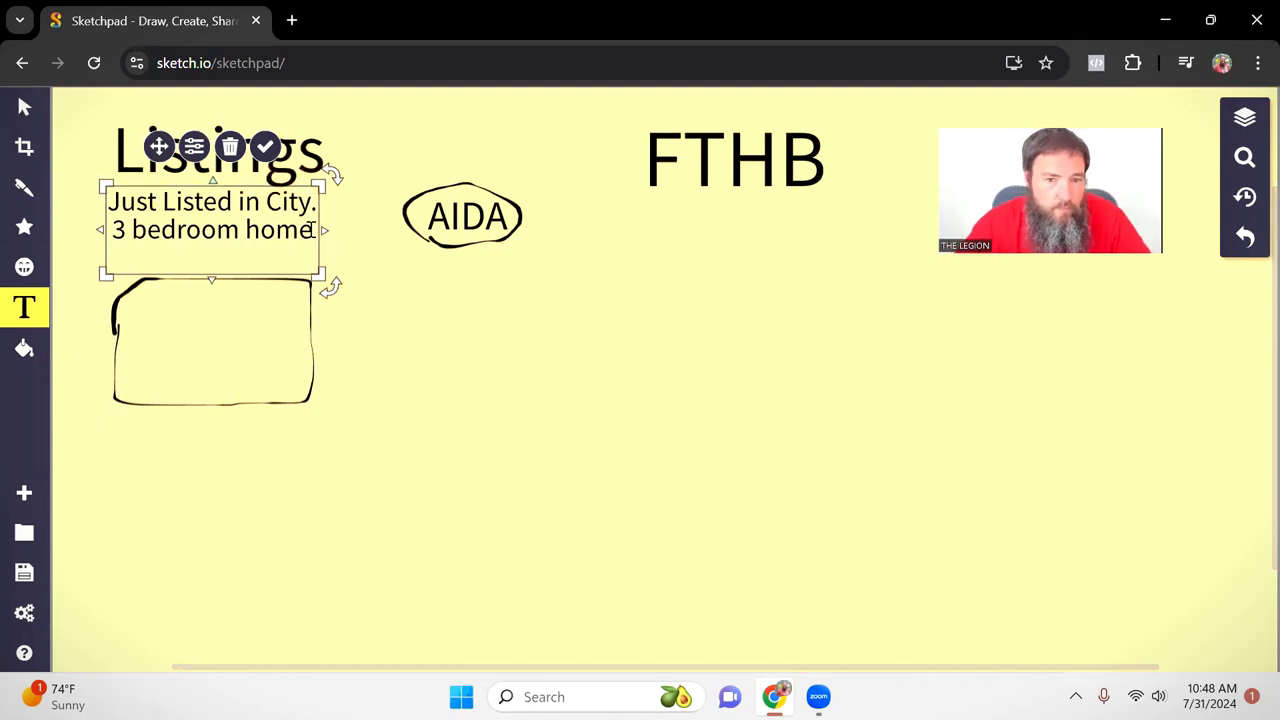
# Continue the copy with 'with blank and blank. Check out this backyard!'.
pyautogui.write('with')
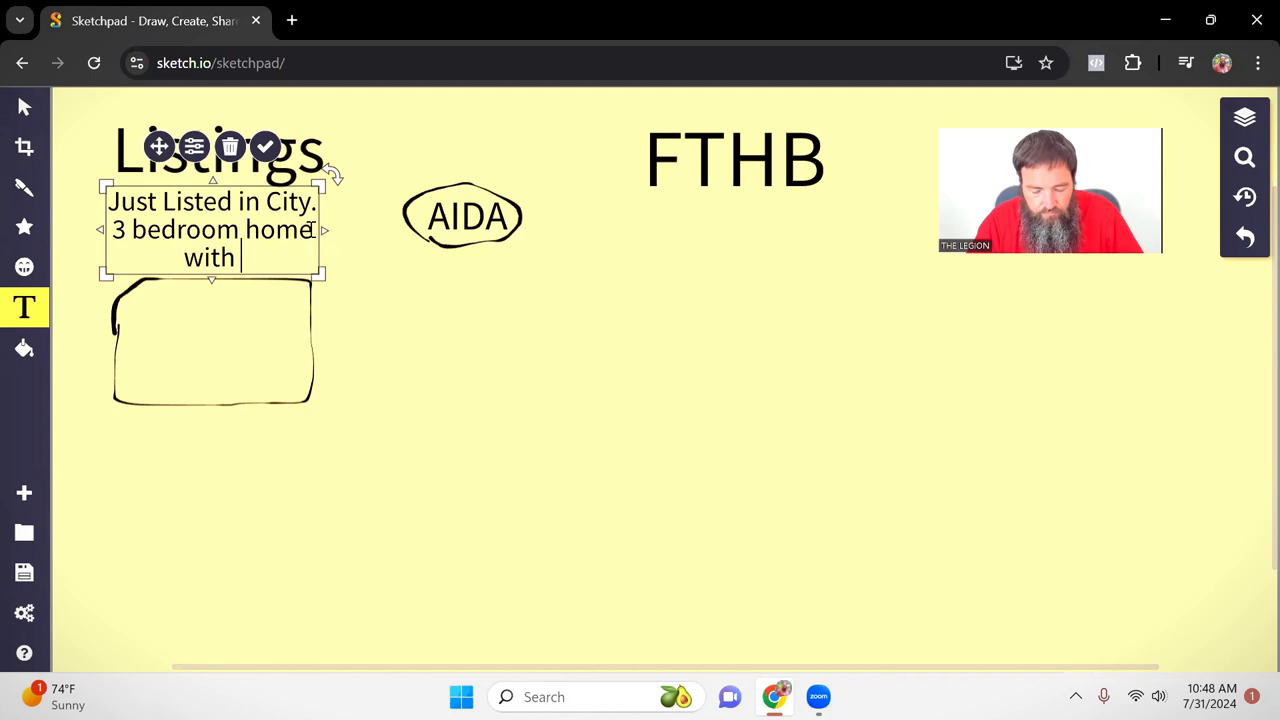
pyautogui.write('blank and')
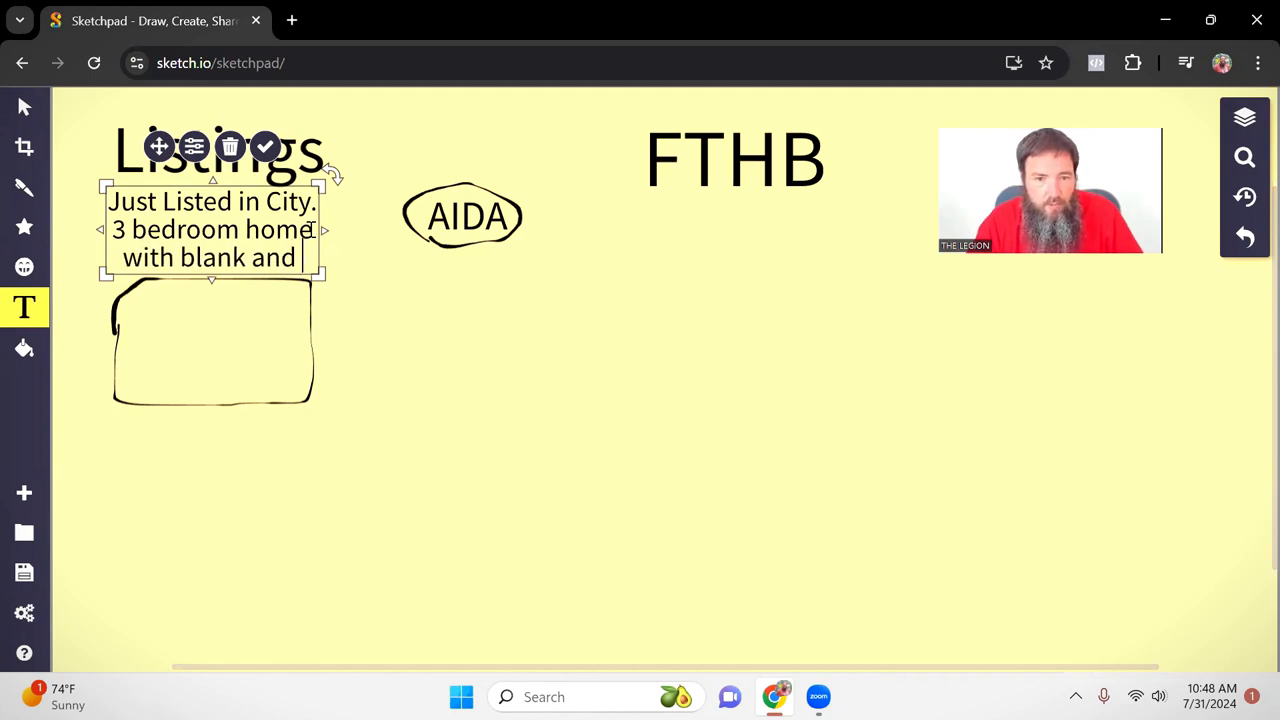
pyautogui.write('black. Check out t')
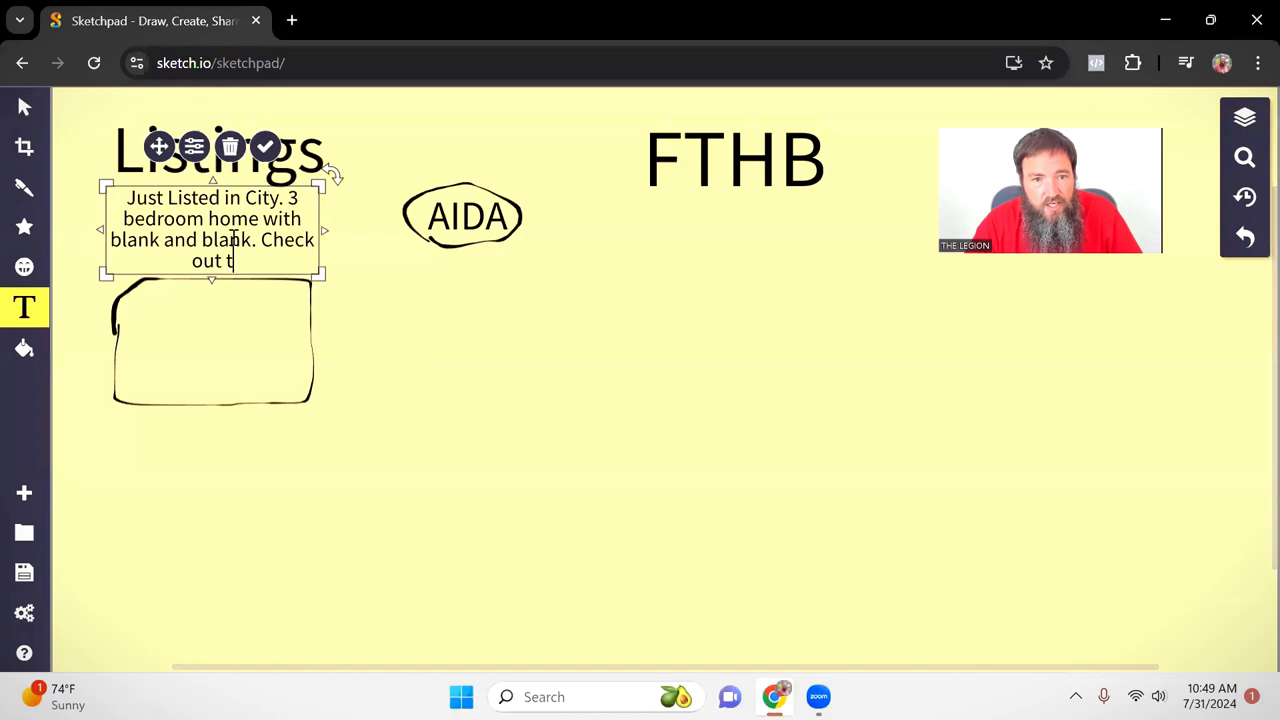
pyautogui.write('his backyard')
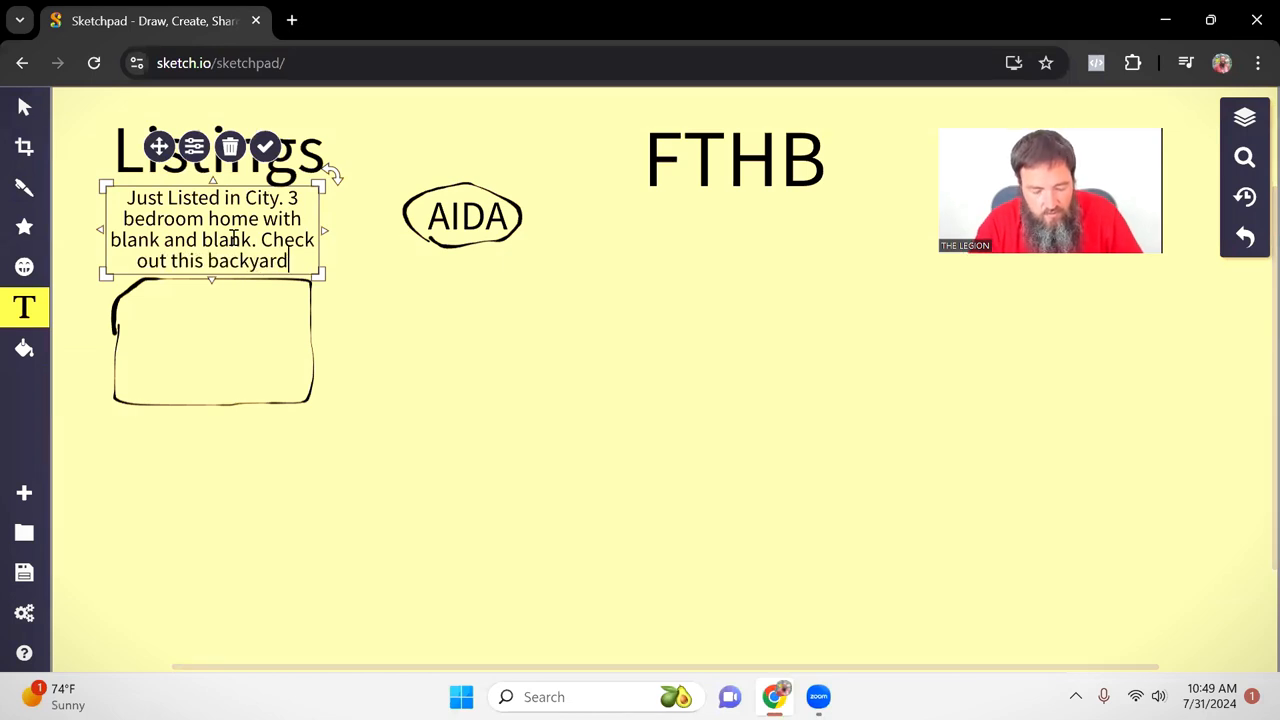
pyautogui.write('!')
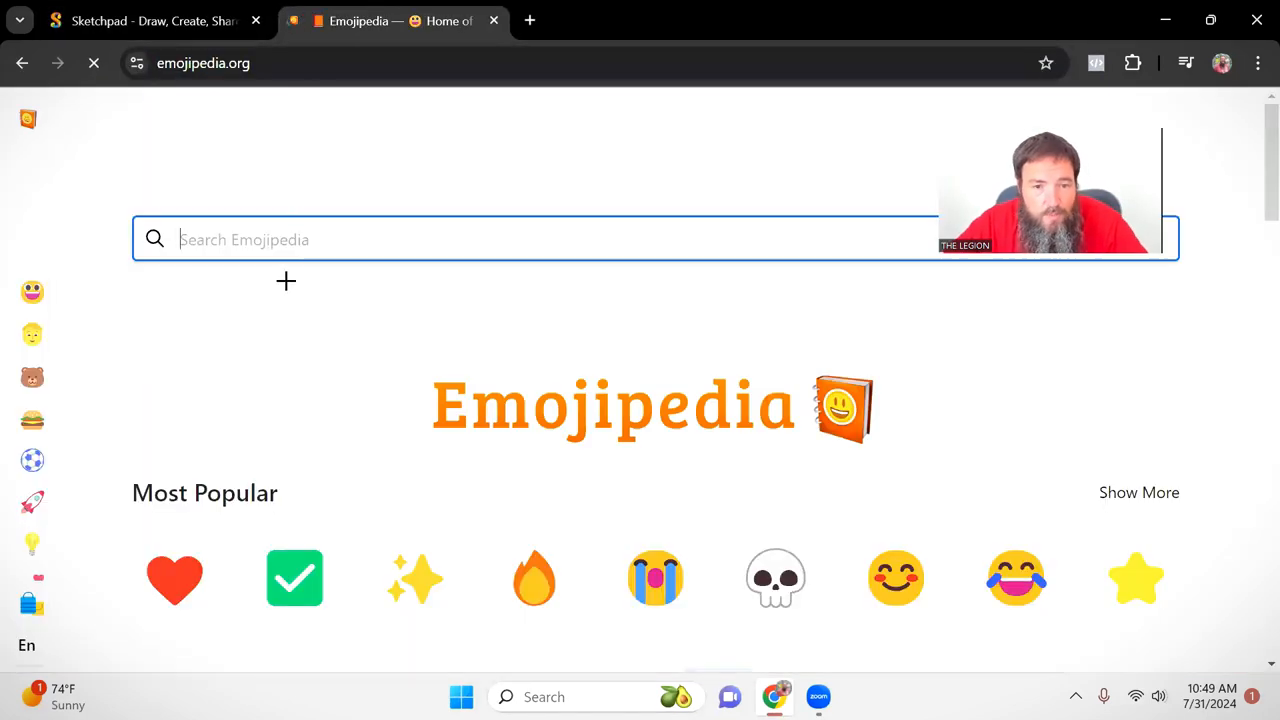
# Search HO on Emojipedia, copy the House with Garden emoji and return to Sketchpad.
pyautogui.write('HO')
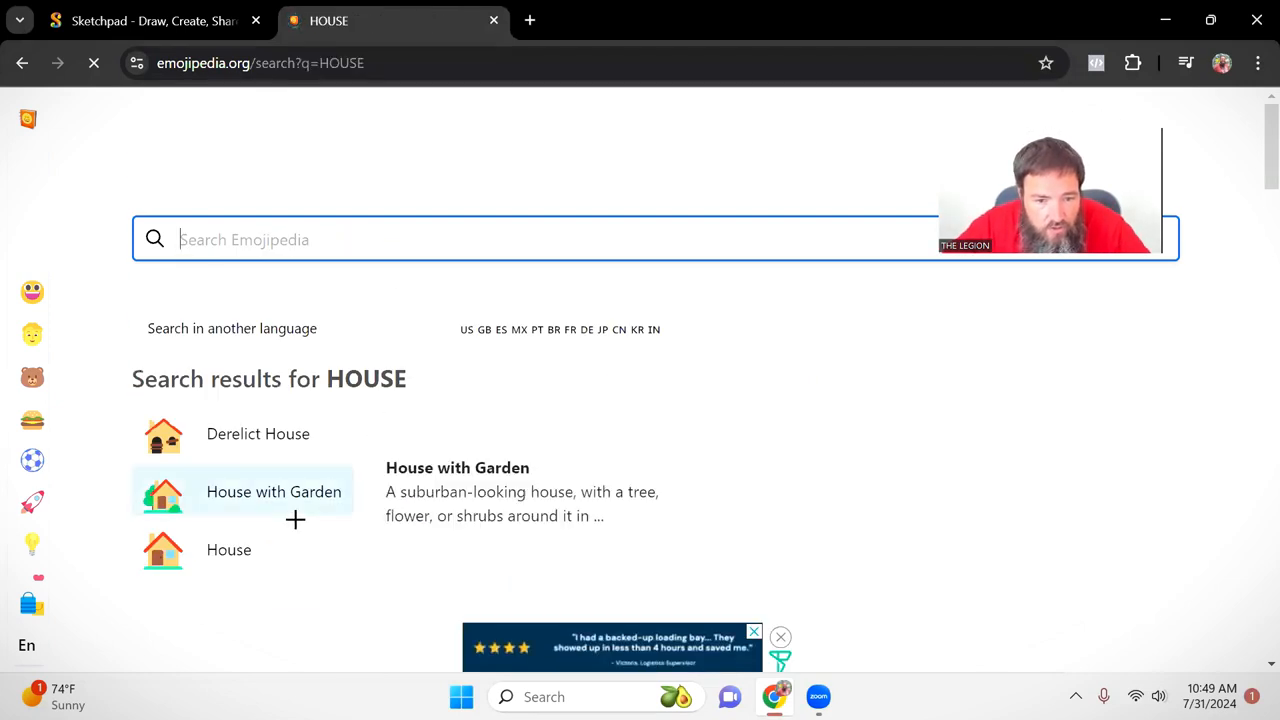
pyautogui.click(274, 491)
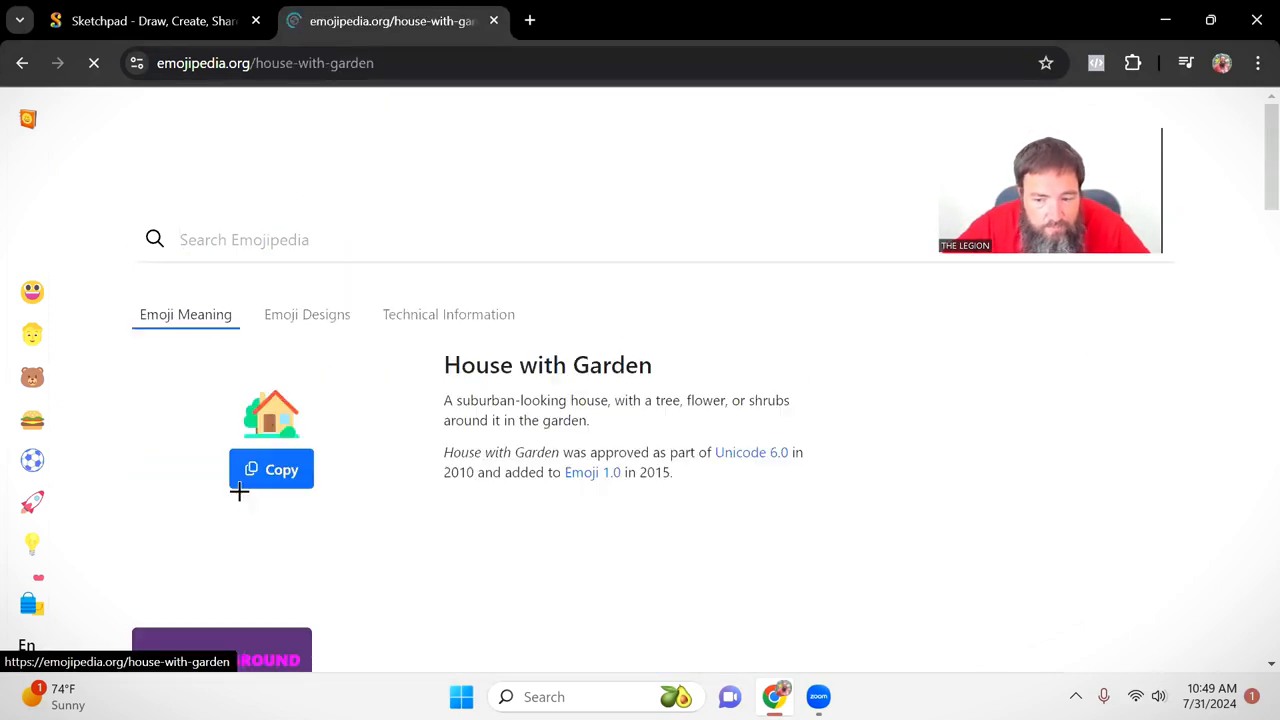
pyautogui.click(271, 469)
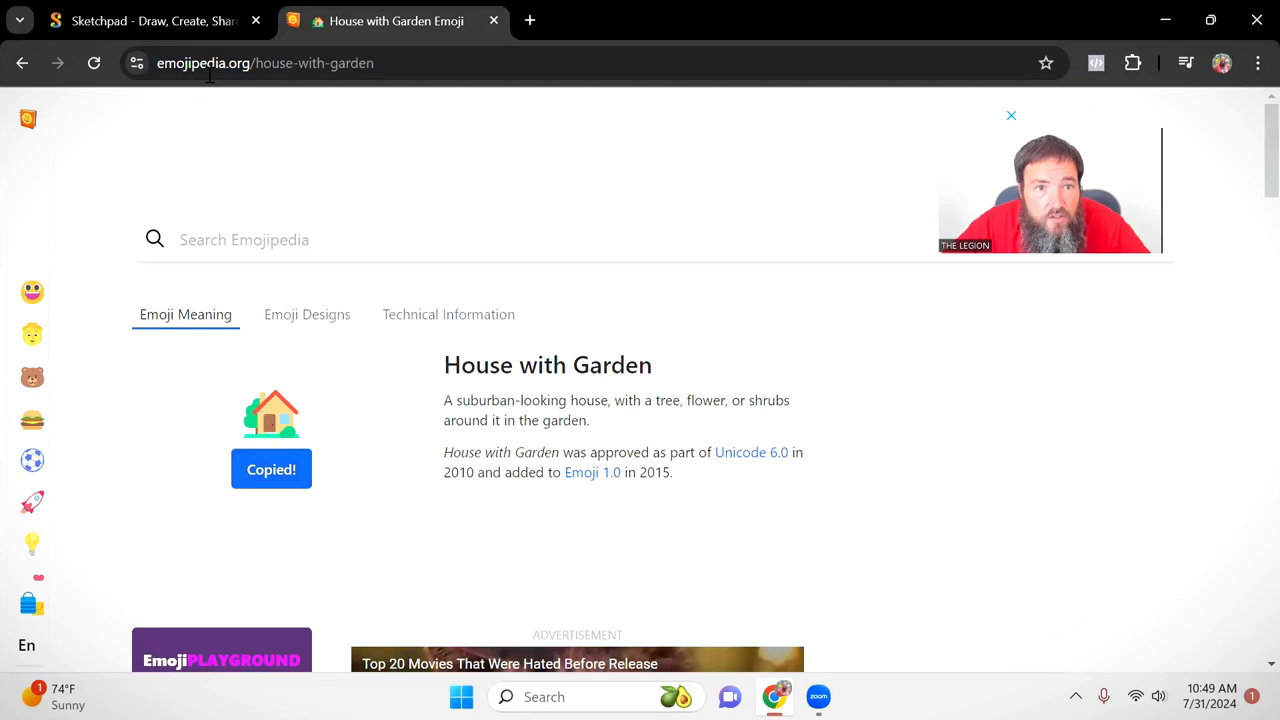
pyautogui.click(150, 20)
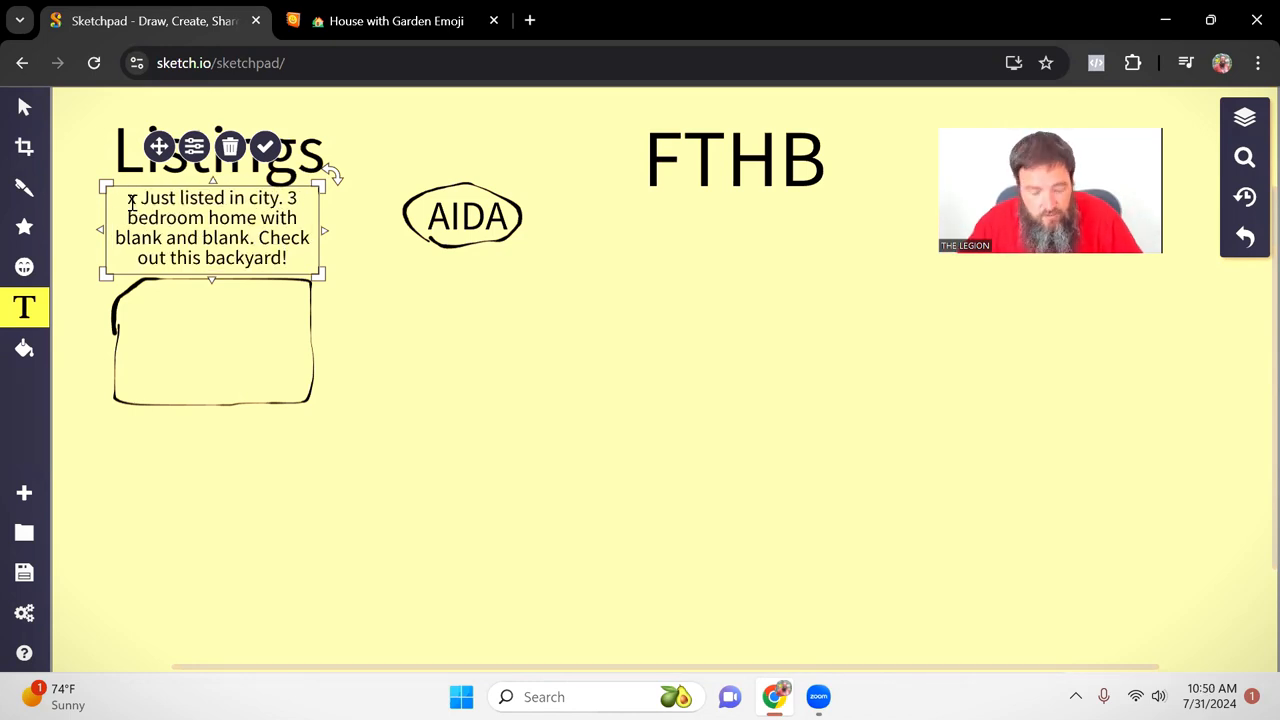
# Insert x placeholder markers in the copy and hand-write PIC inside the picture box.
pyautogui.write('x')
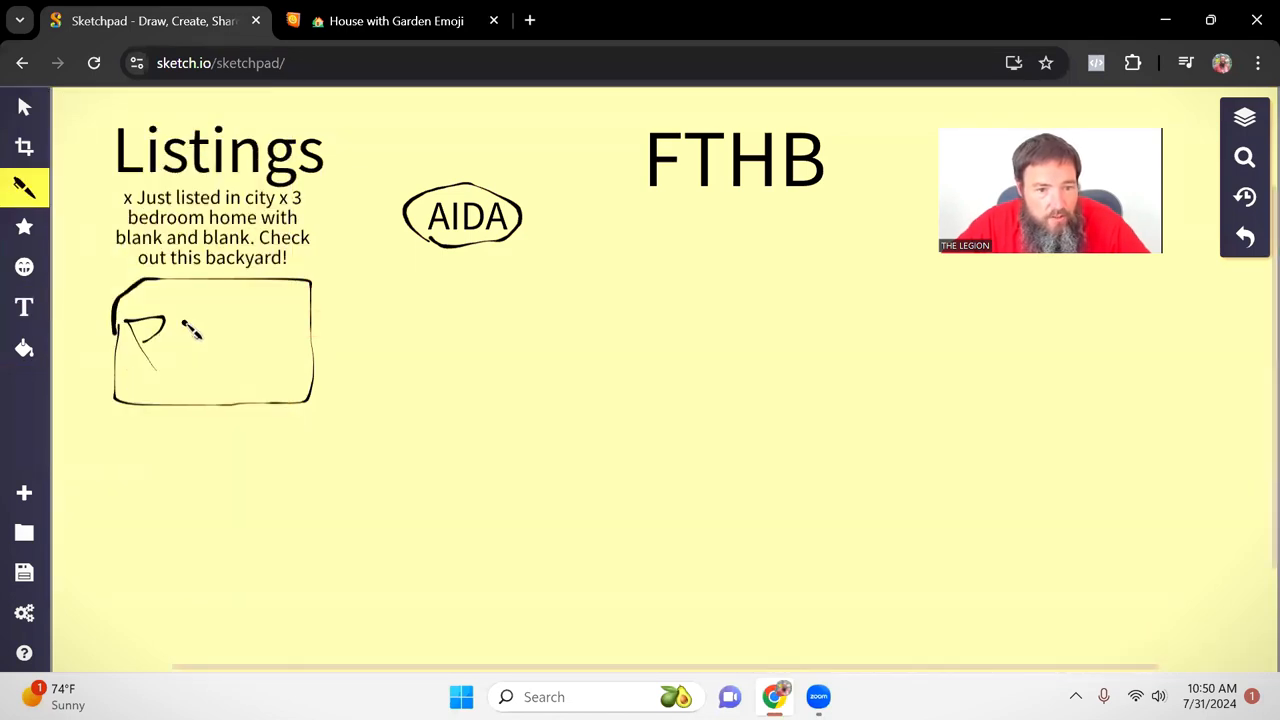
pyautogui.moveTo(185, 320); pyautogui.dragTo(230, 360)
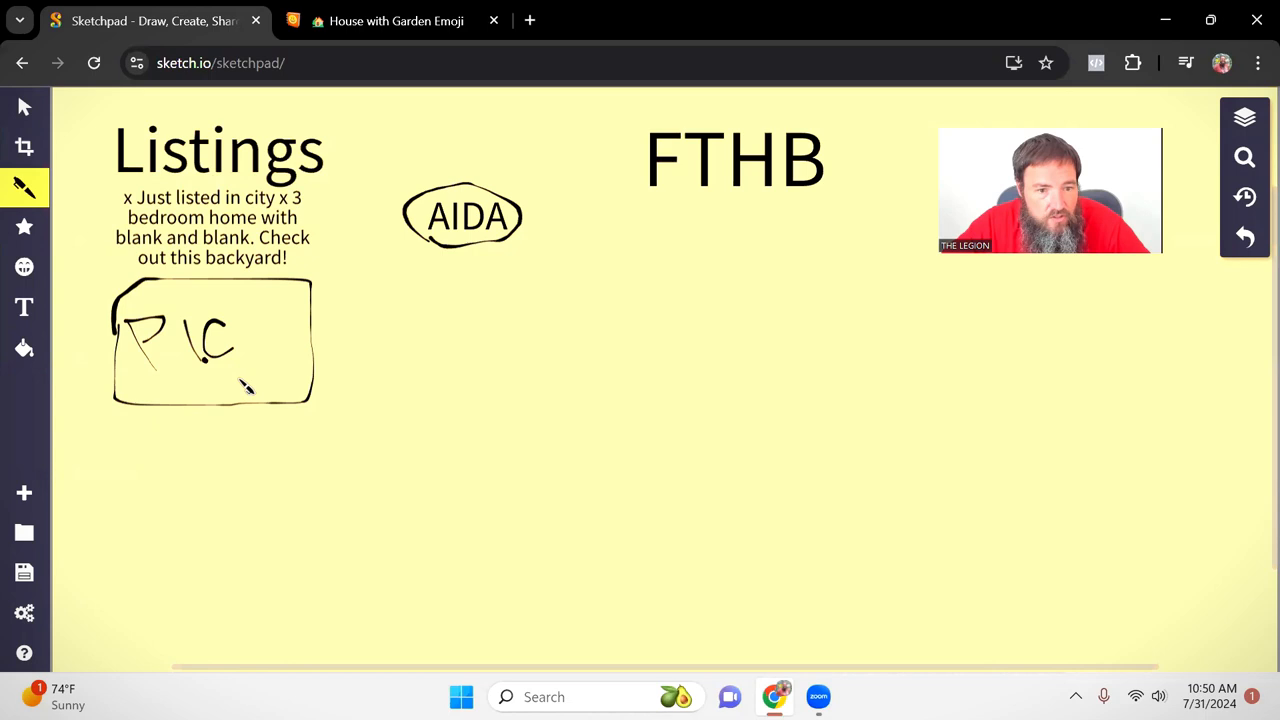
pyautogui.click(24, 307)
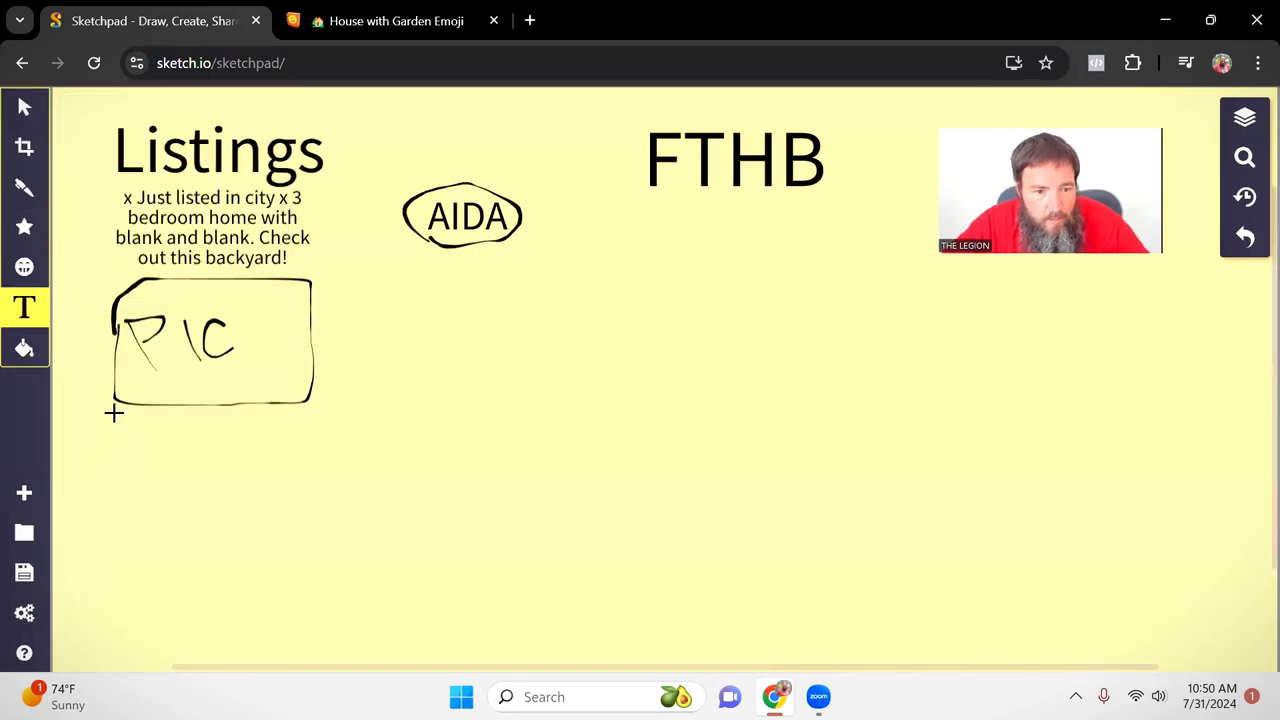
# Add the caption 'See all the pictures. Get the price. See Inside.' under the picture box.
pyautogui.moveTo(114, 414); pyautogui.dragTo(311, 461)
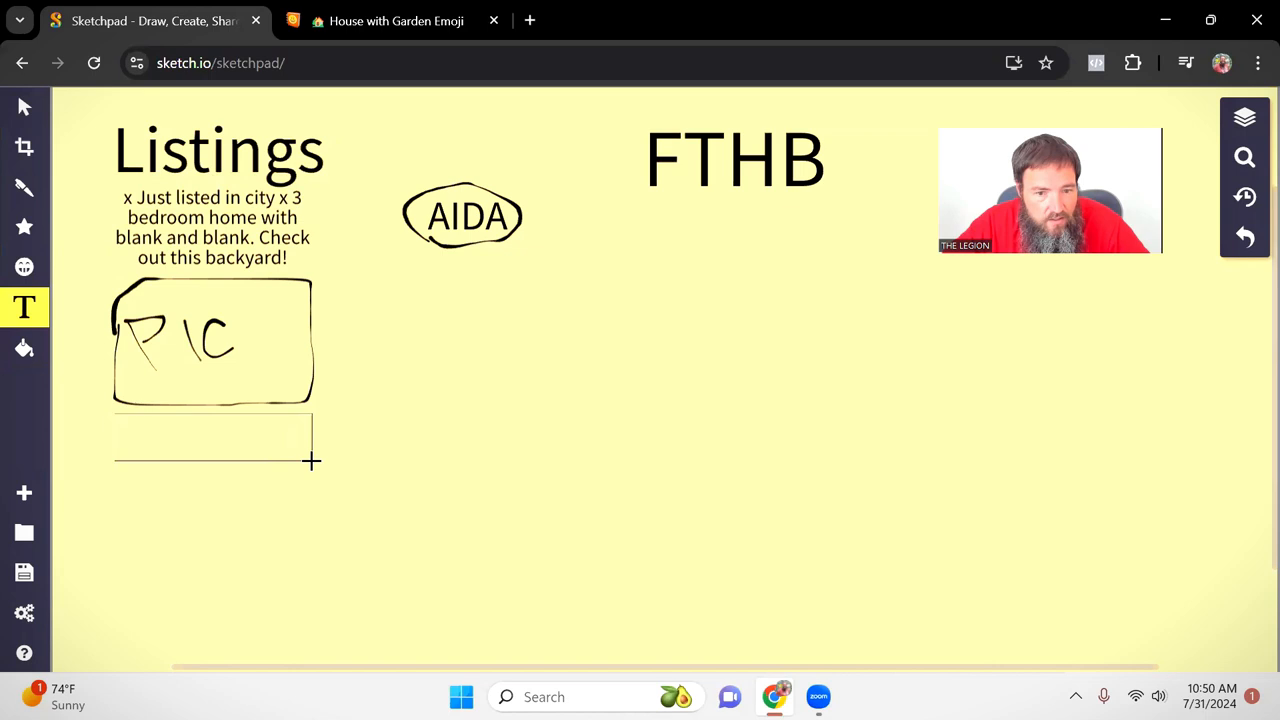
pyautogui.click(213, 435)
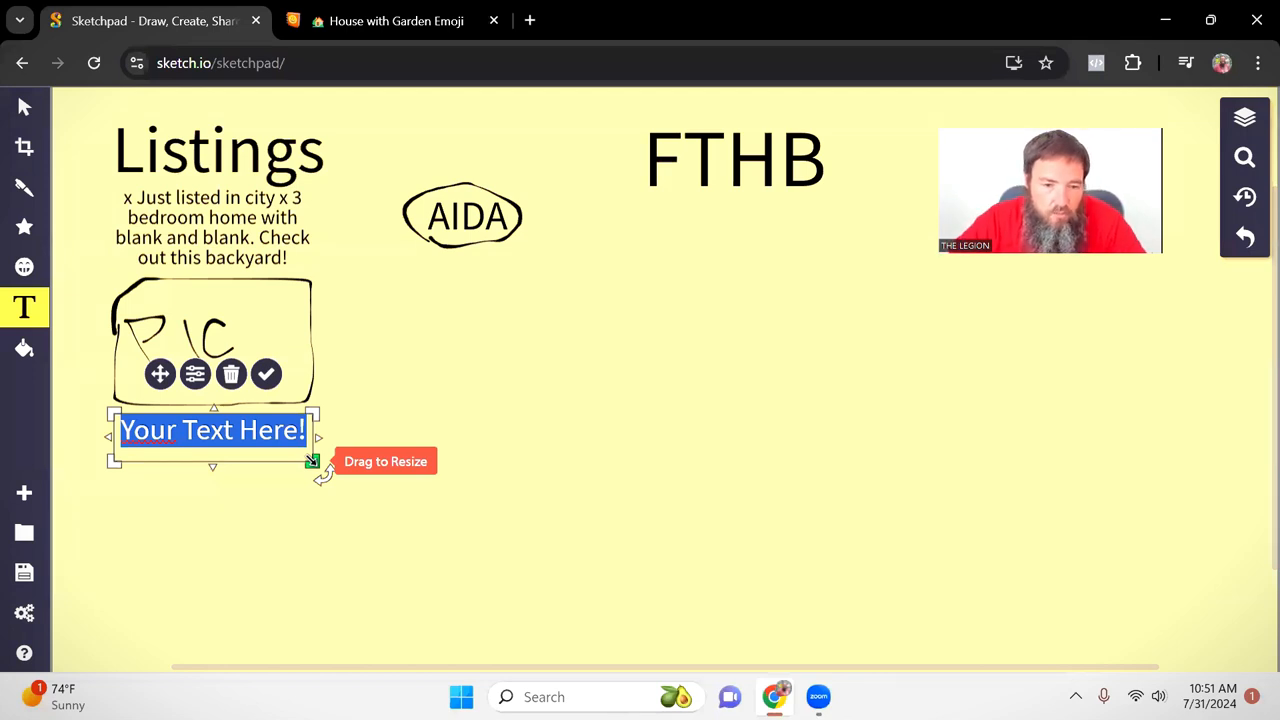
pyautogui.moveTo(510, 235)
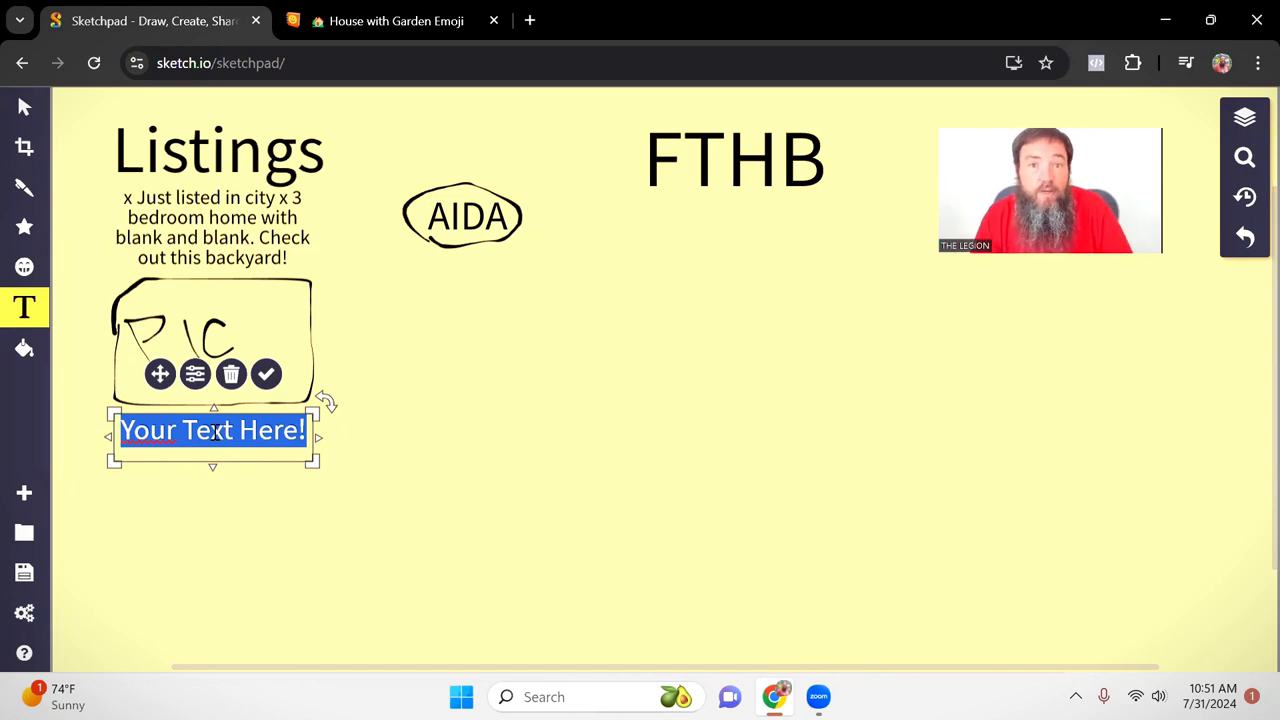
pyautogui.write('See')
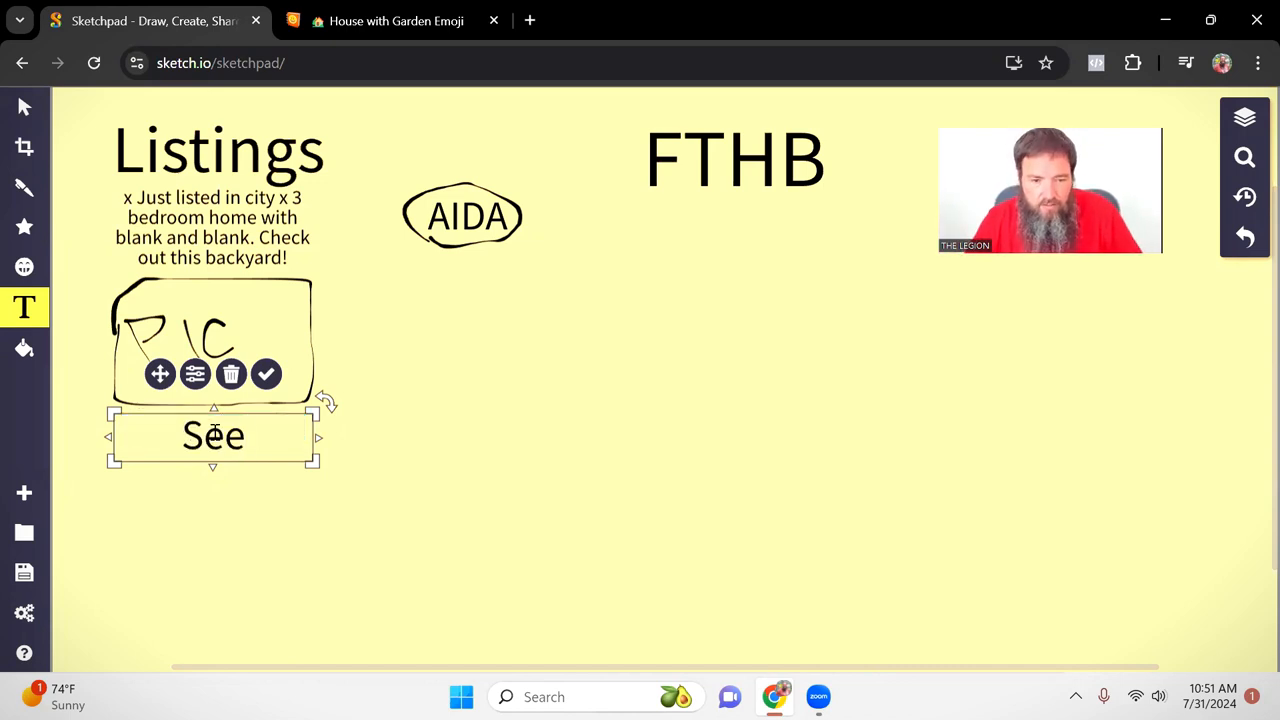
pyautogui.write('all the pictures.')
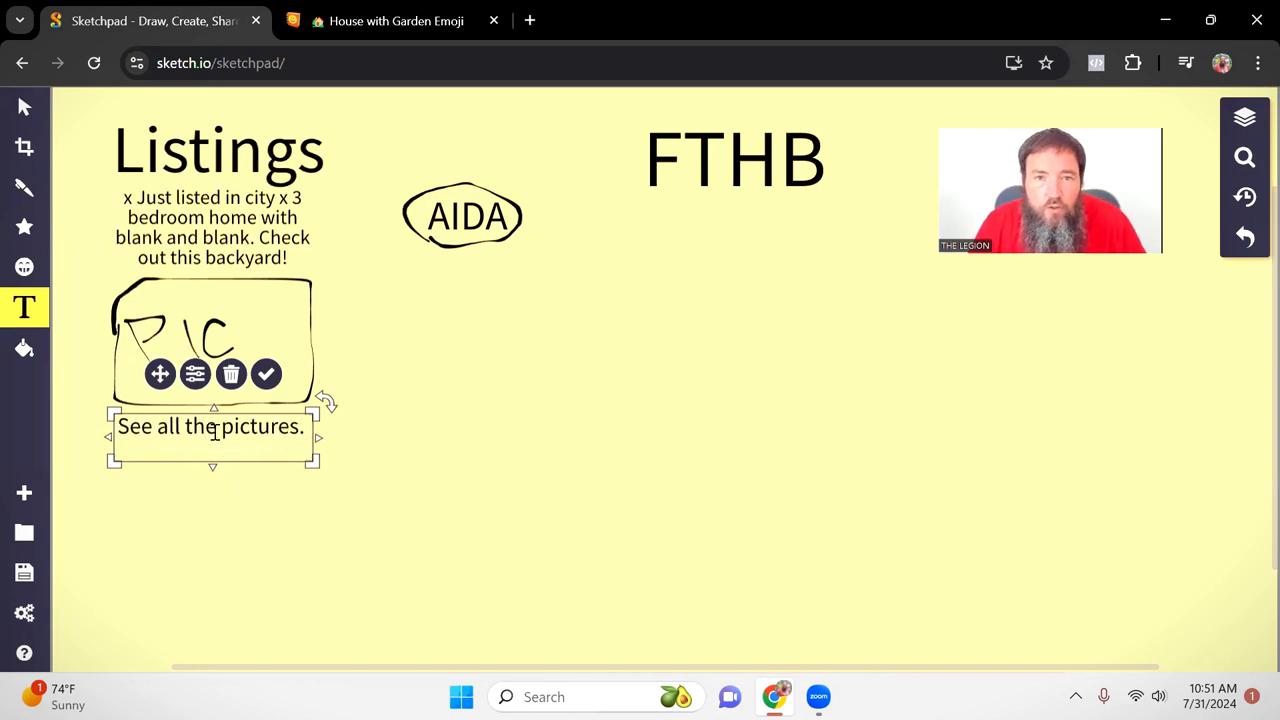
pyautogui.write('Get th')
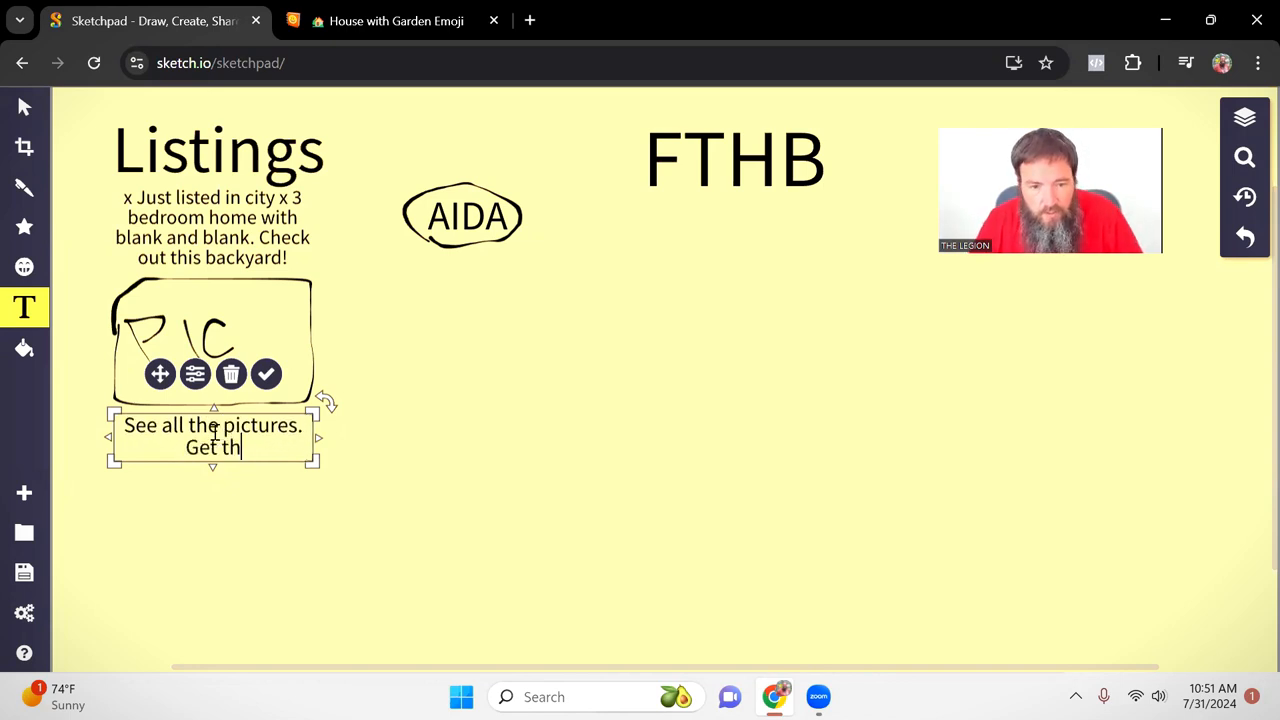
pyautogui.write('e price.')
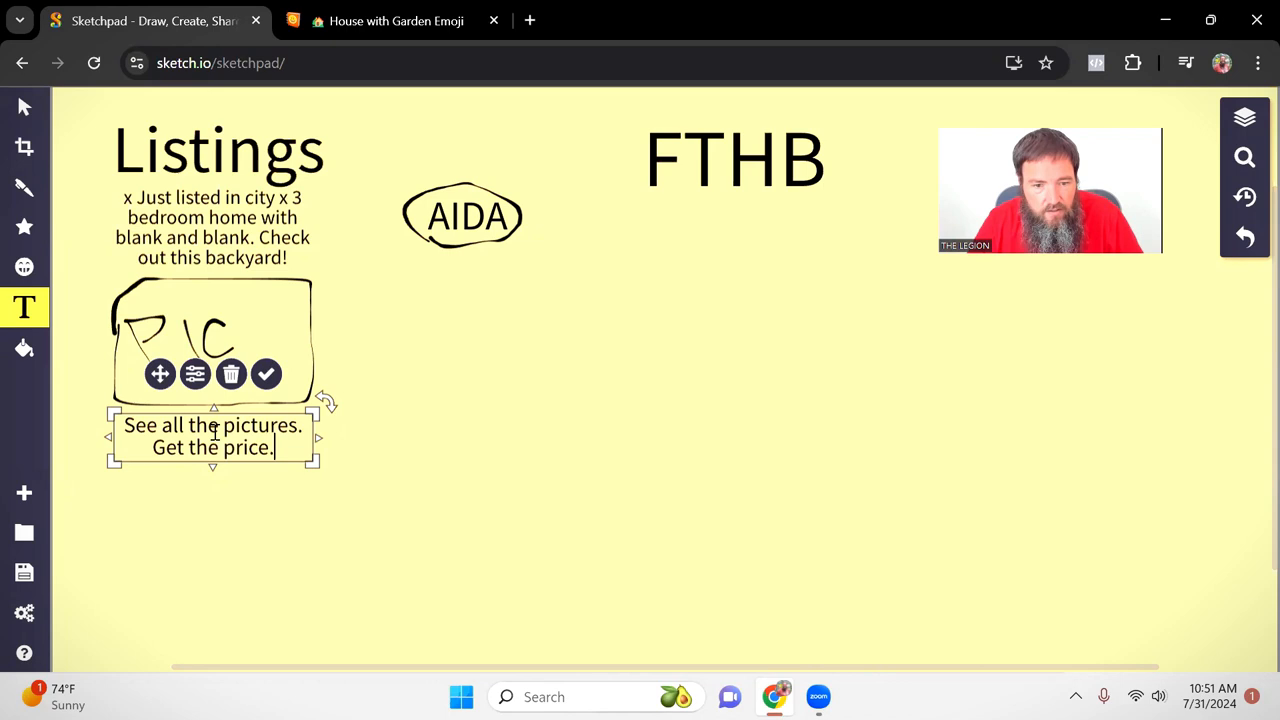
pyautogui.write('See Inside.')
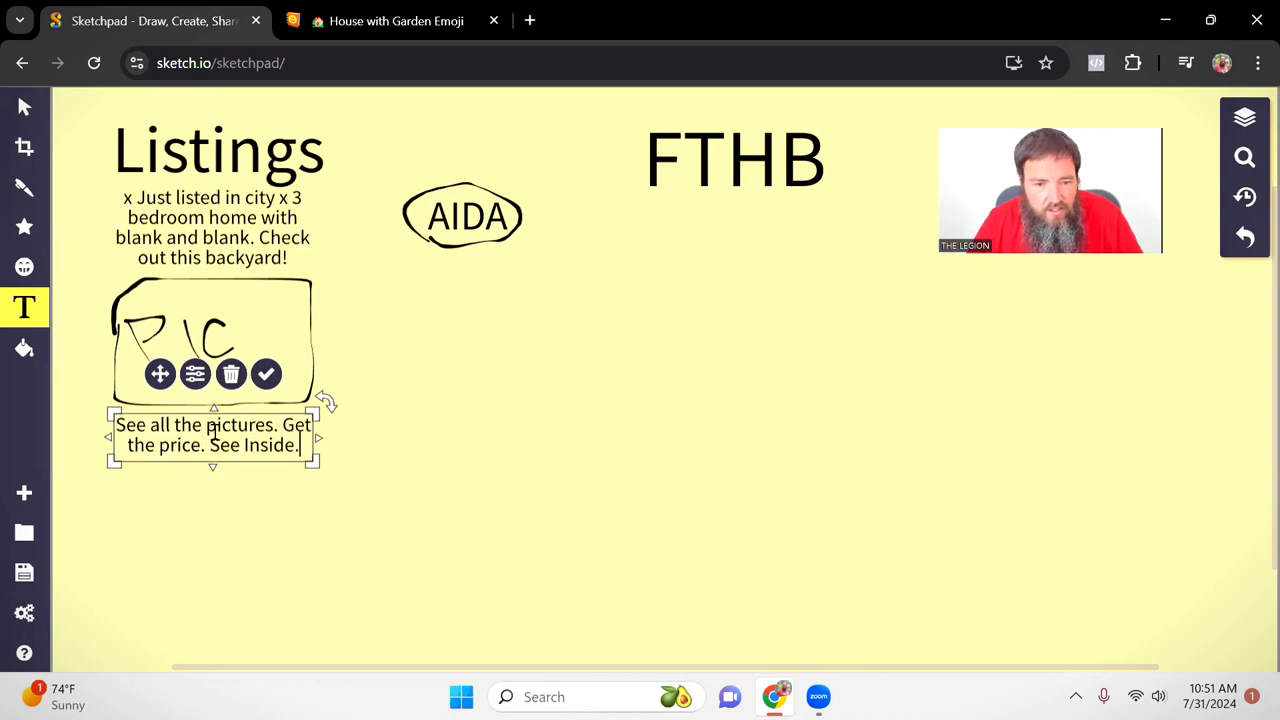
pyautogui.press('Backspace')
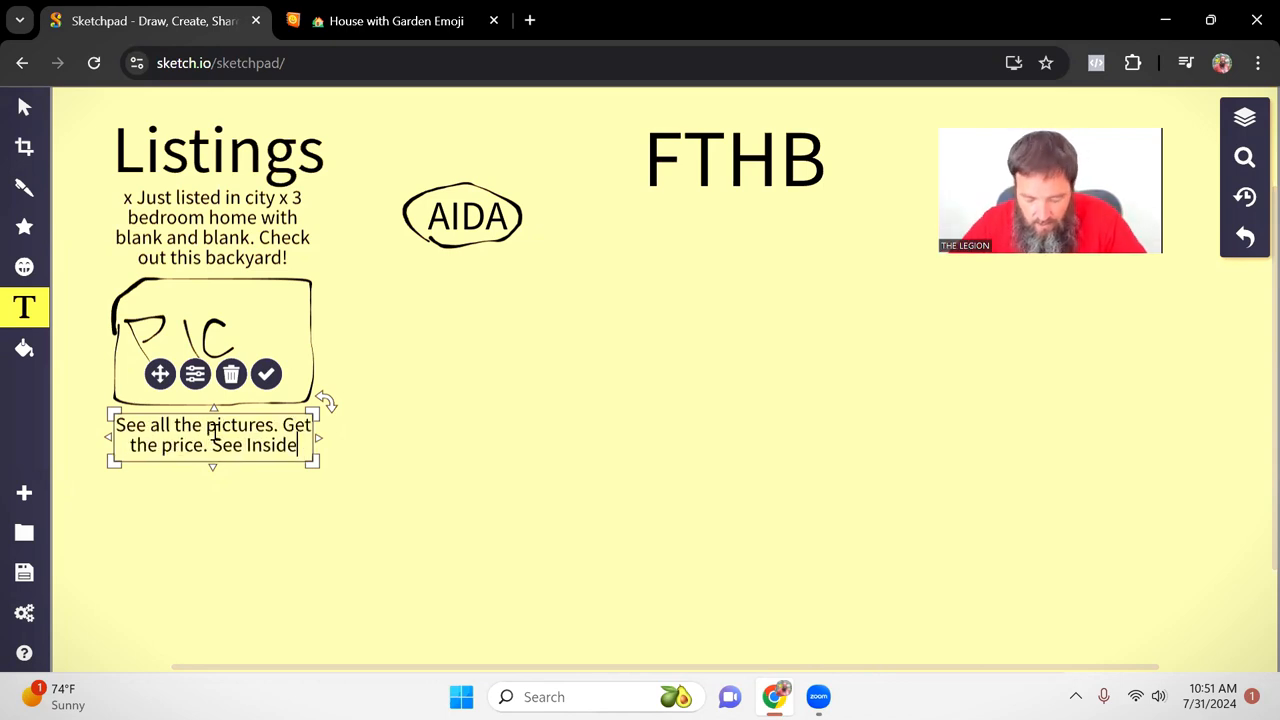
pyautogui.write('.')
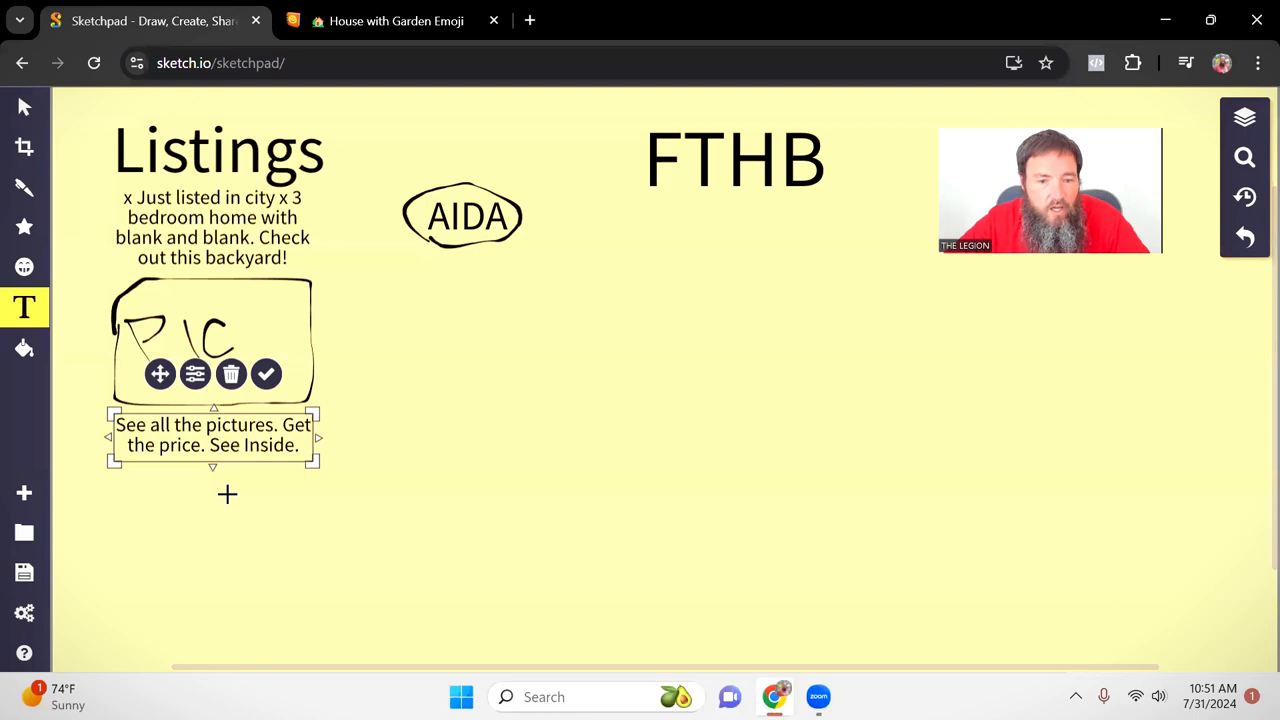
# Freehand-sketch a small rounded button shape right of the caption.
pyautogui.click(24, 187)
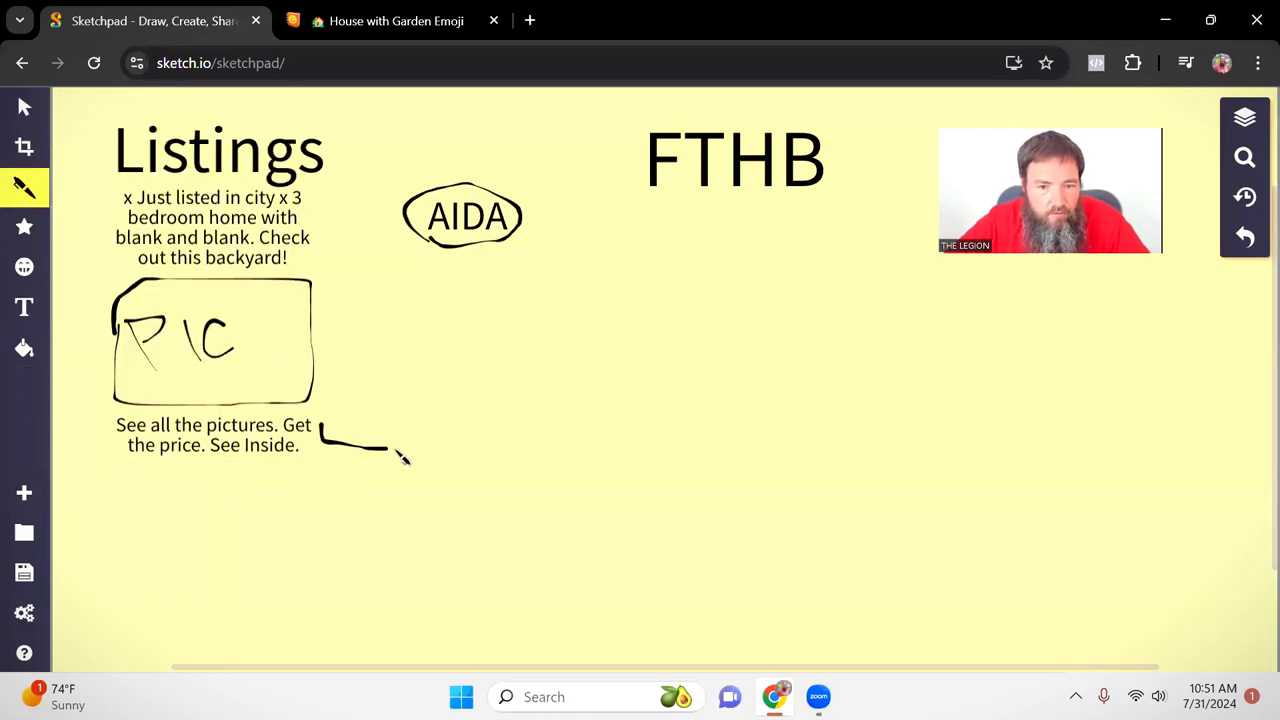
pyautogui.moveTo(320, 430); pyautogui.dragTo(395, 445)
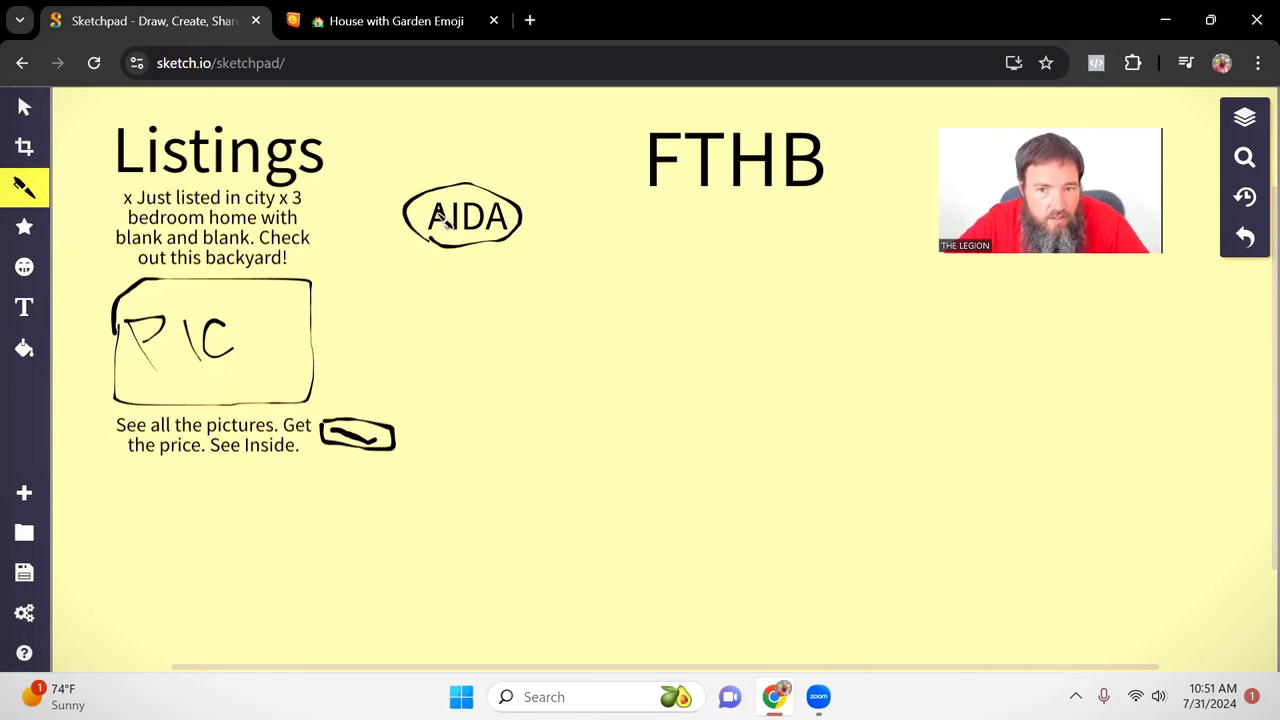
pyautogui.moveTo(265, 210)
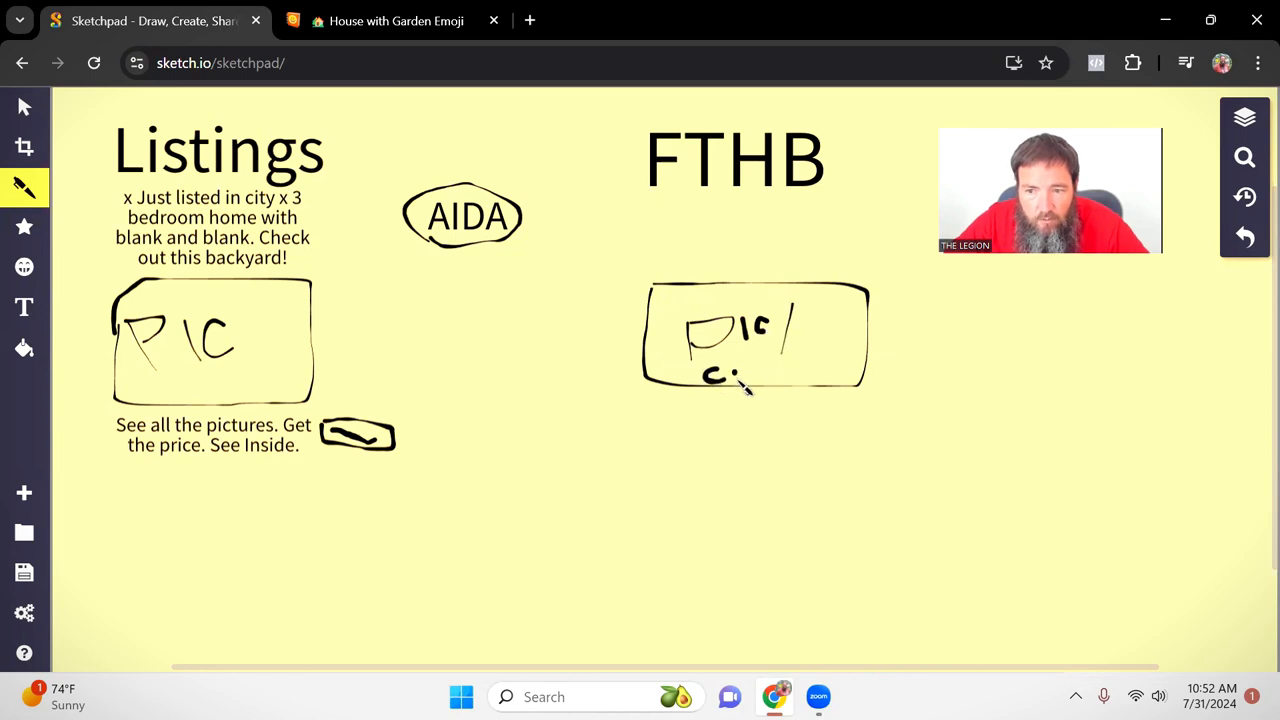
# Hand-write 'collage' under Pic inside the FTHB picture box.
pyautogui.moveTo(710, 375); pyautogui.dragTo(790, 375)
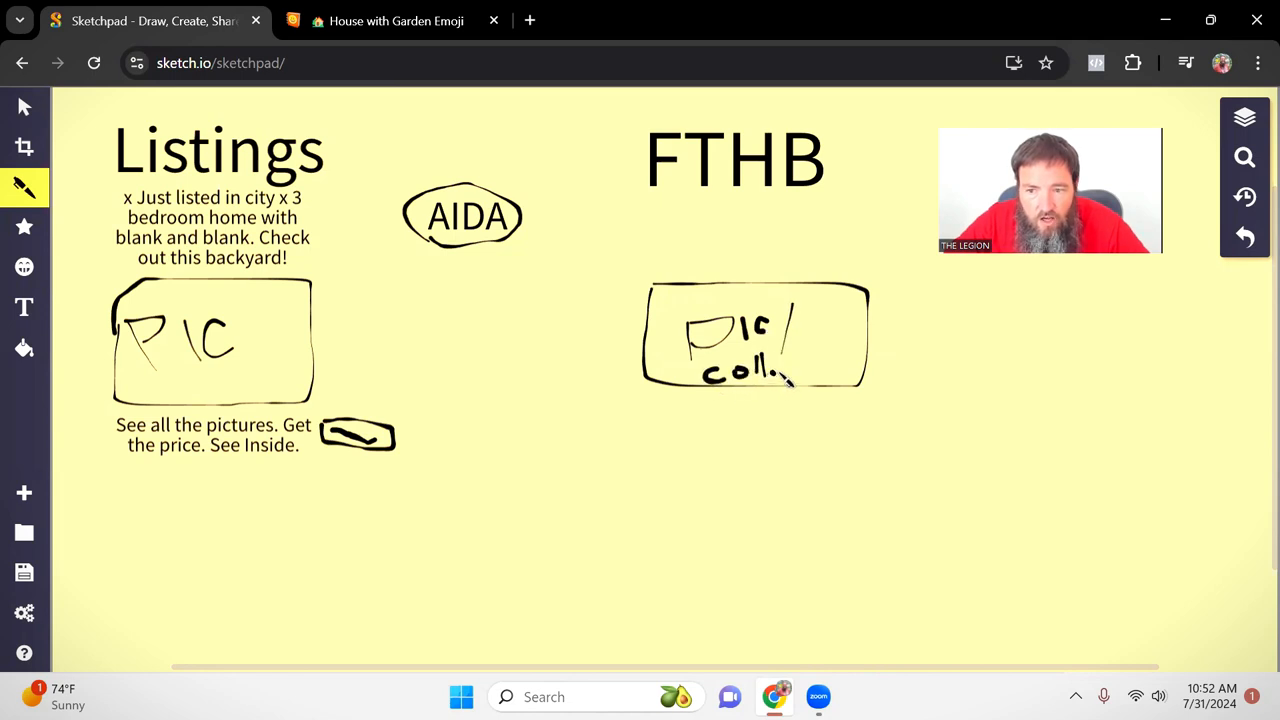
pyautogui.moveTo(790, 375); pyautogui.dragTo(810, 375)
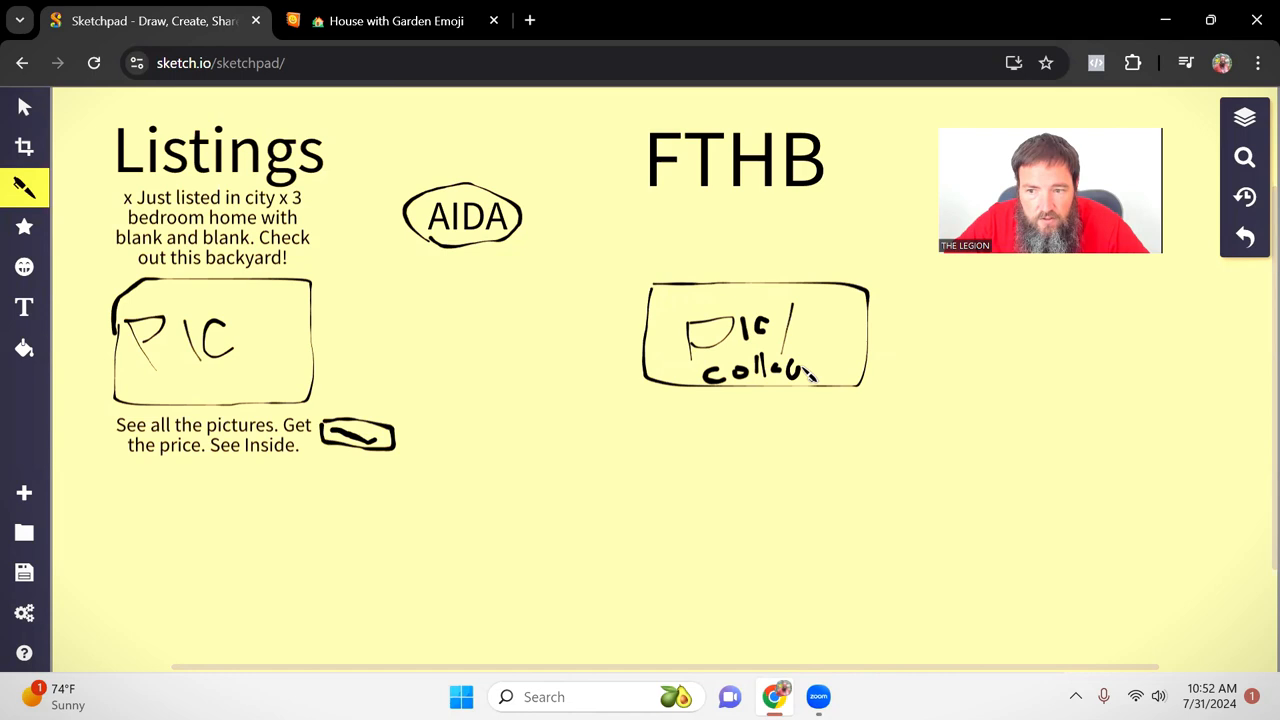
pyautogui.moveTo(805, 375); pyautogui.dragTo(825, 385)
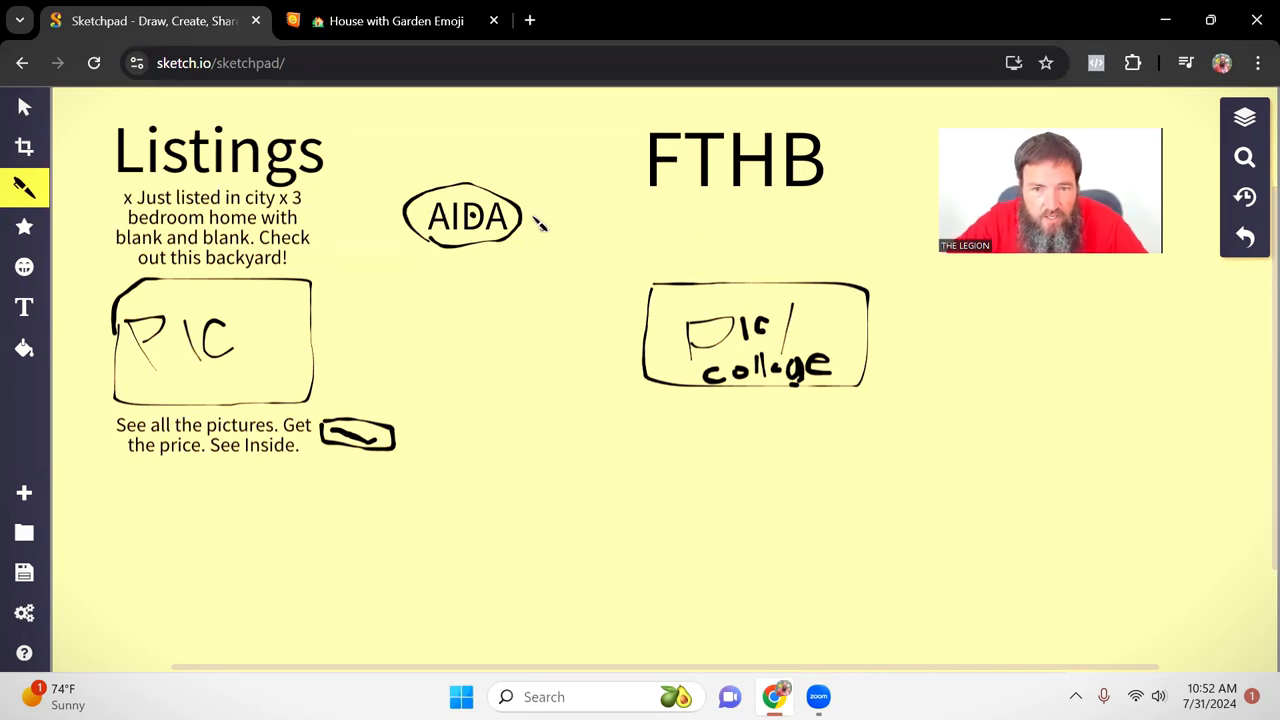
pyautogui.moveTo(24, 227)
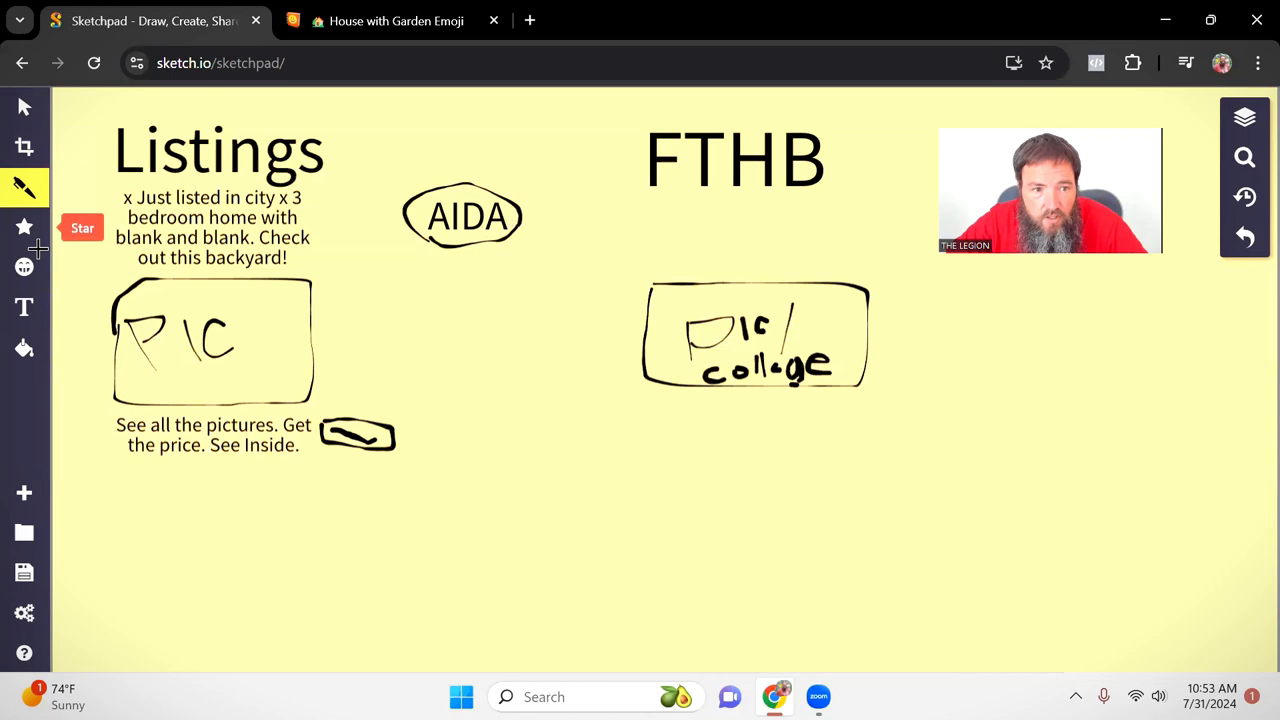
# Start the FTHB copy with the opener 'Attention City Renters' and placeholder lines.
pyautogui.click(24, 307)
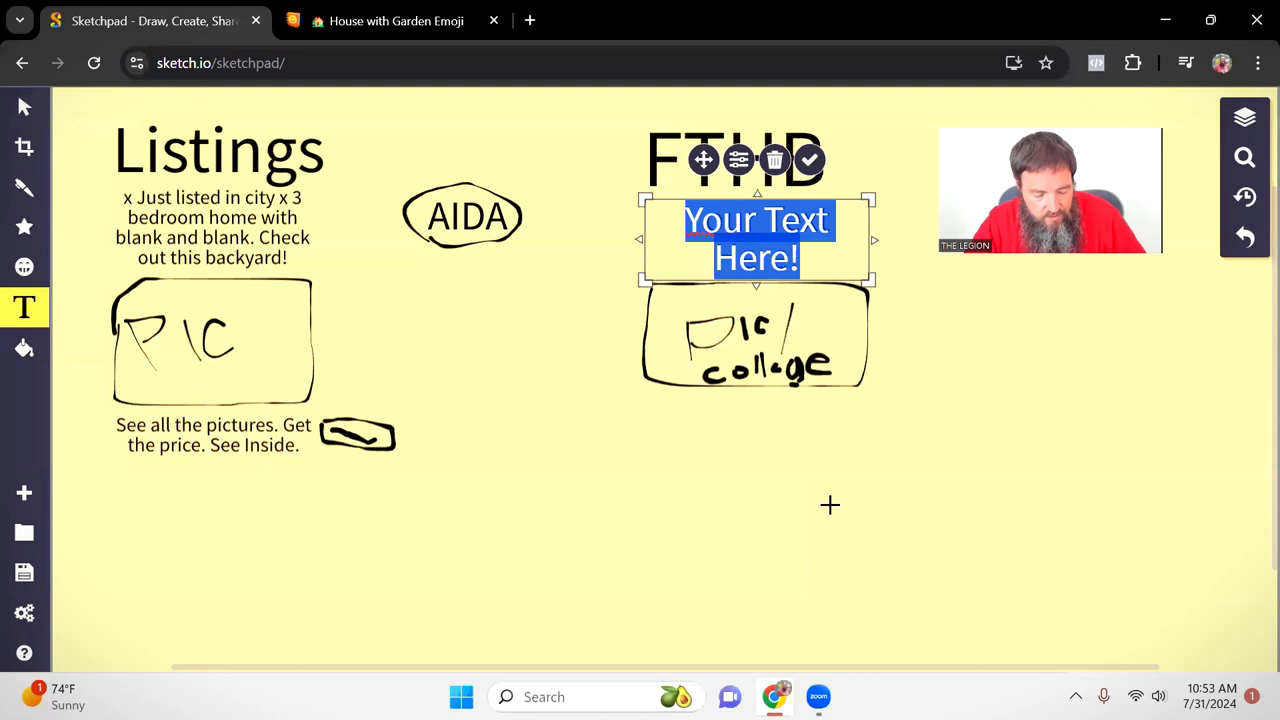
pyautogui.write('Attention')
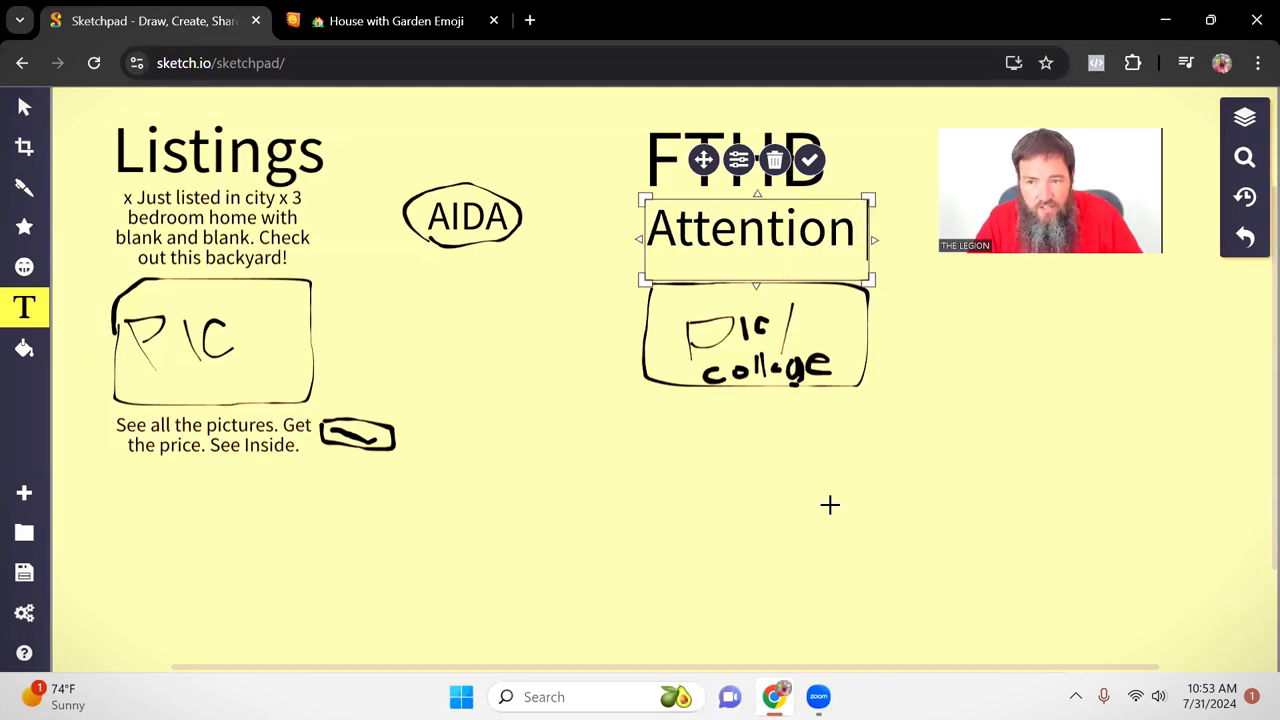
pyautogui.write('City')
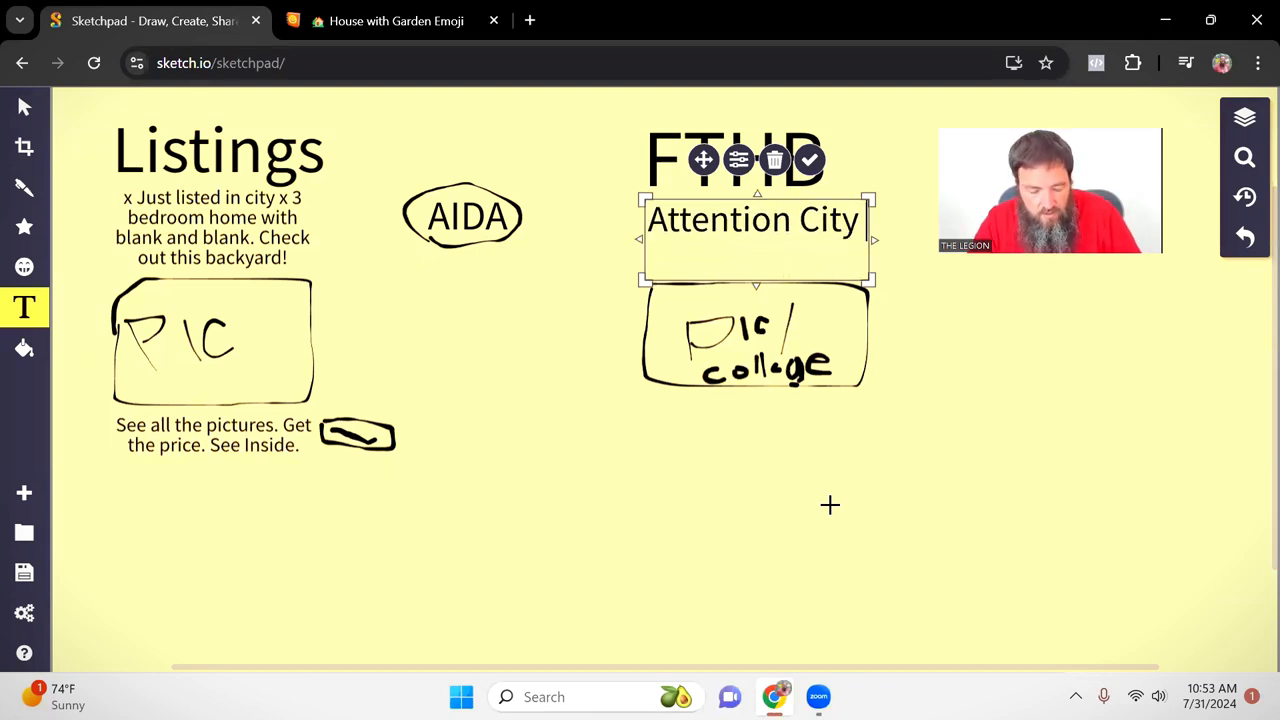
pyautogui.write('Renters')
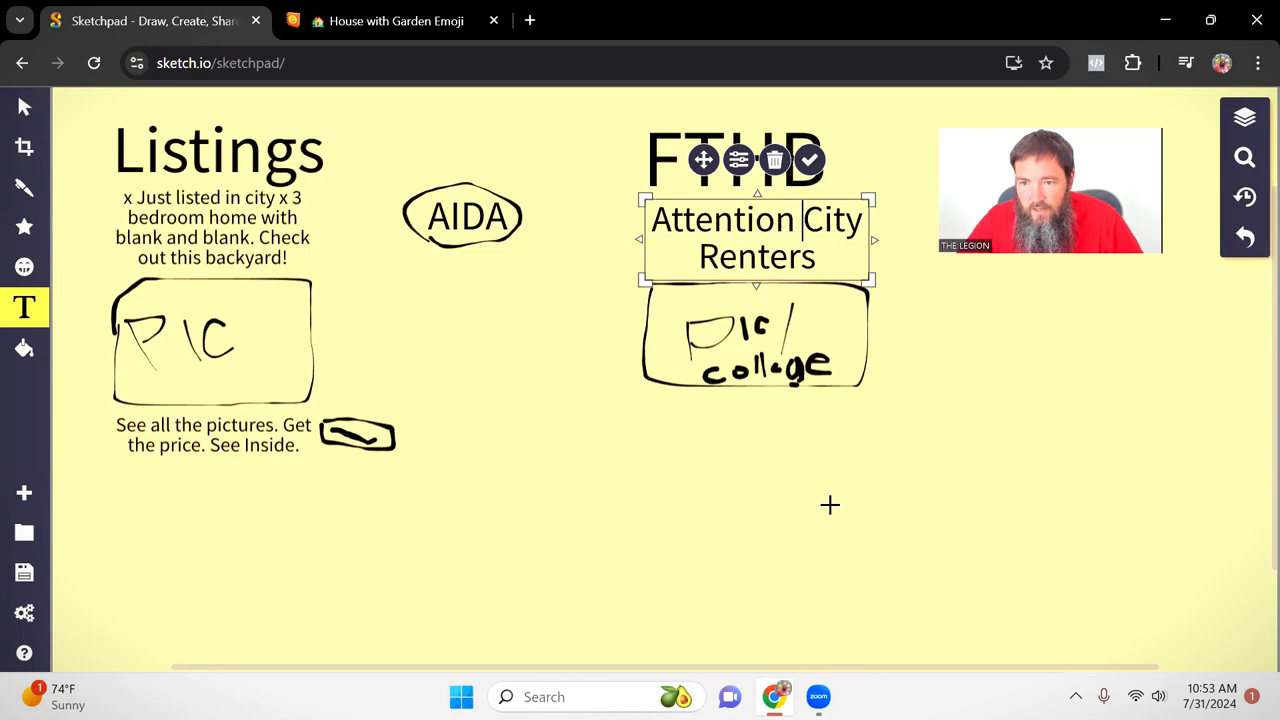
pyautogui.write('x')
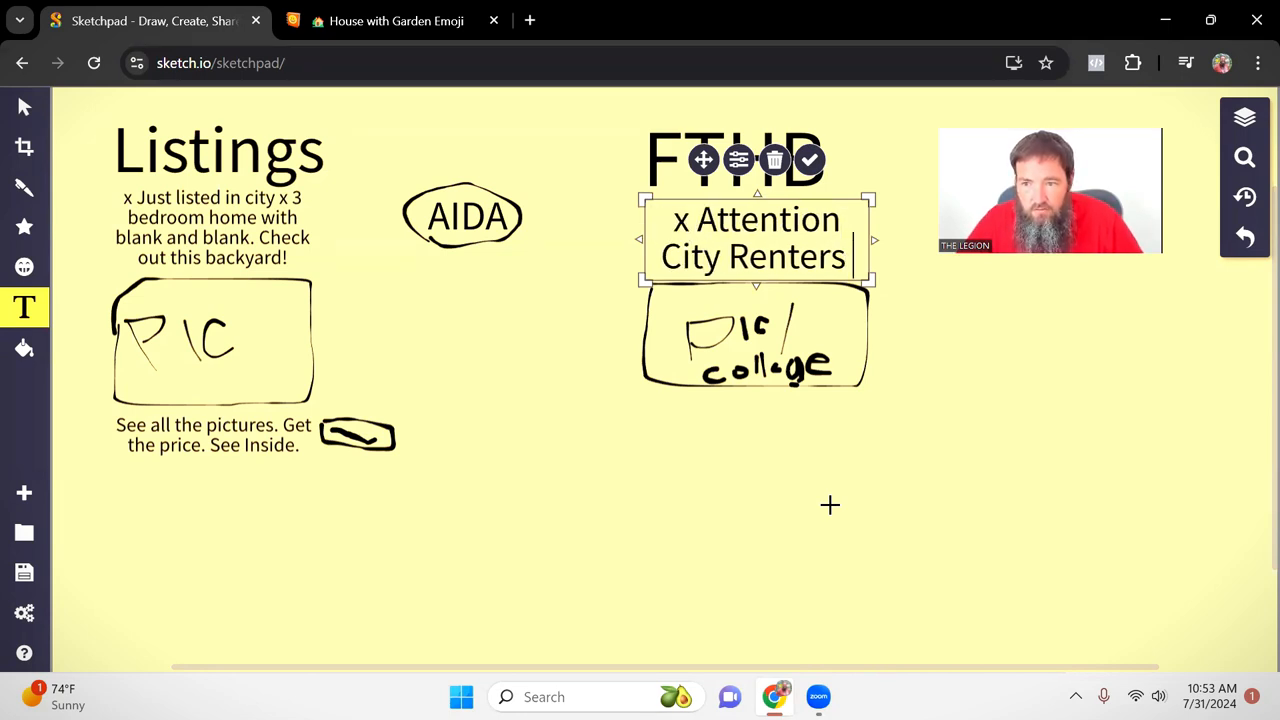
pyautogui.write('x')
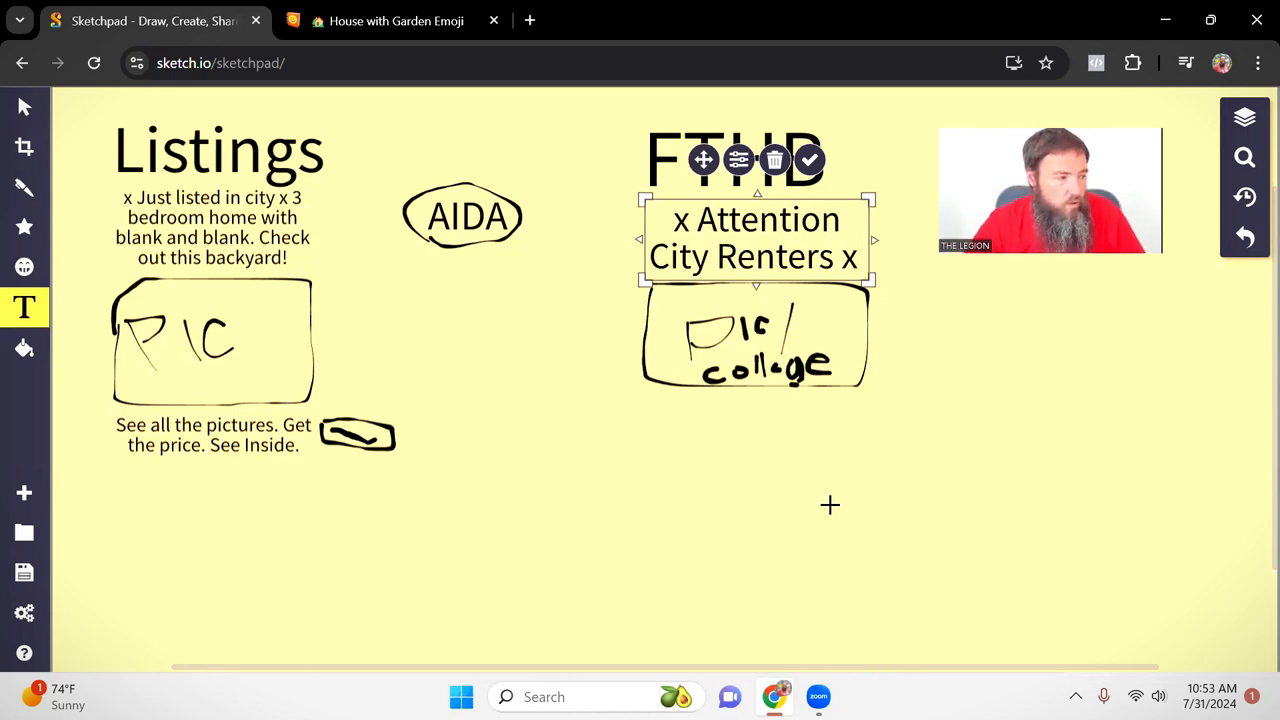
# Continue the copy: new programs make it easier to become homeowners in 2024.
pyautogui.write('Newe pro')
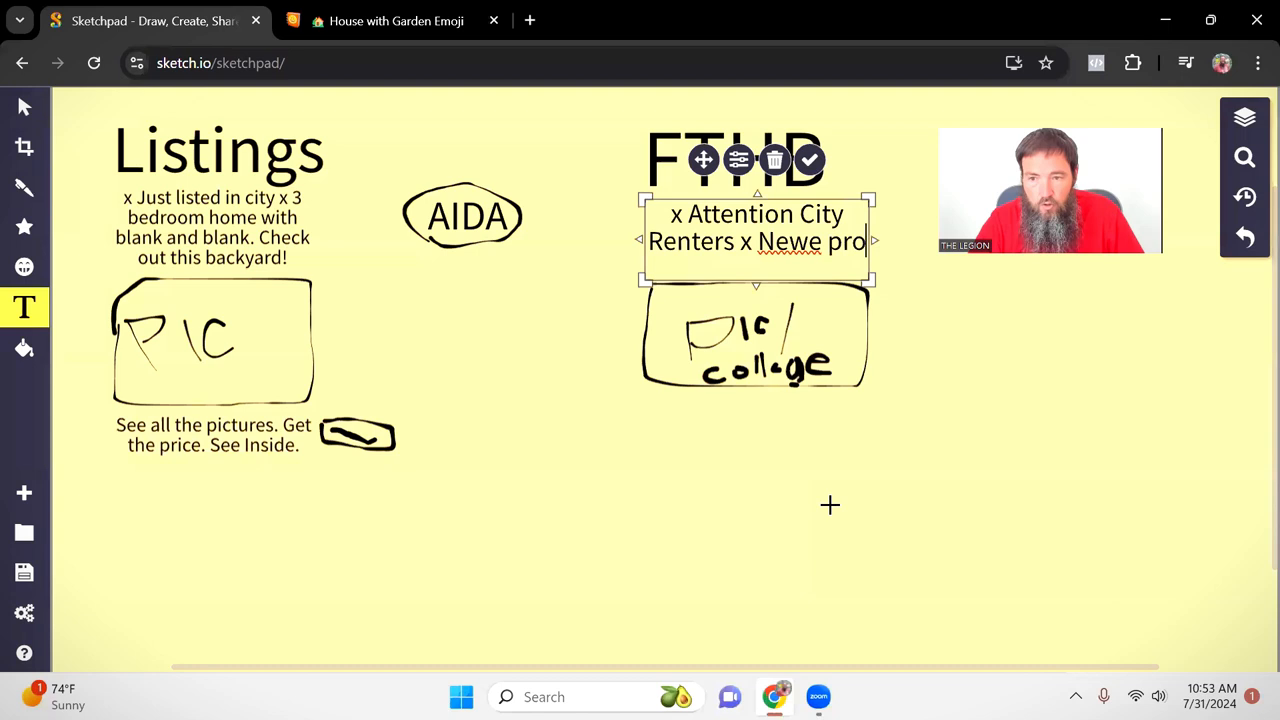
pyautogui.press('Backspace')
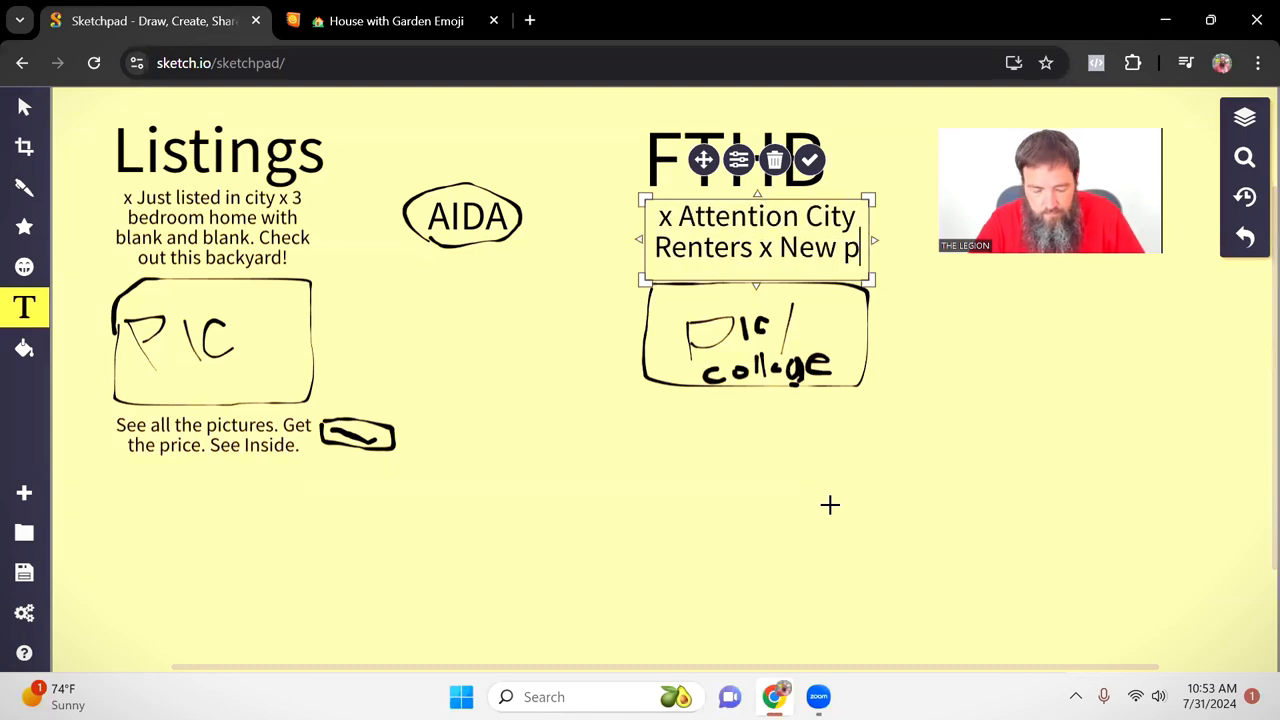
pyautogui.write('rograms')
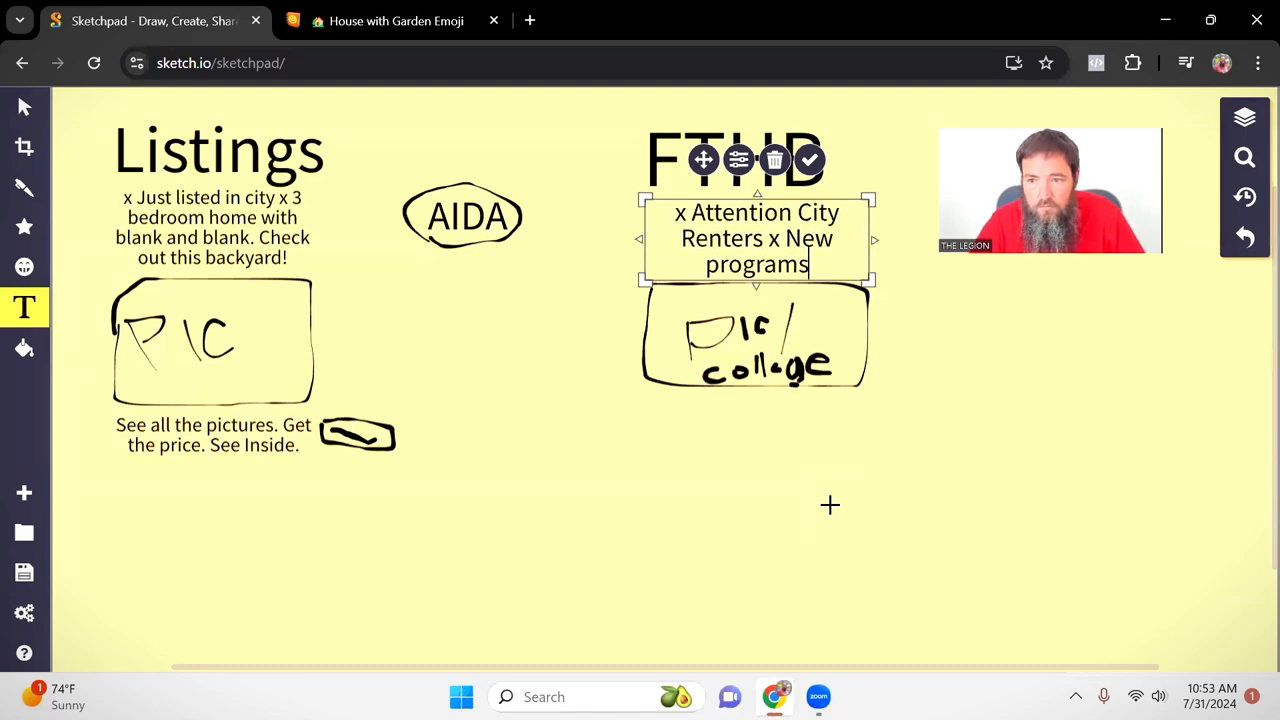
pyautogui.write('make it easier for renters to become')
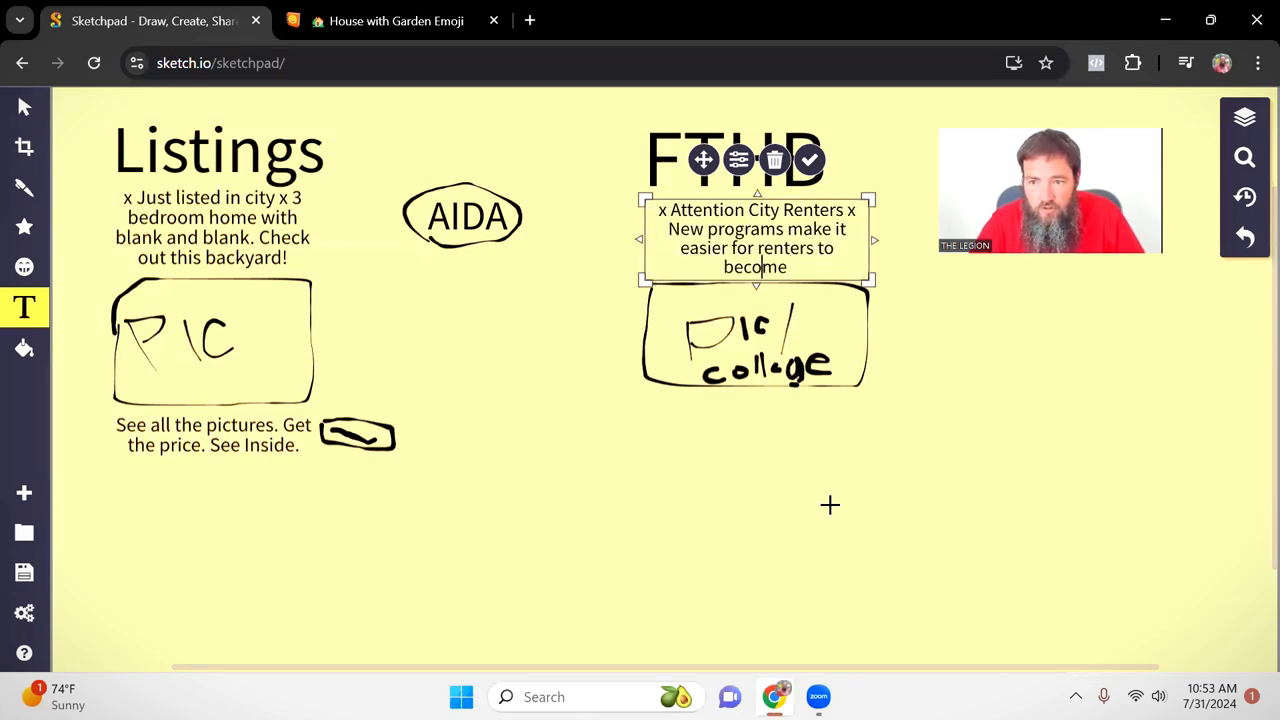
pyautogui.write('homeo')
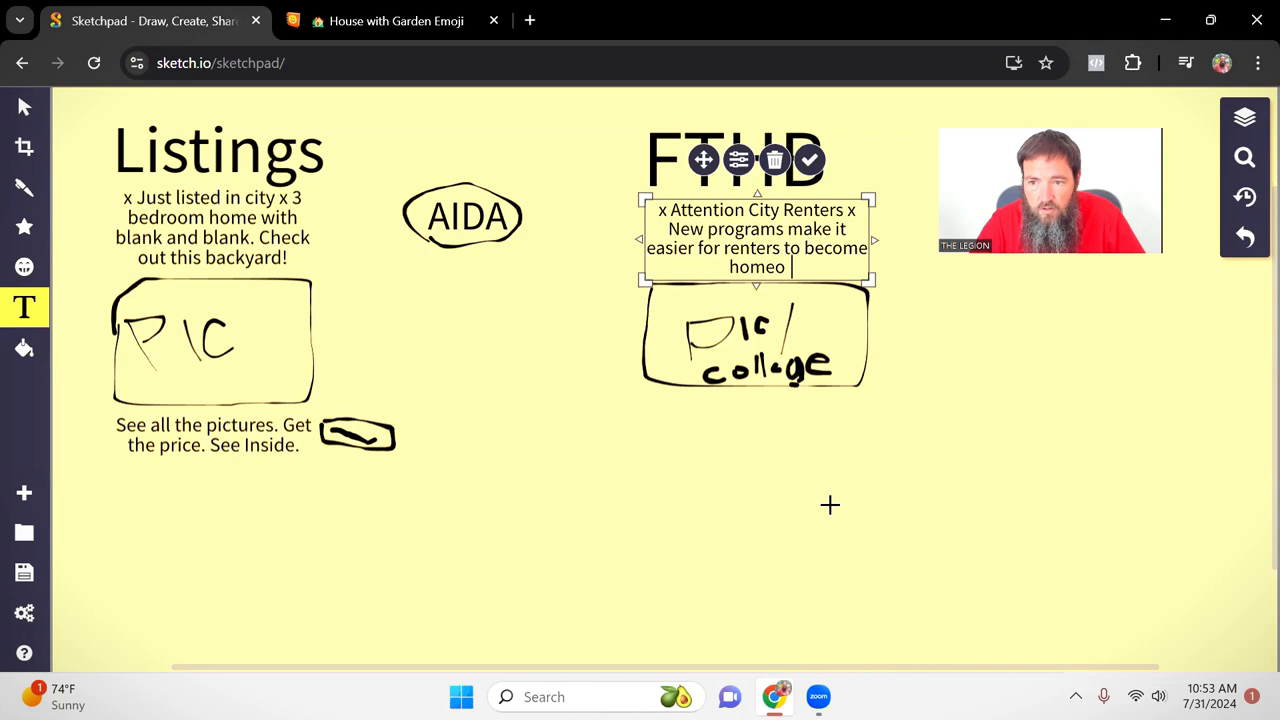
pyautogui.write('wners in 2024')
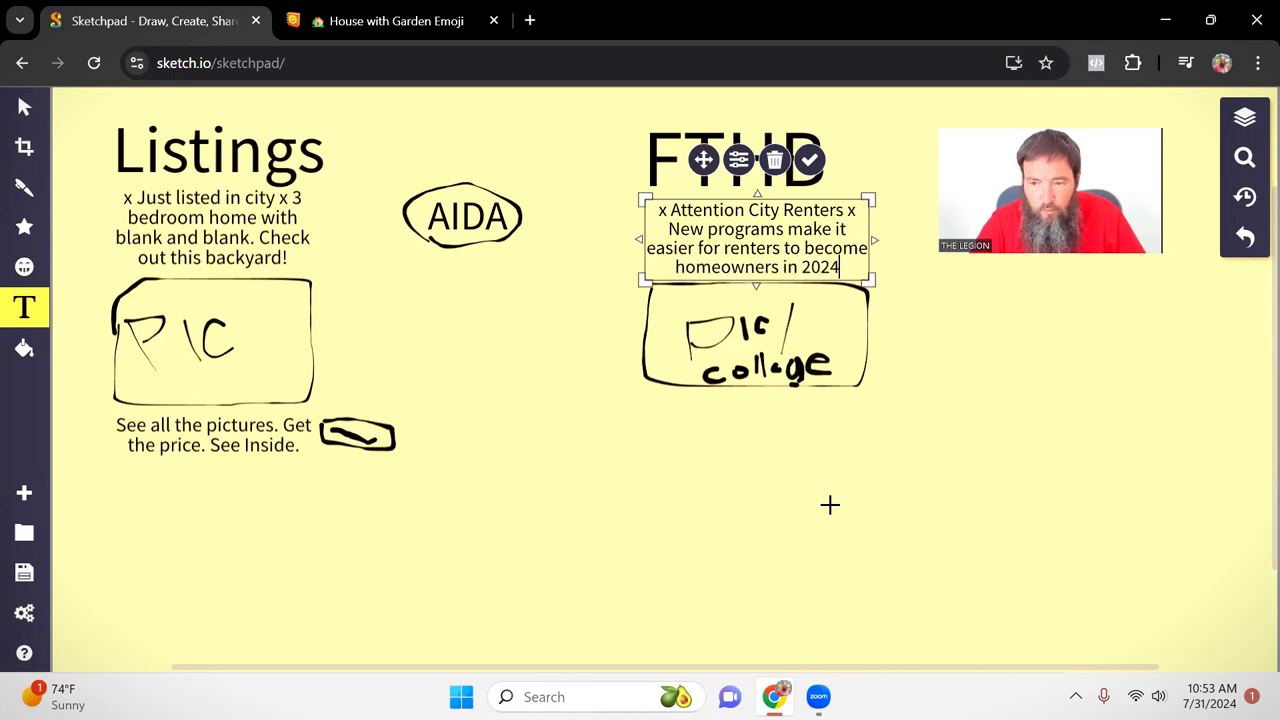
pyautogui.write('.')
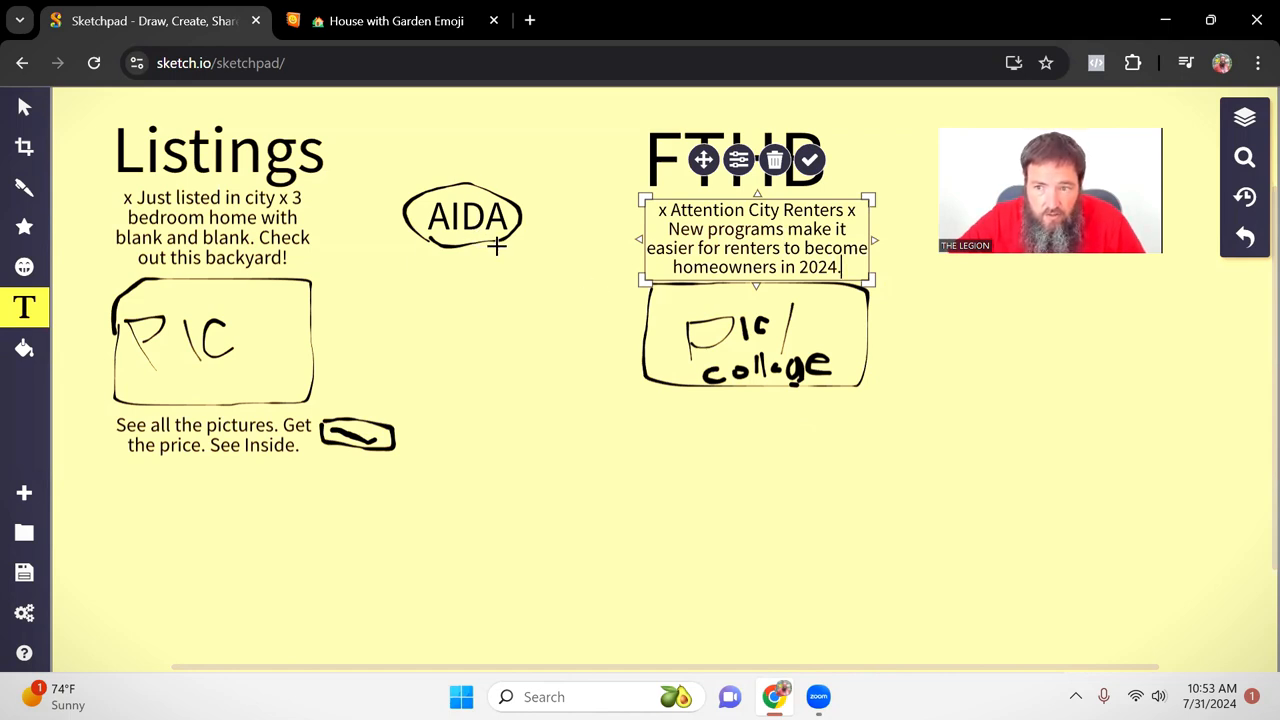
# Finish with the line '(with less than $XXXX in the bank).'.
pyautogui.write('with ;le')
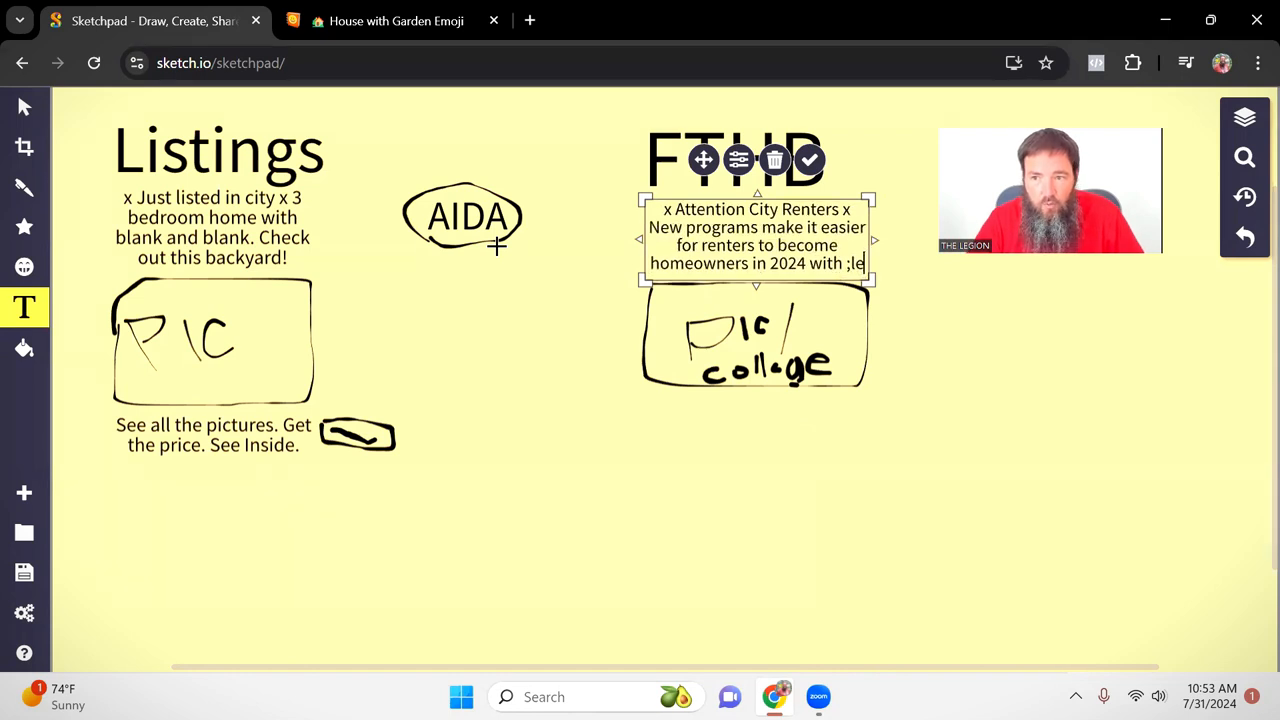
pyautogui.press('Backspace')
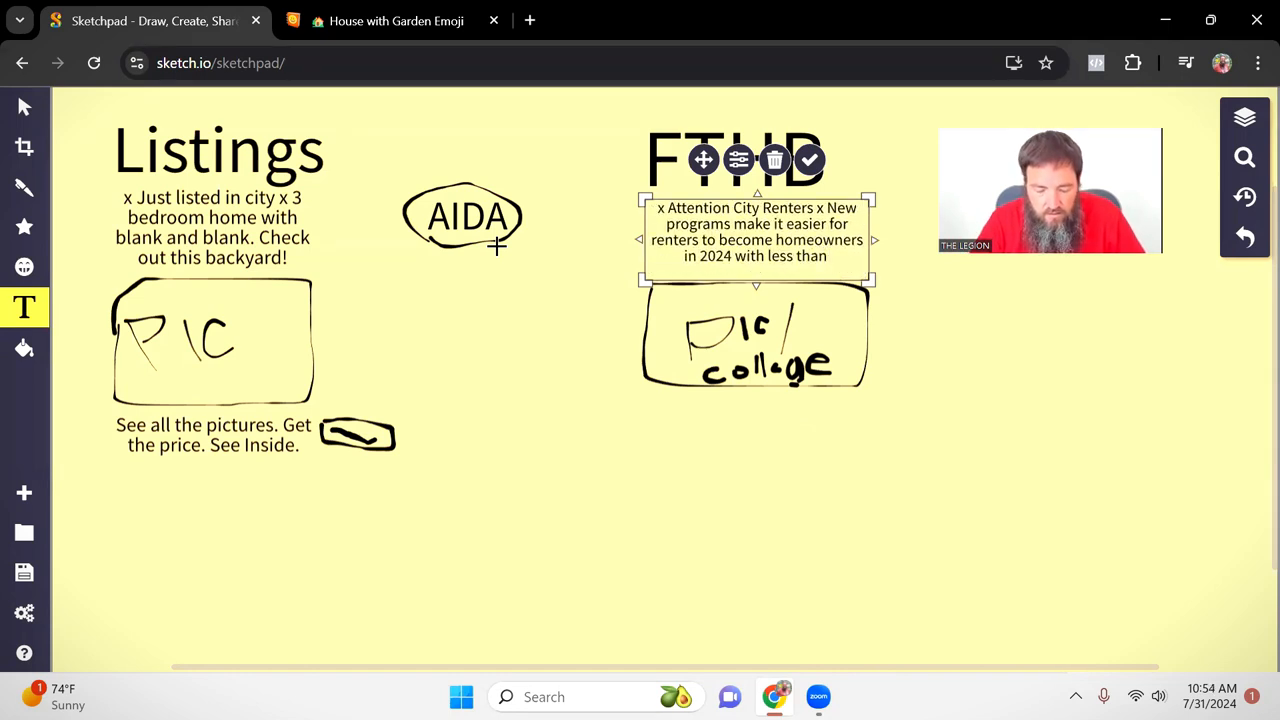
pyautogui.write('$XXXX in the ba')
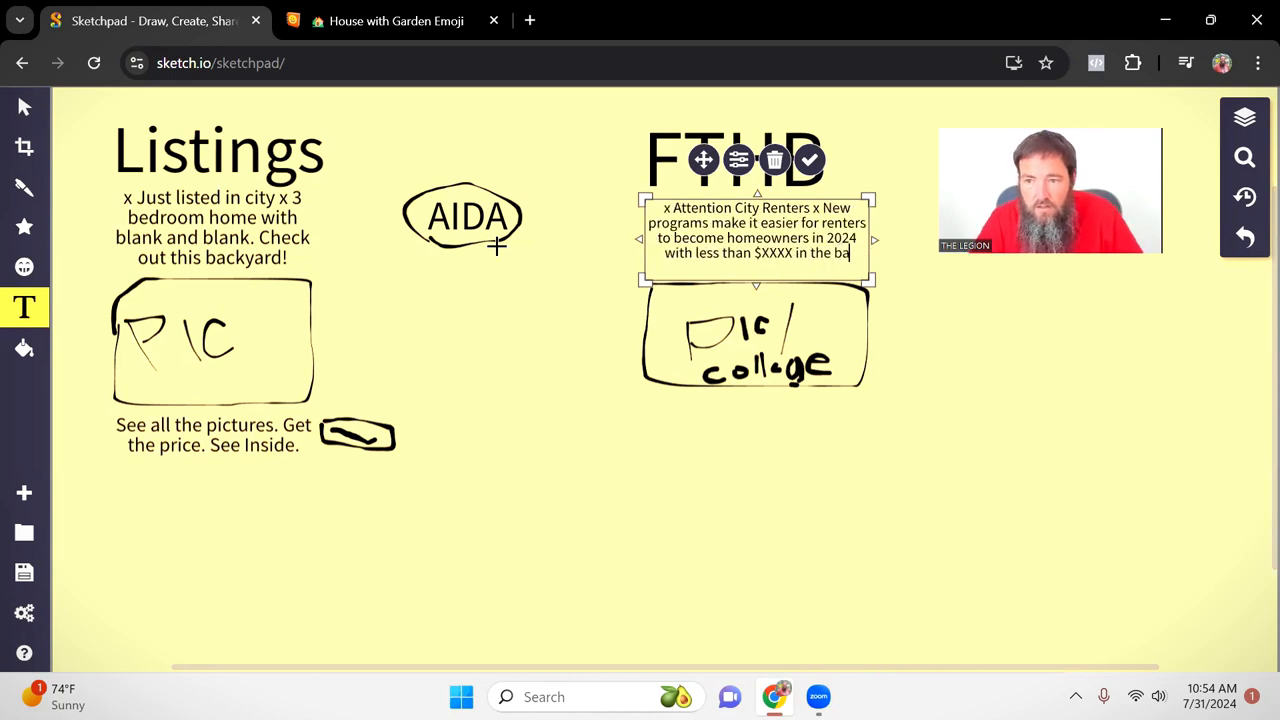
pyautogui.write('nk).')
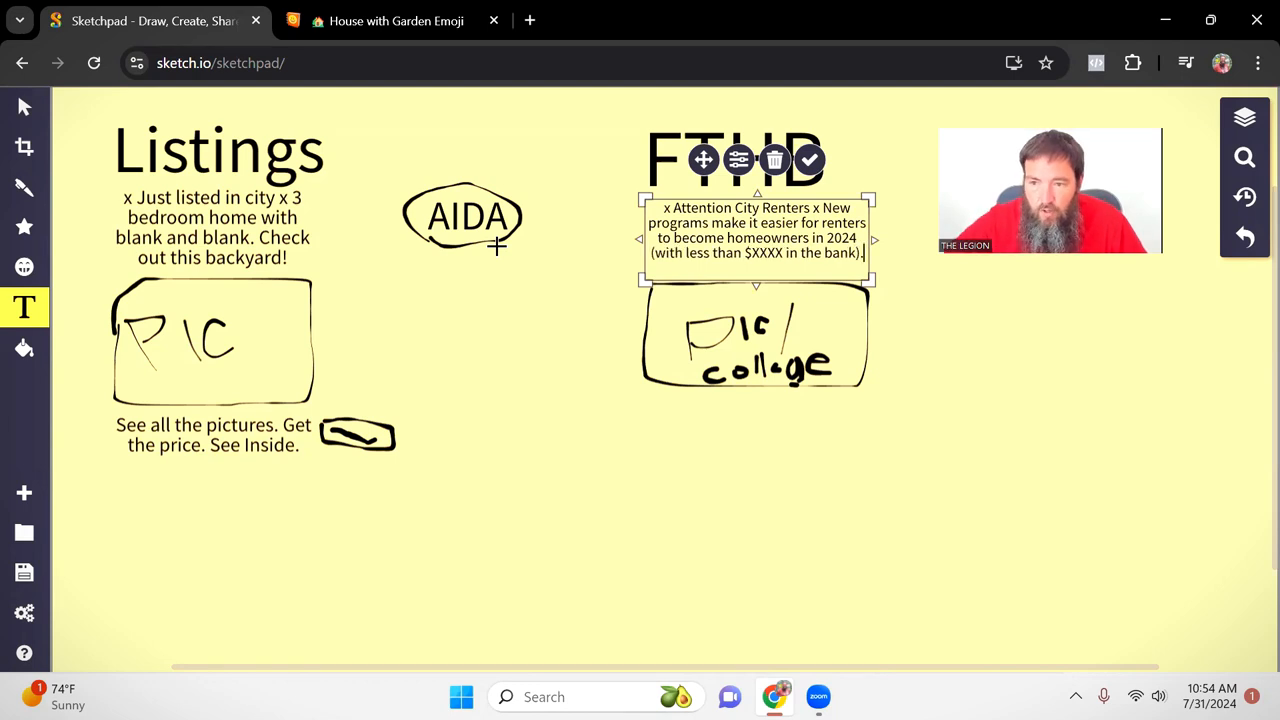
pyautogui.moveTo(969, 378)
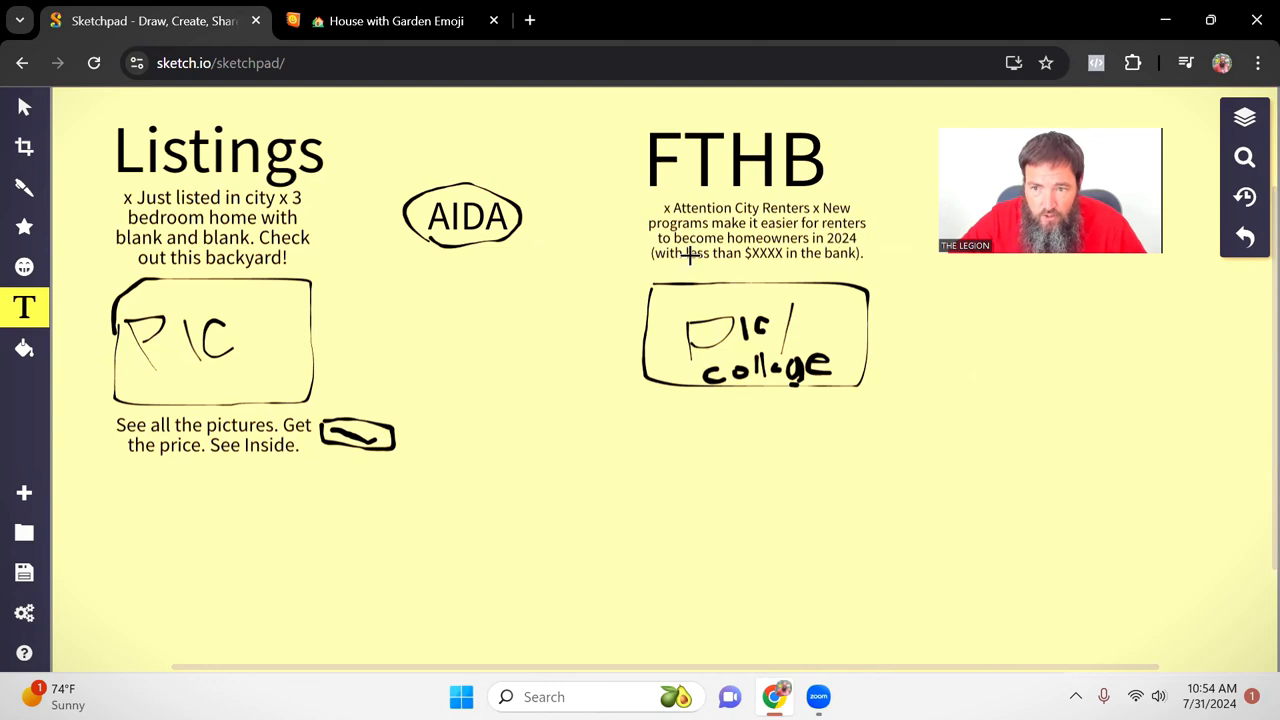
pyautogui.moveTo(997, 432)
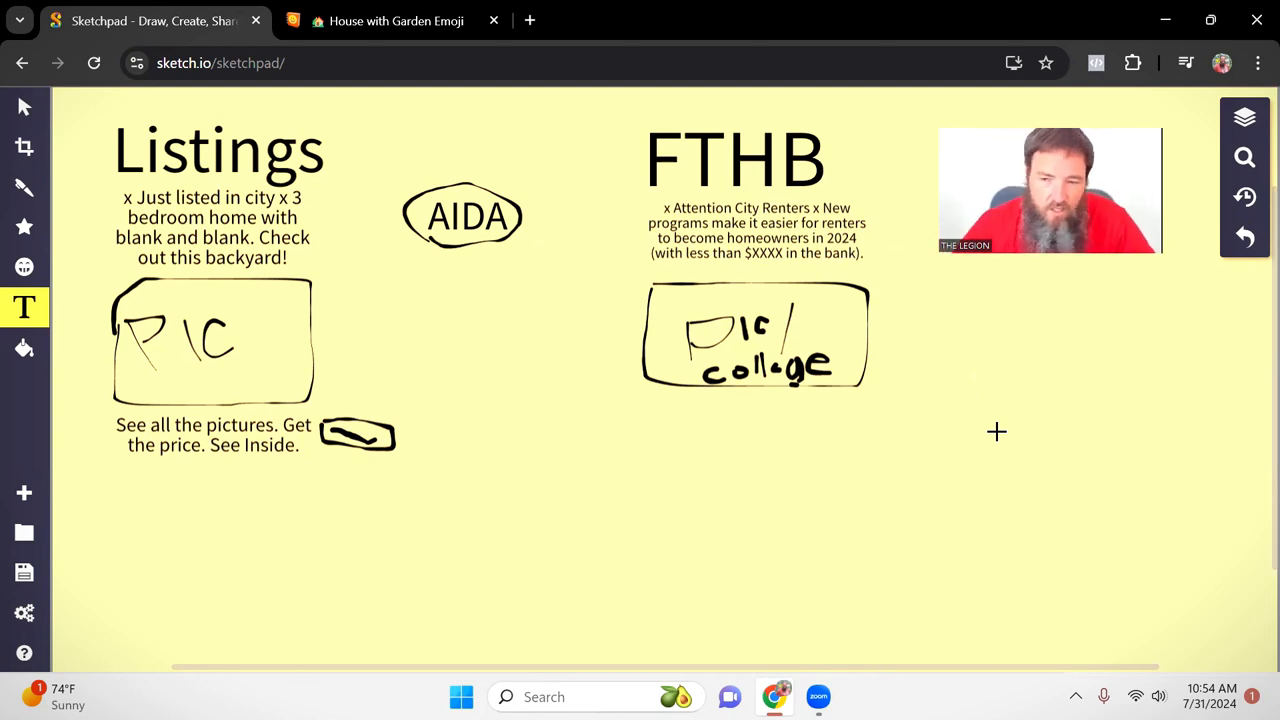
pyautogui.moveTo(1008, 423)
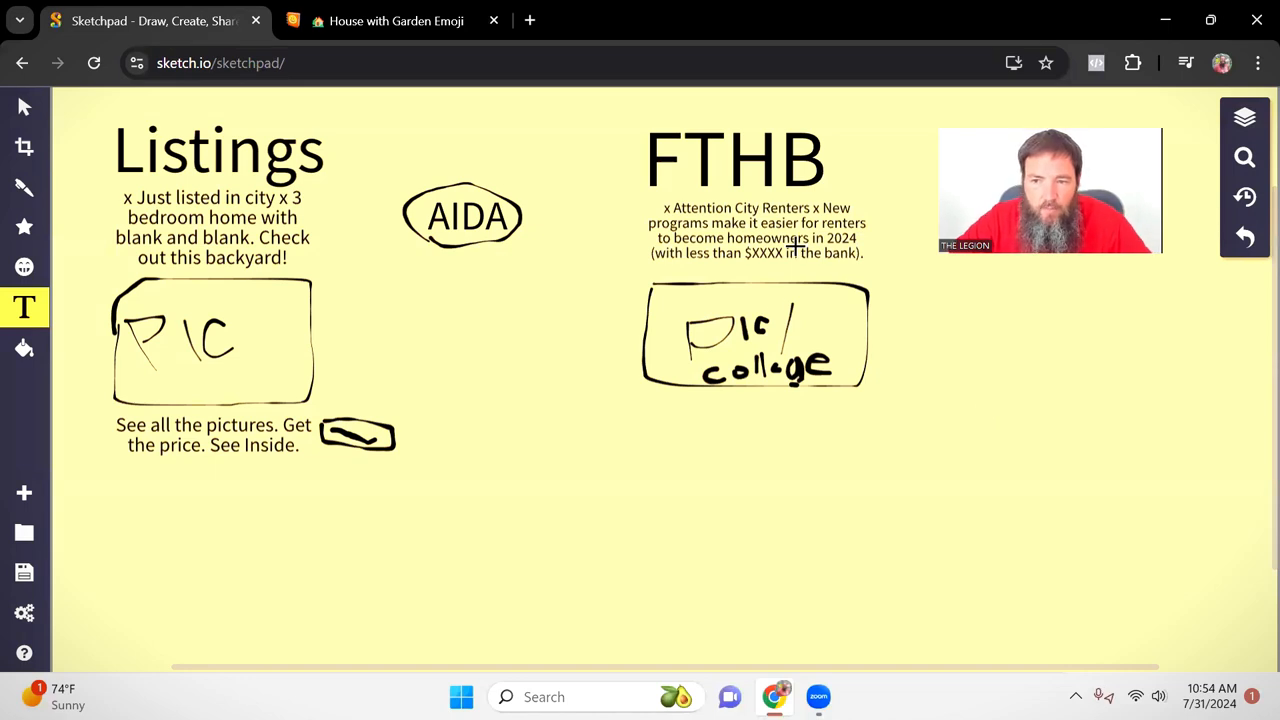
pyautogui.moveTo(940, 364)
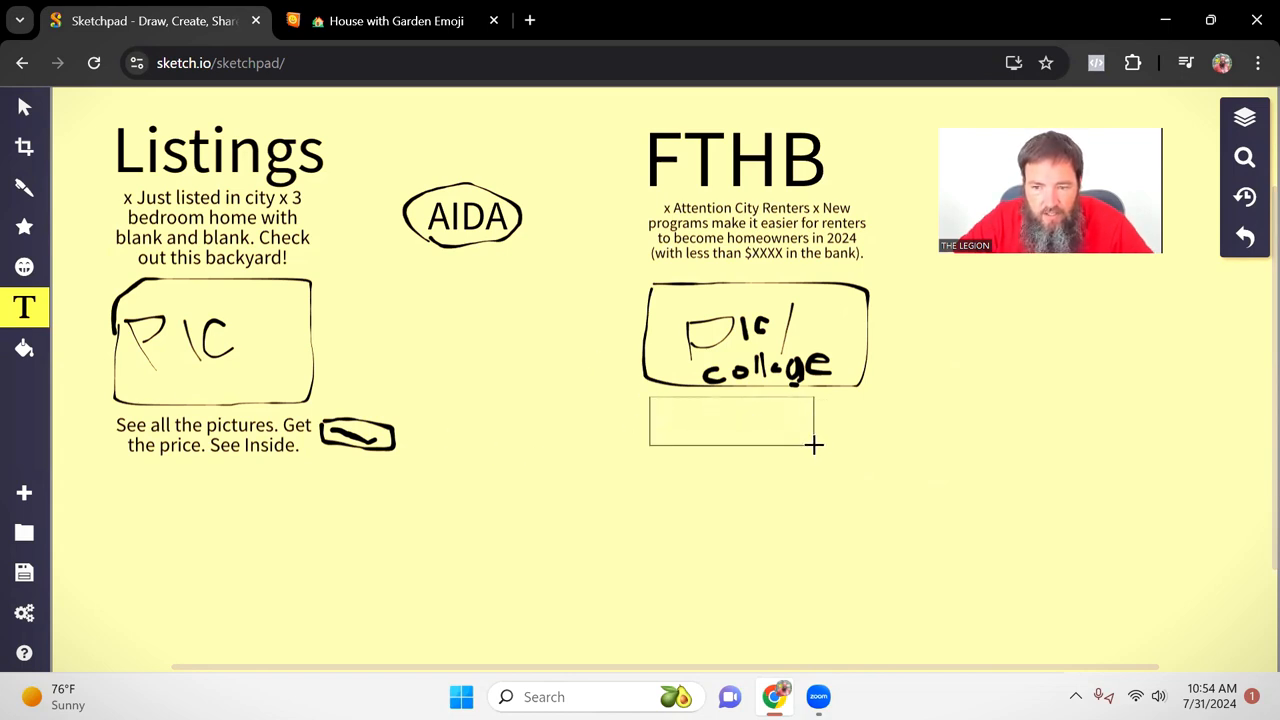
# Caption the FTHB picture 'Find Out How Much Home You Qualify For Today' with a sketched button beside it.
pyautogui.click(730, 420)
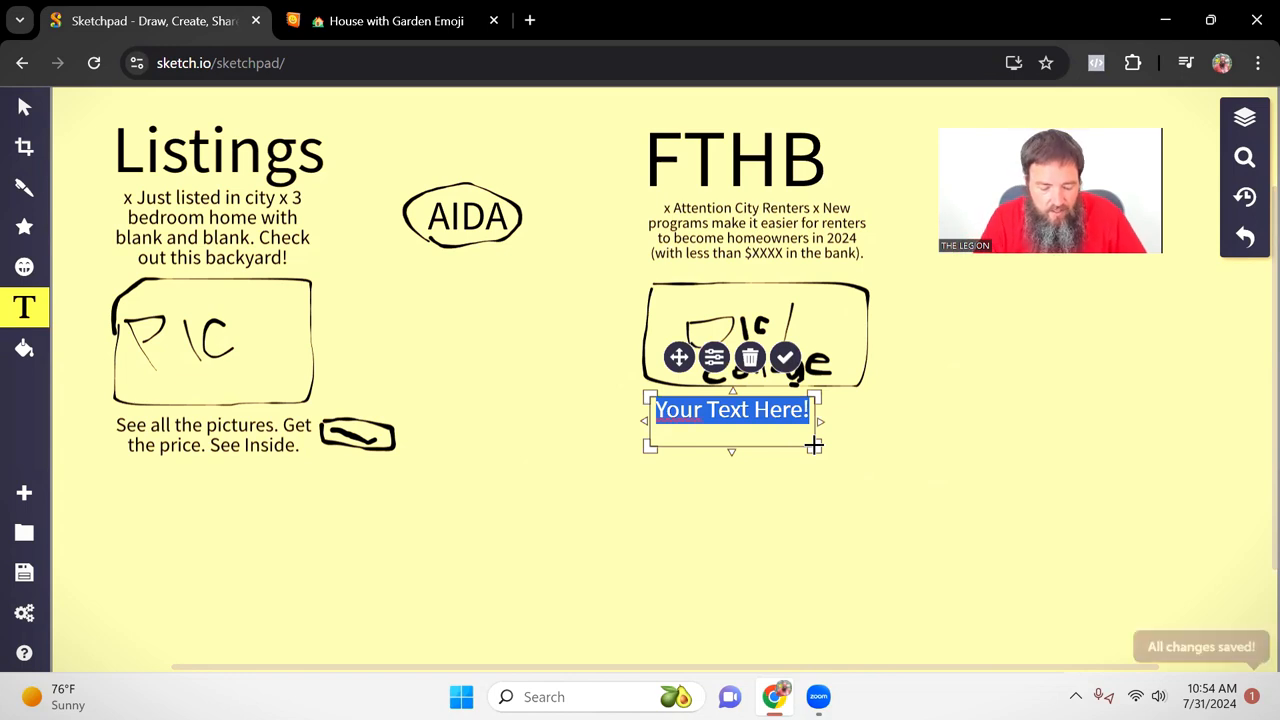
pyautogui.write('Fi')
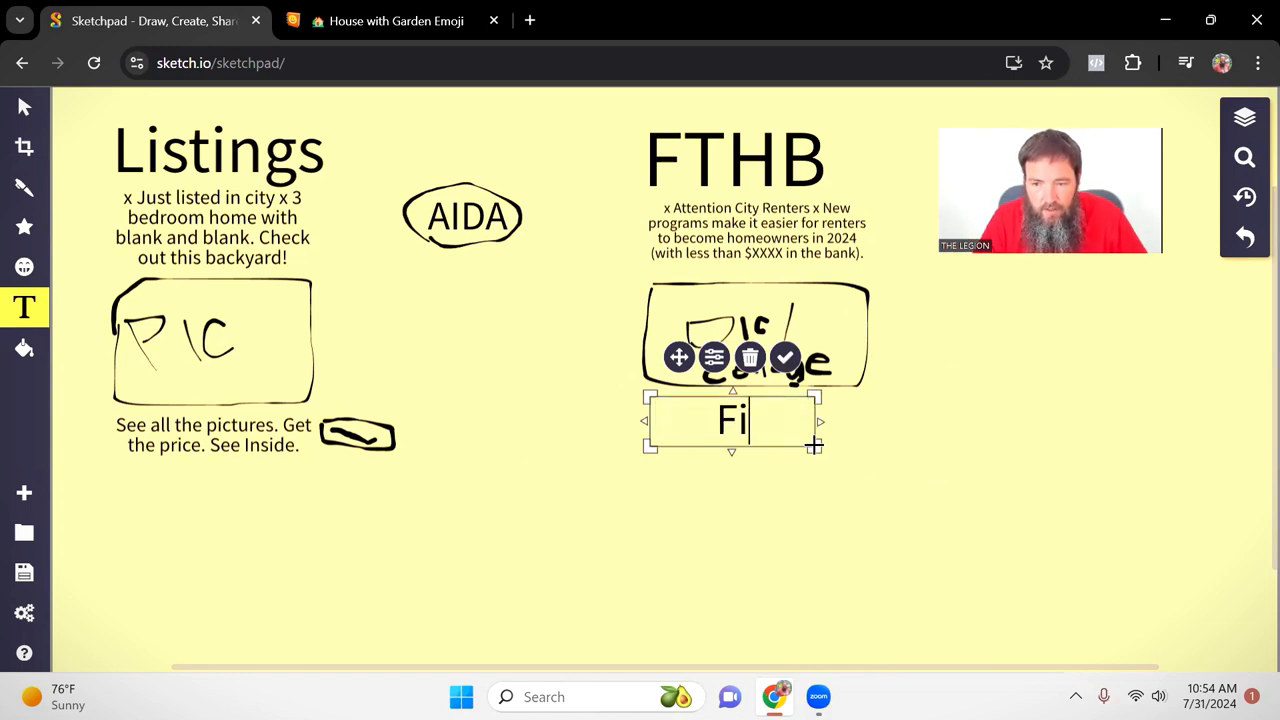
pyautogui.write('nd Out')
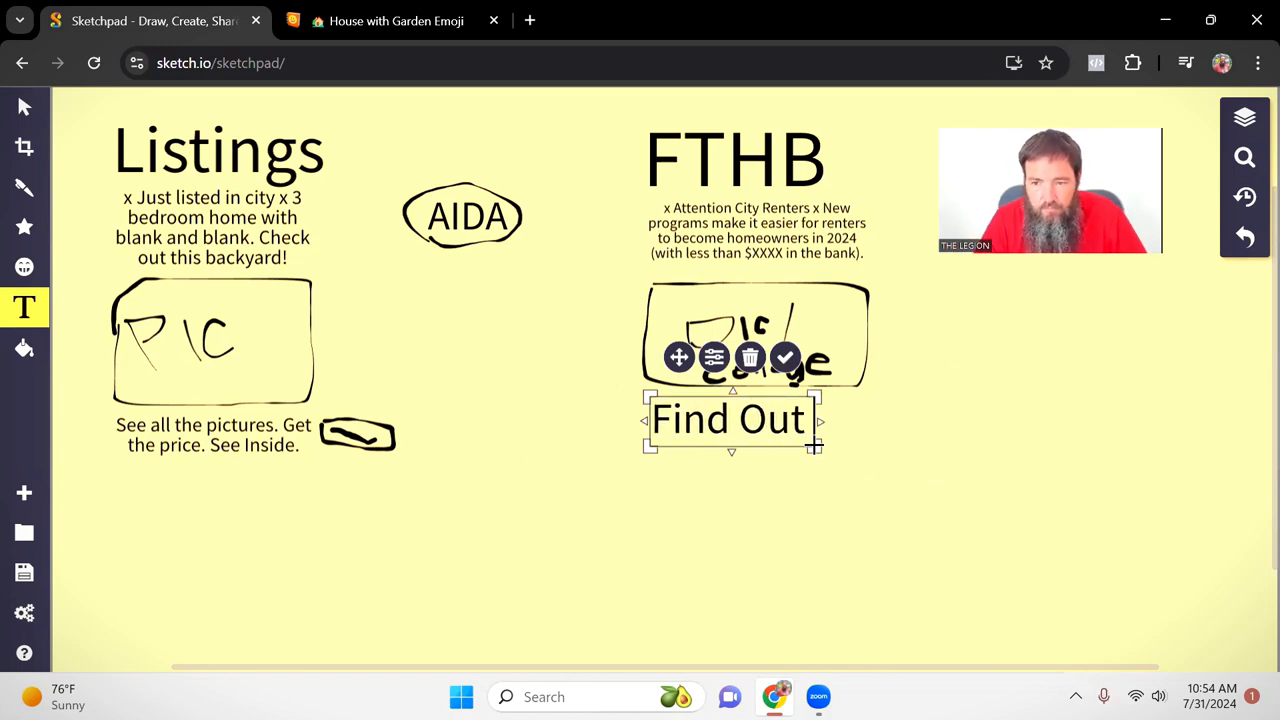
pyautogui.write('How Much H')
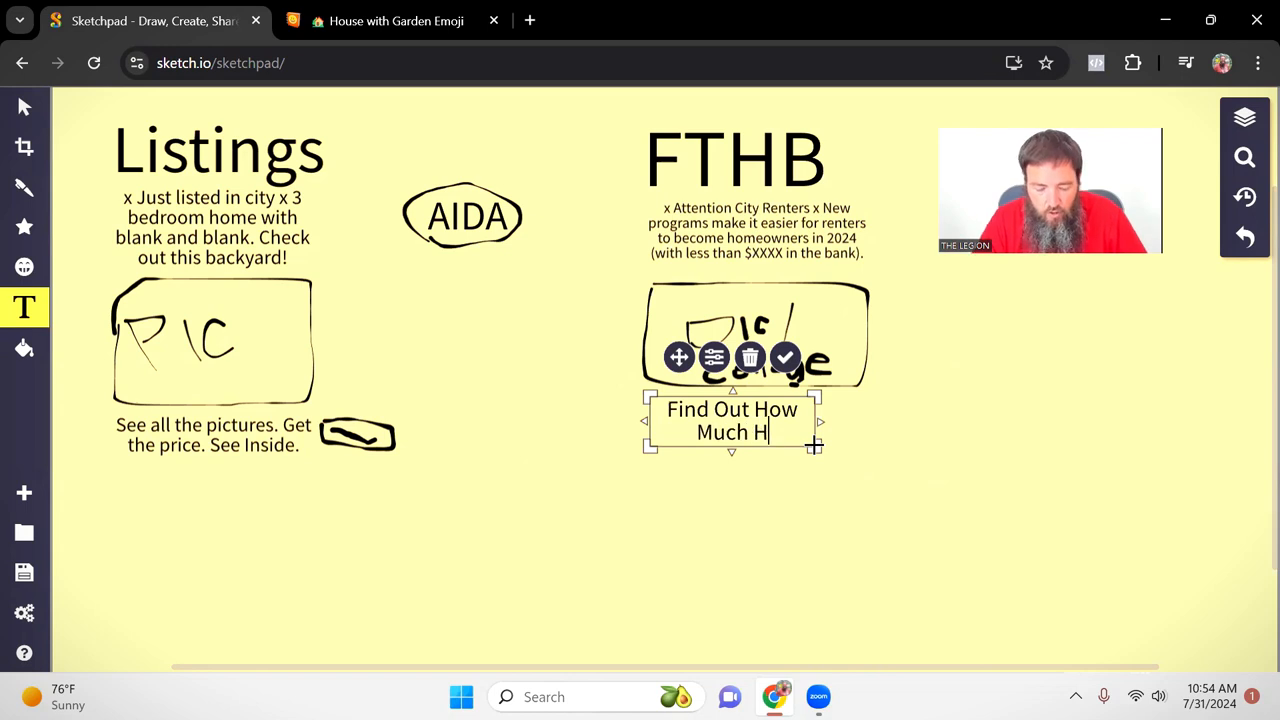
pyautogui.write('ome You Qualify')
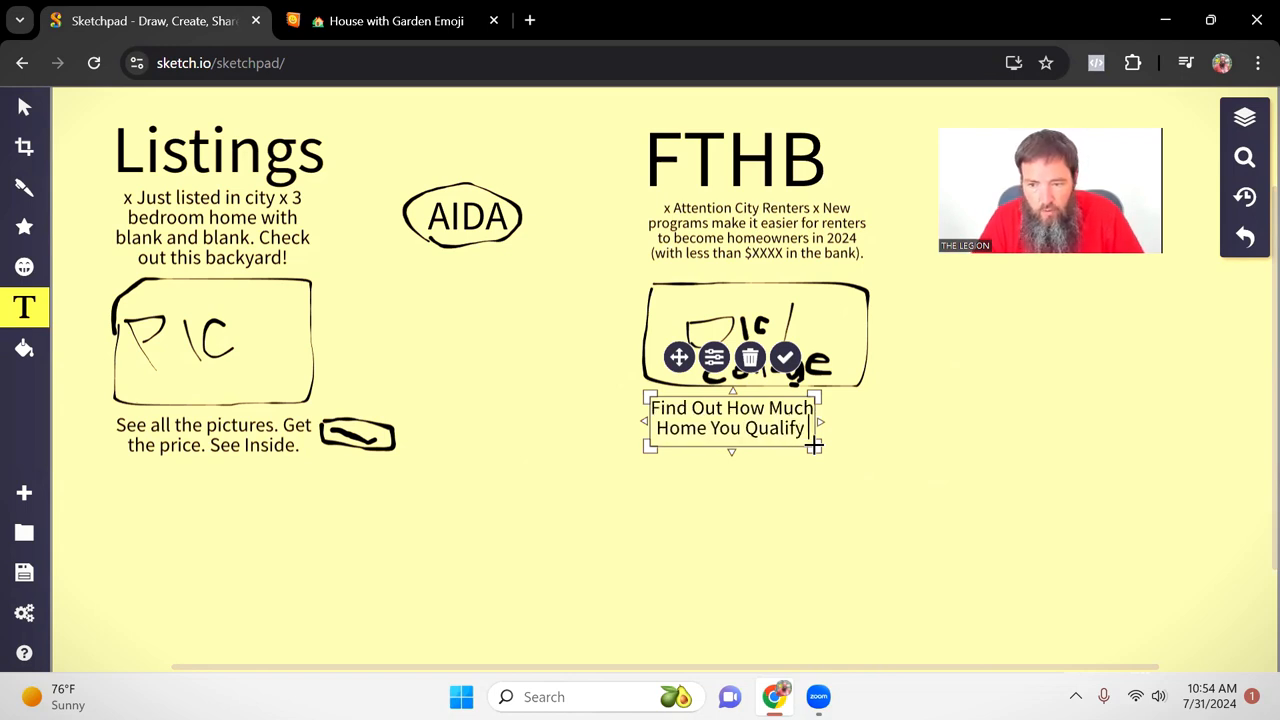
pyautogui.write('For Today')
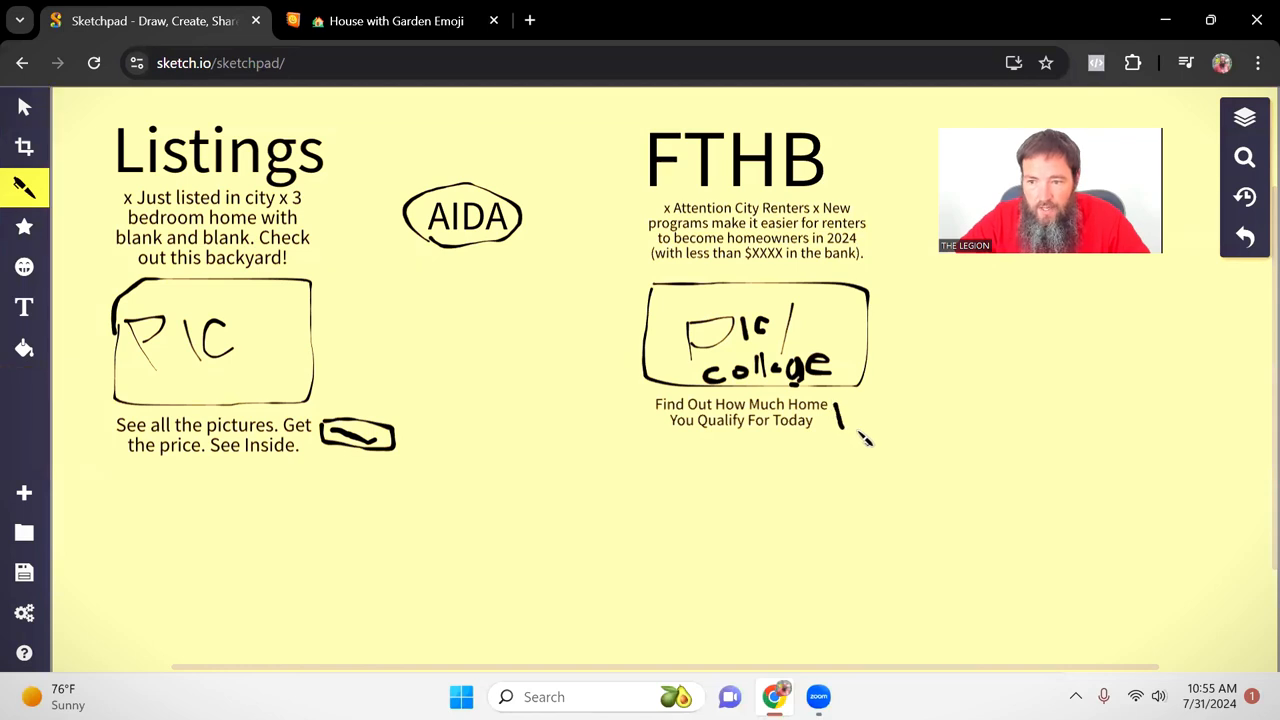
pyautogui.moveTo(835, 425); pyautogui.dragTo(935, 415)
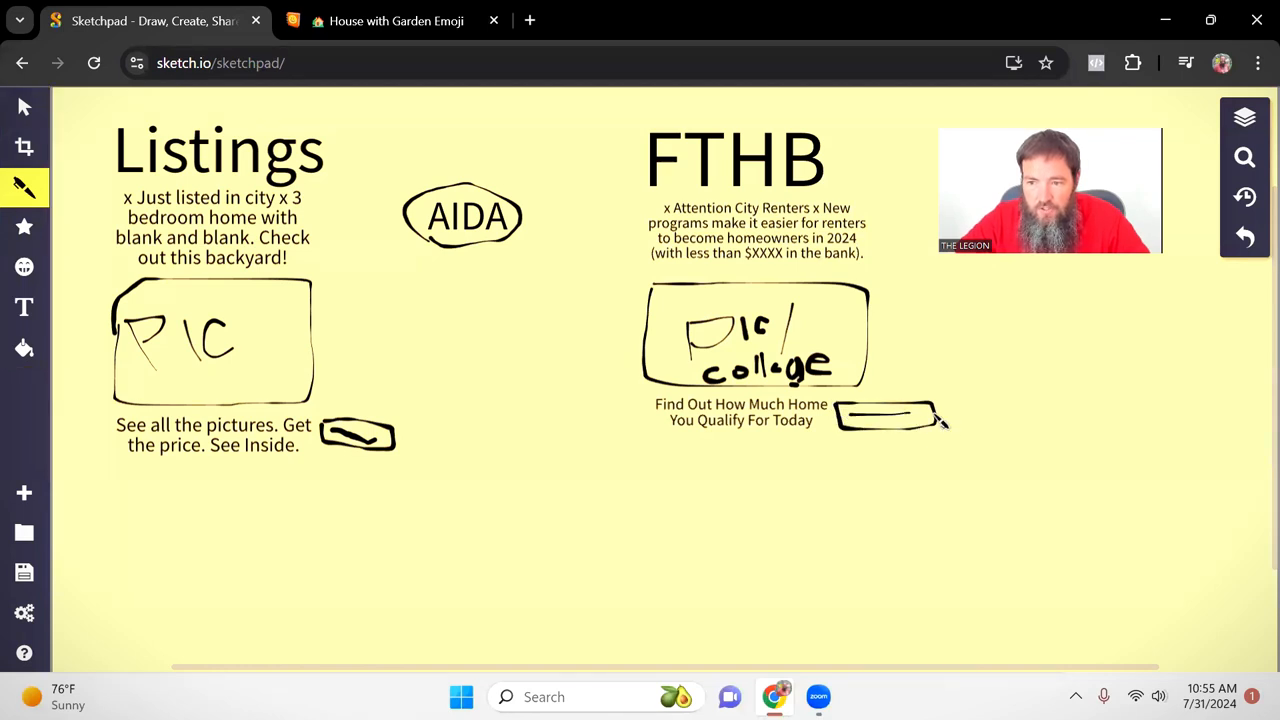